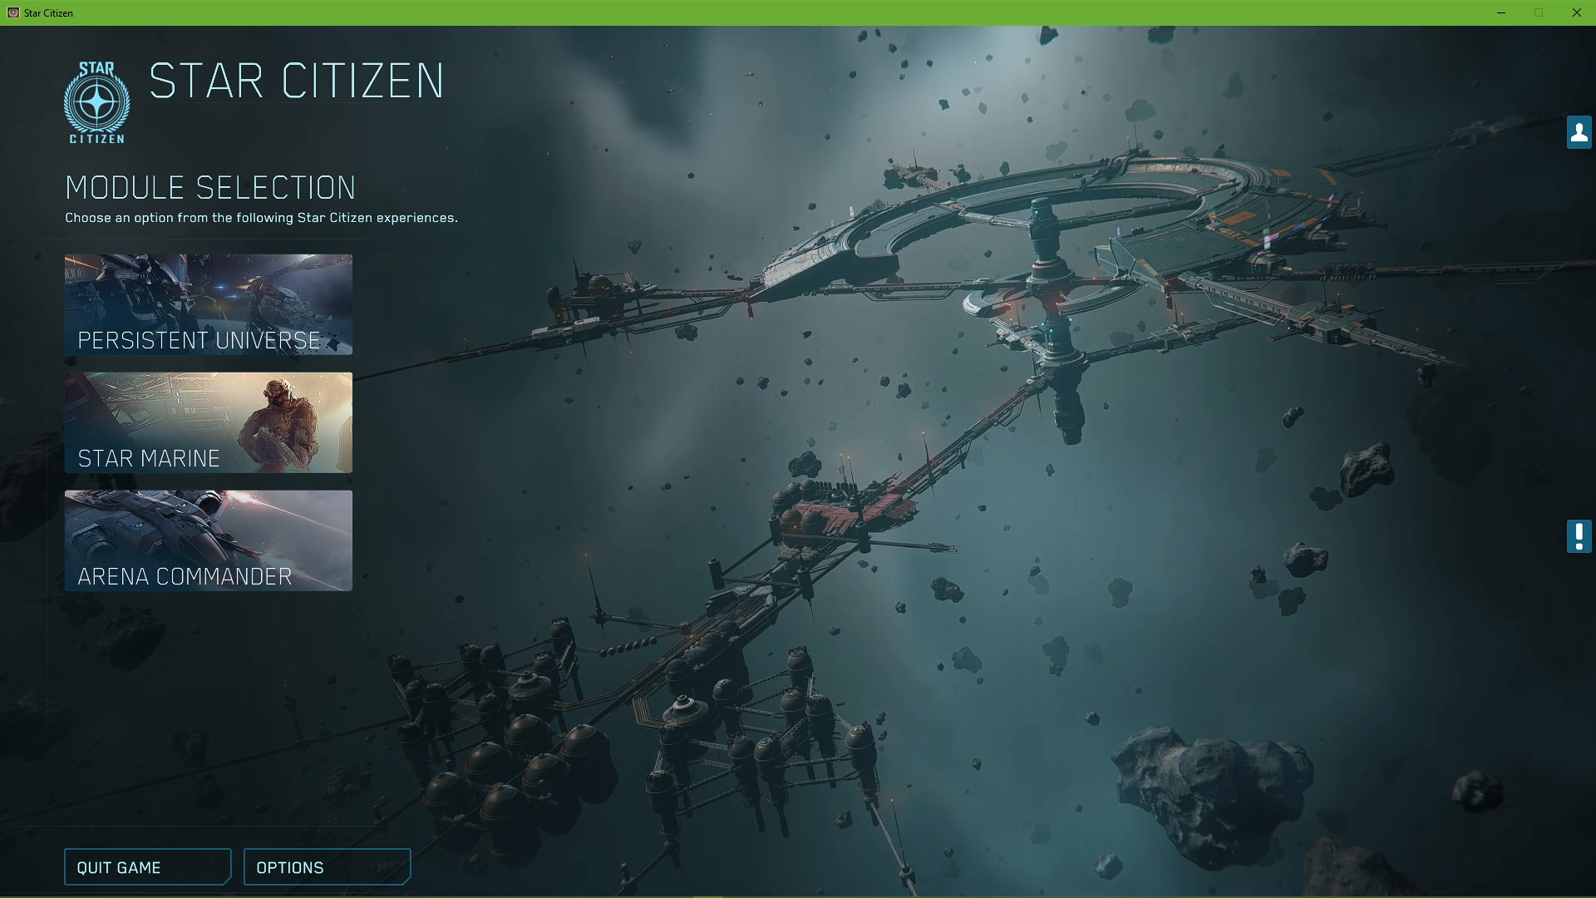
# Open the Options menu from the module selection screen
pyautogui.click(326, 866)
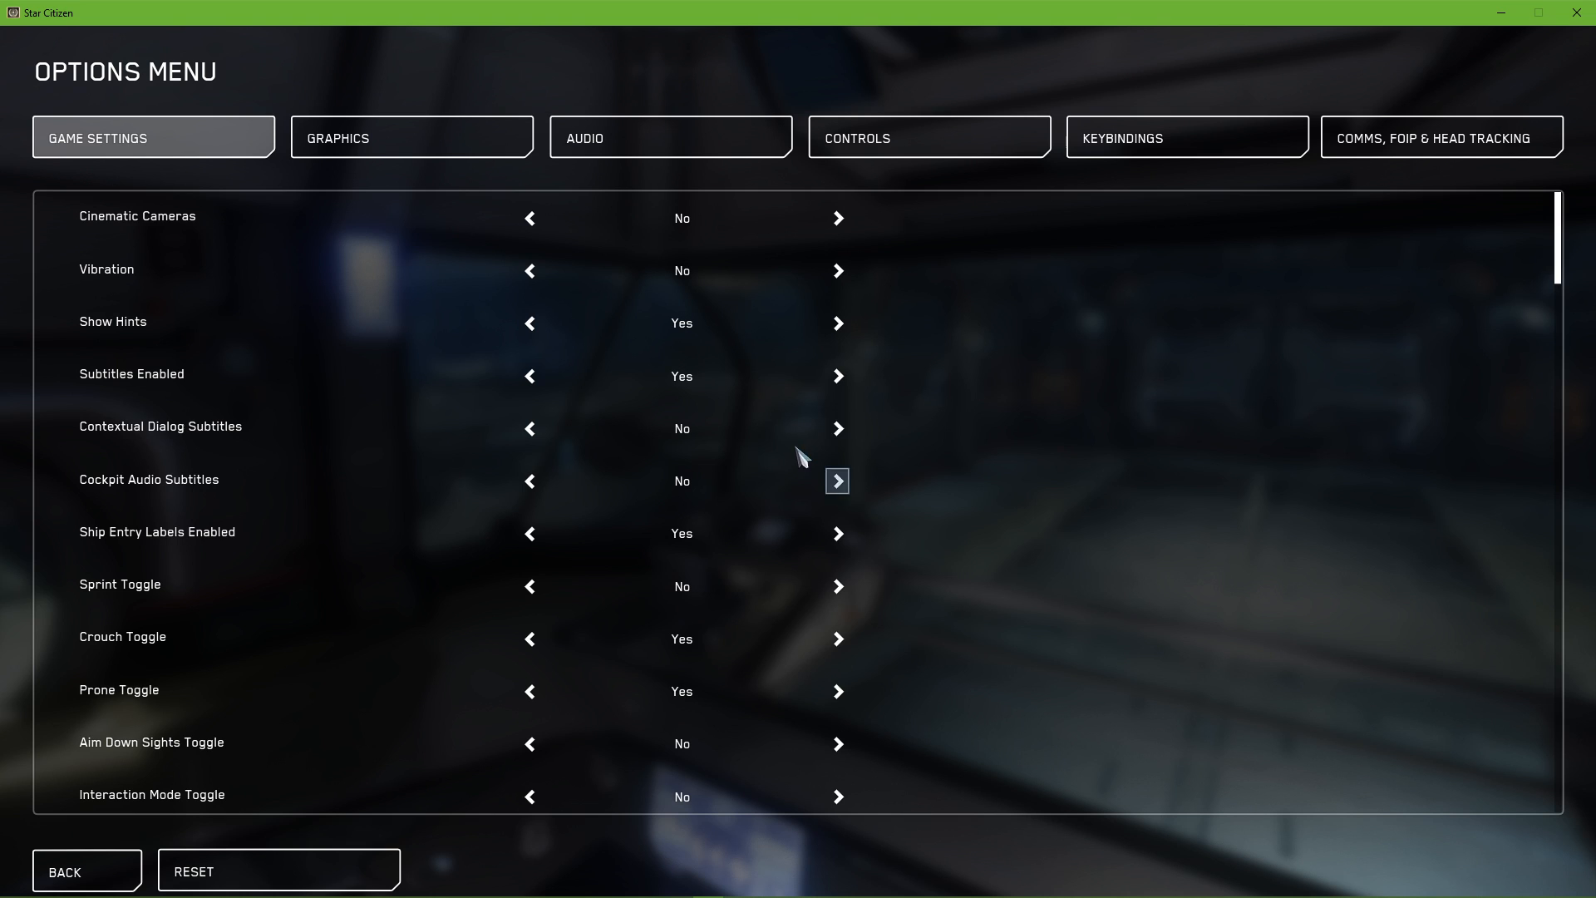
# Keep resolution 1920 X 1080 in Graphics and review the quality presets (Medium)
pyautogui.click(411, 136)
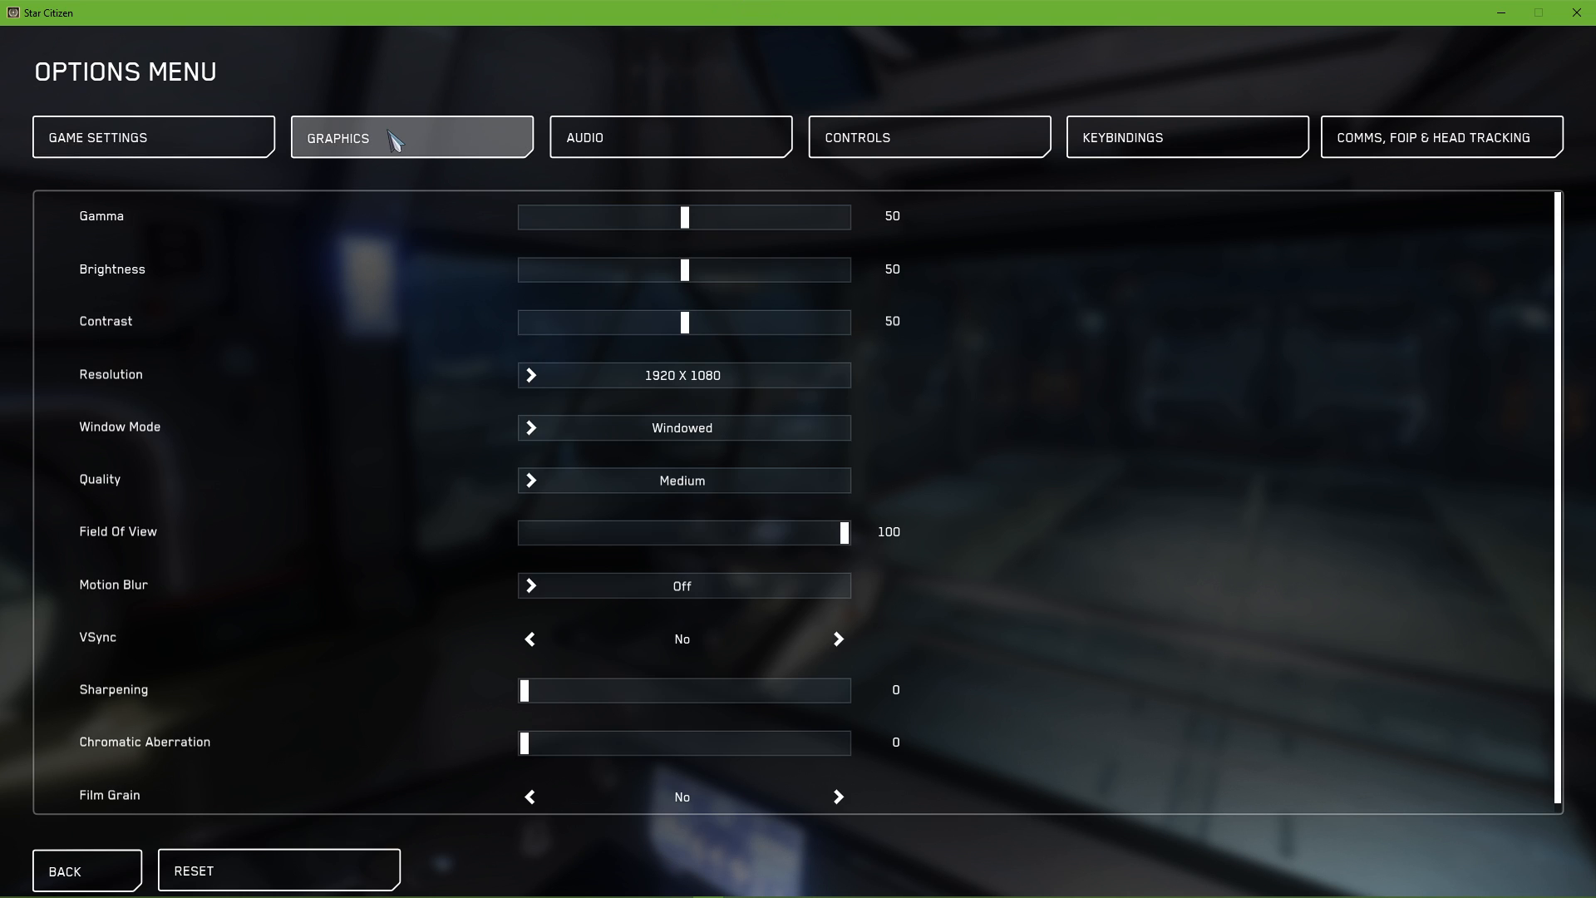
pyautogui.moveTo(427, 202)
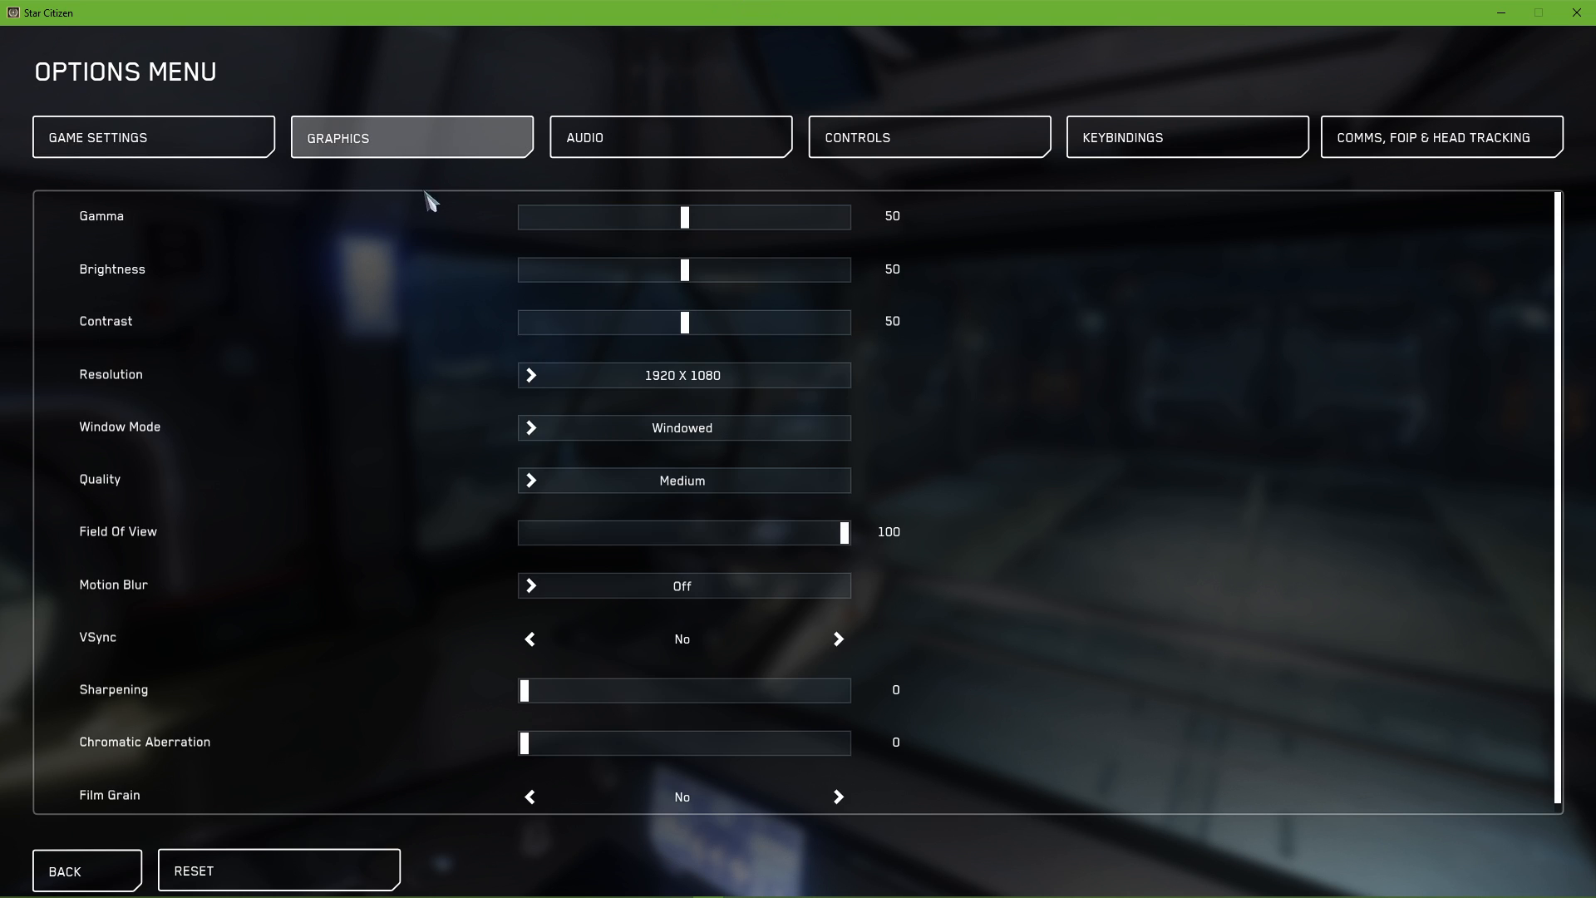
pyautogui.moveTo(683, 321)
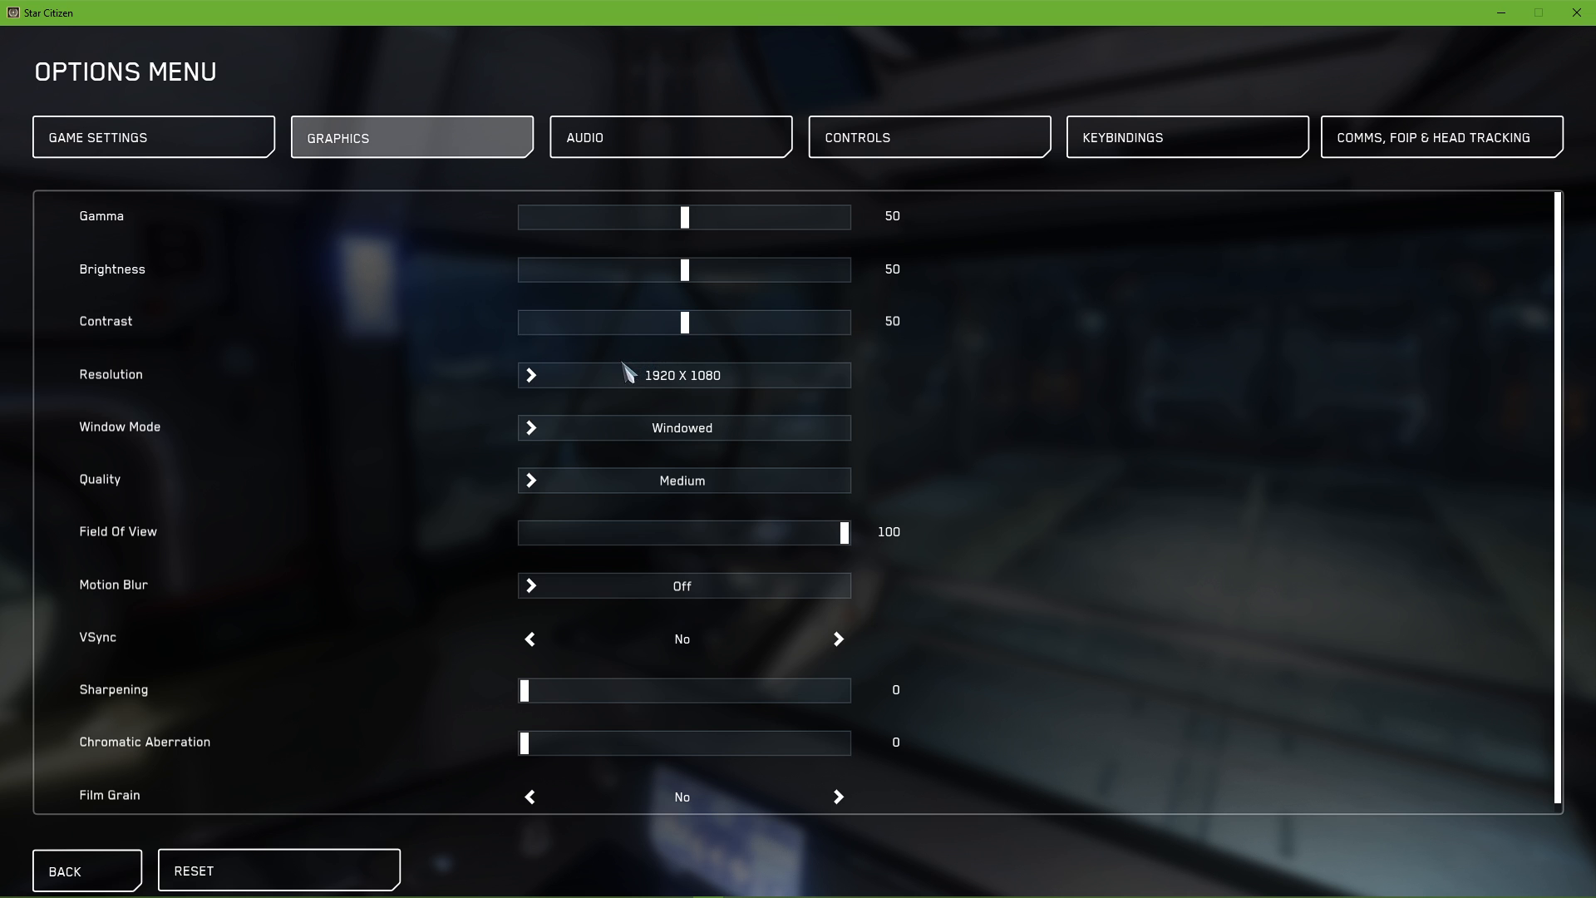
pyautogui.click(682, 374)
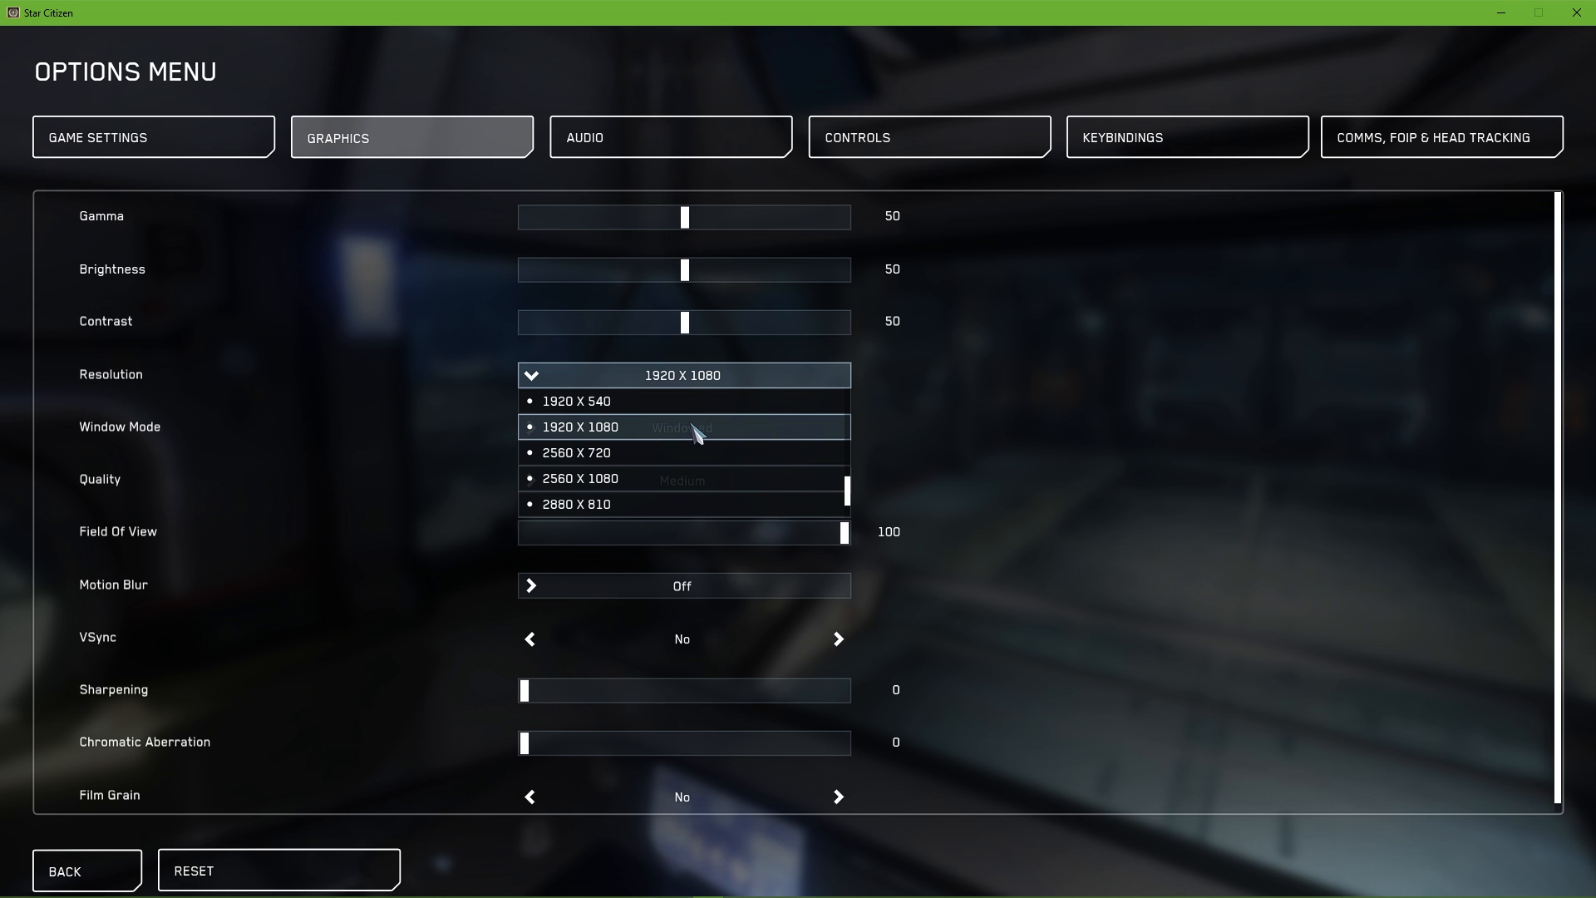
pyautogui.click(682, 428)
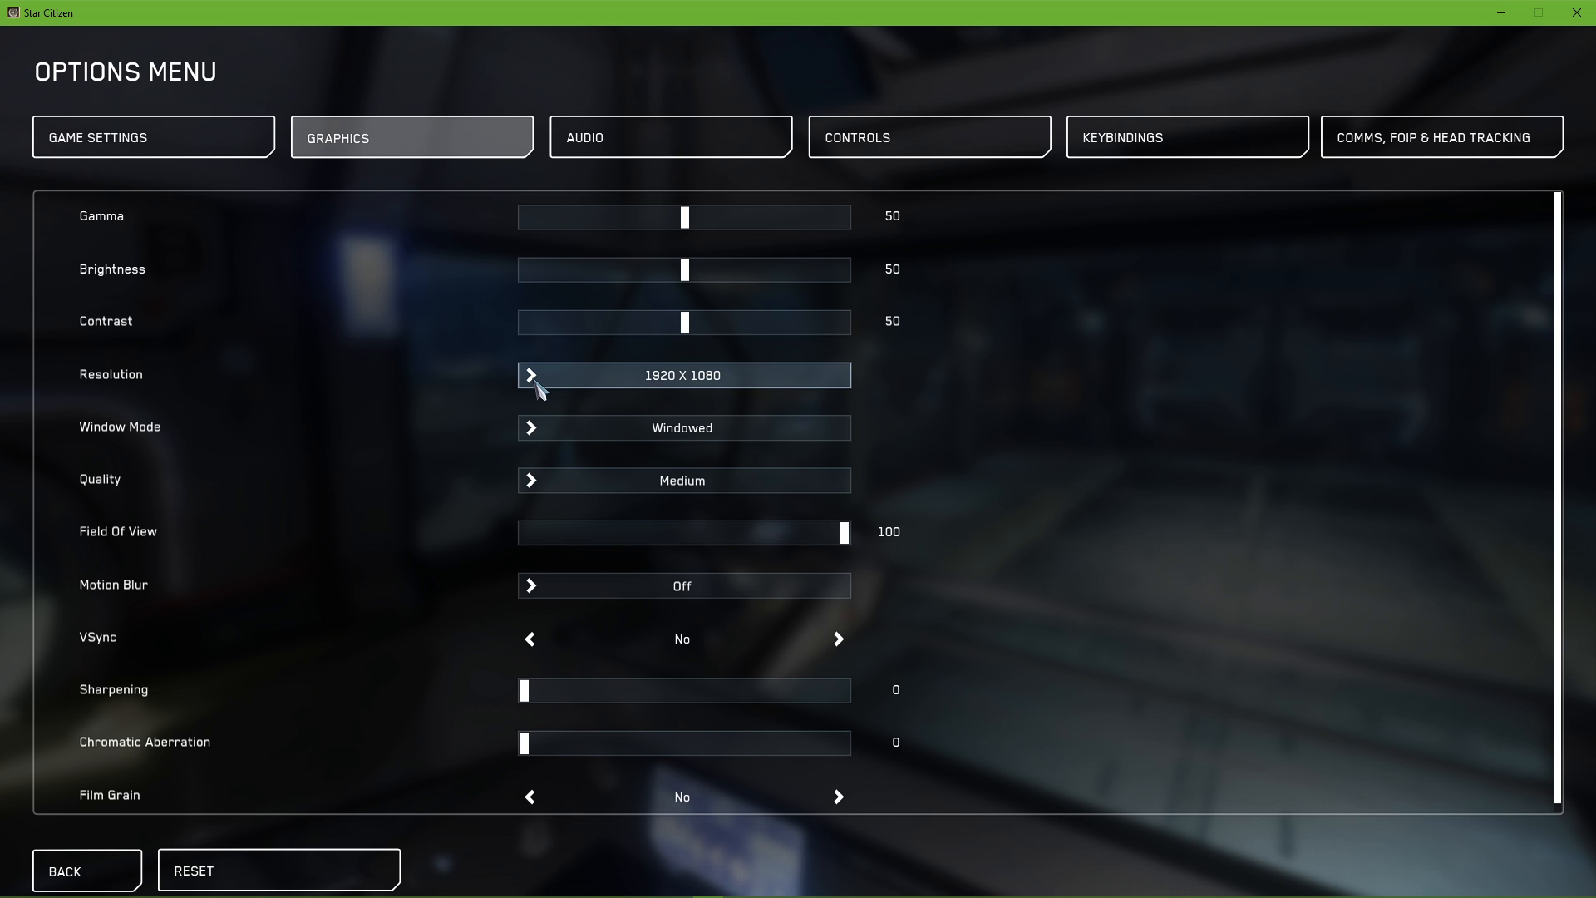
pyautogui.click(682, 427)
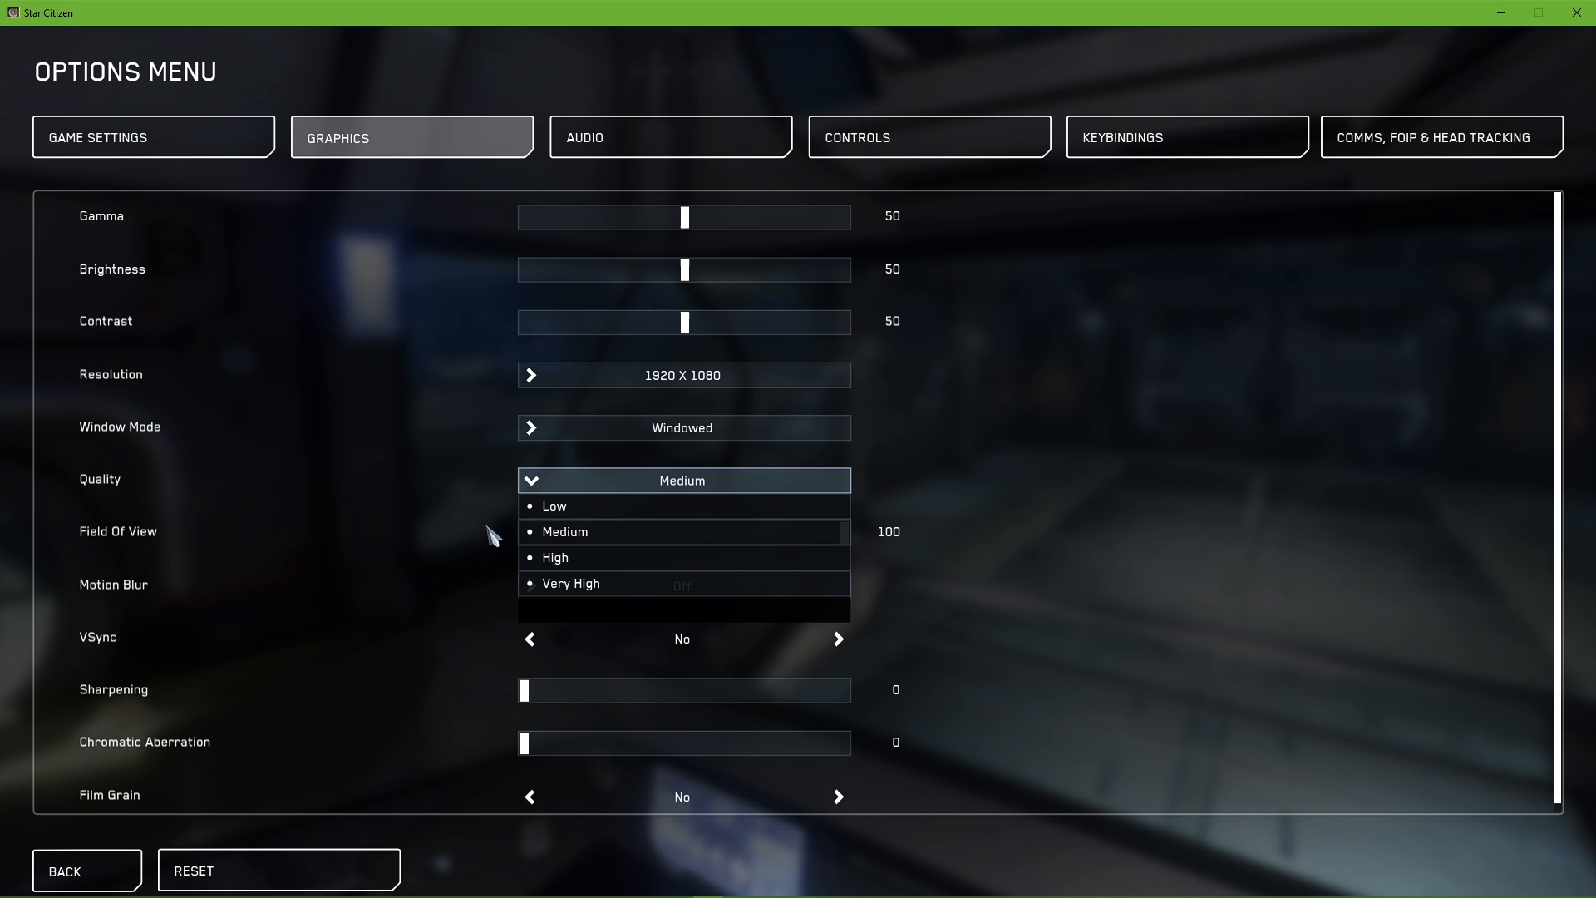
pyautogui.moveTo(632, 536)
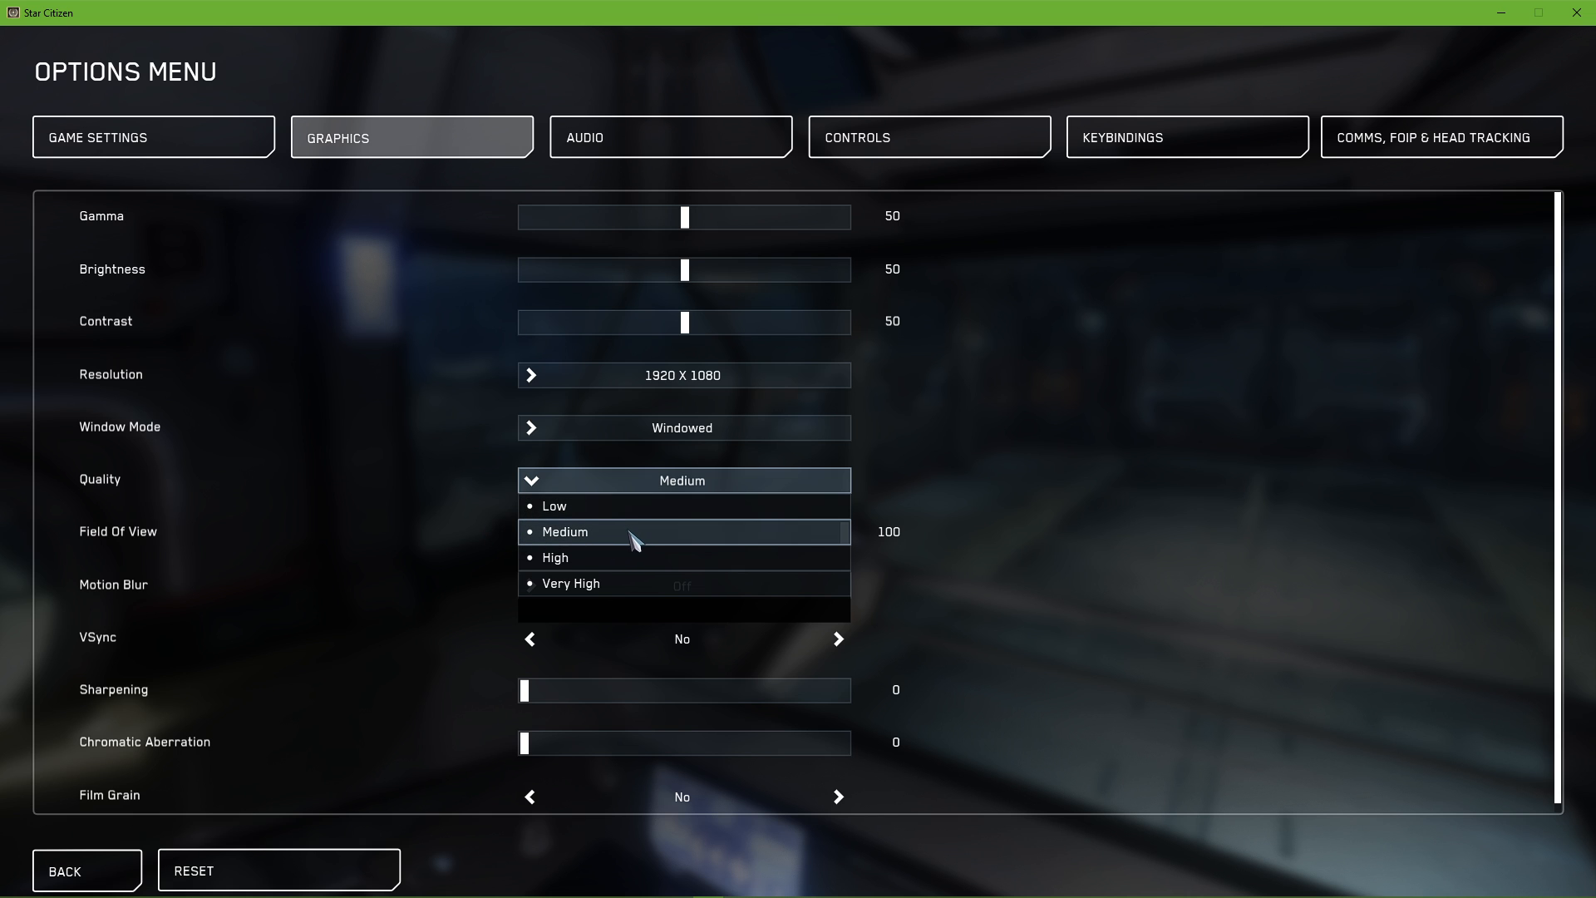
pyautogui.moveTo(529, 509)
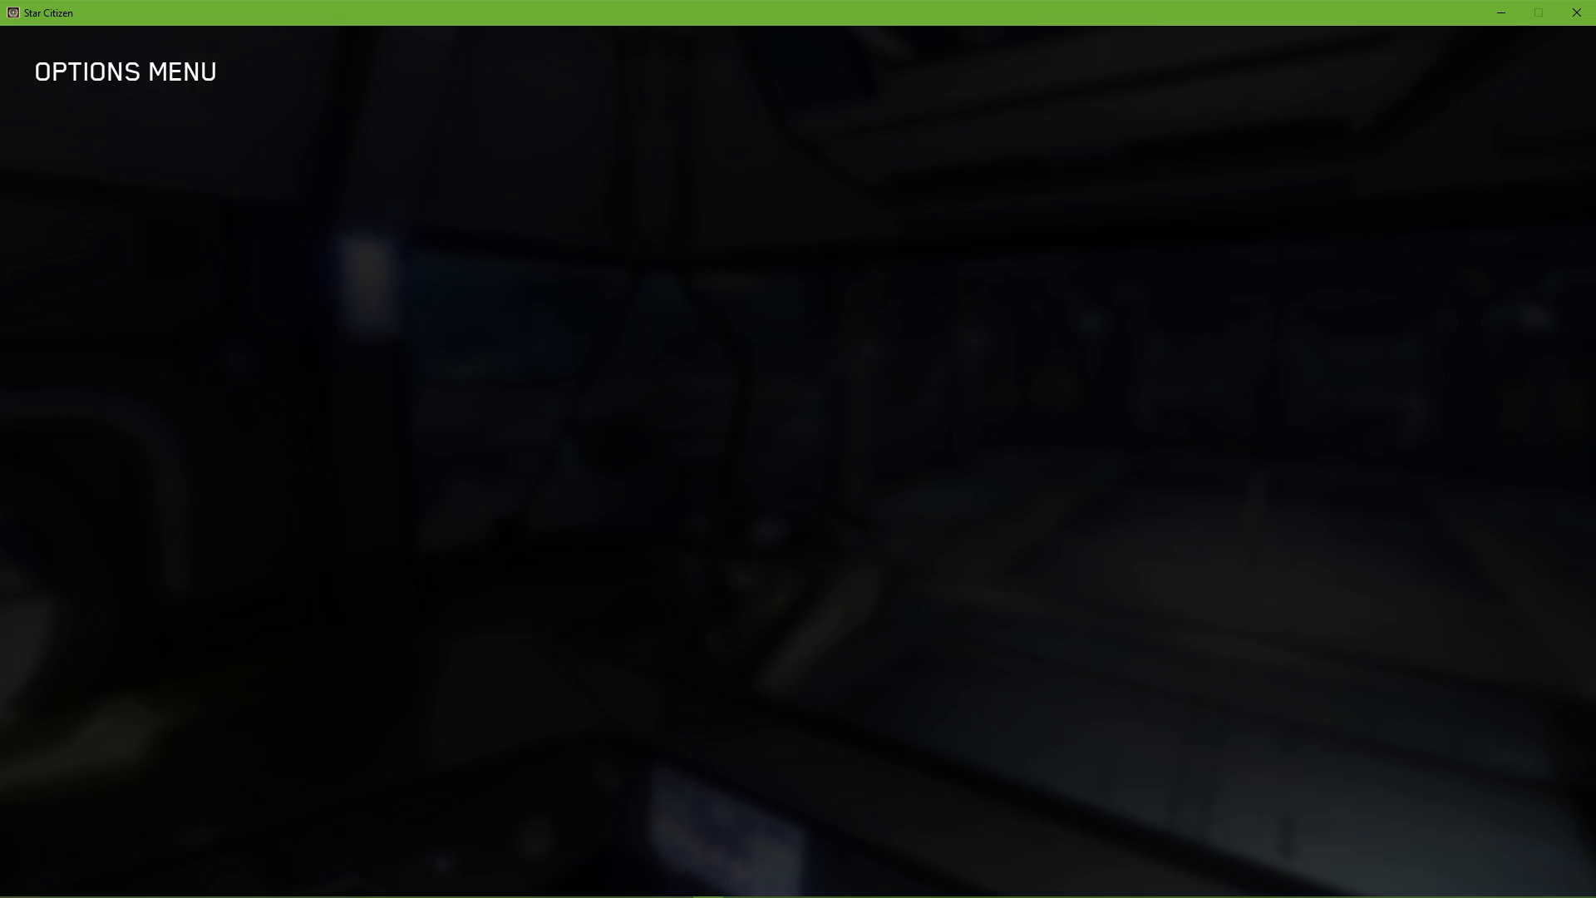
# Launch Task Manager from the taskbar and jump to StarCitizen's details entry
pyautogui.rightClick(896, 883)
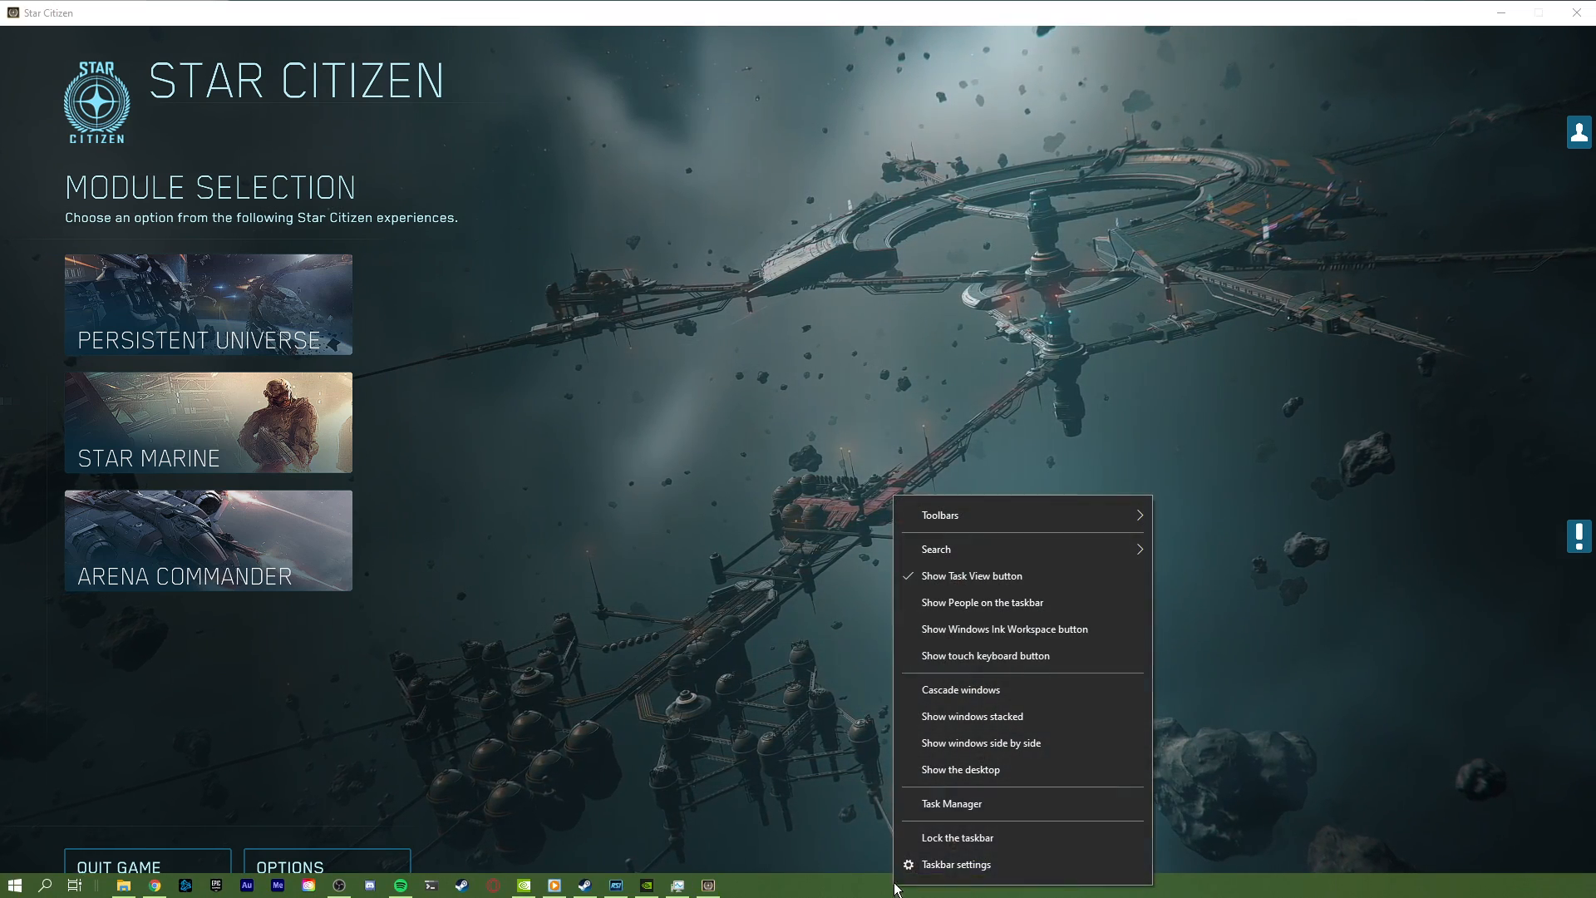
pyautogui.click(951, 803)
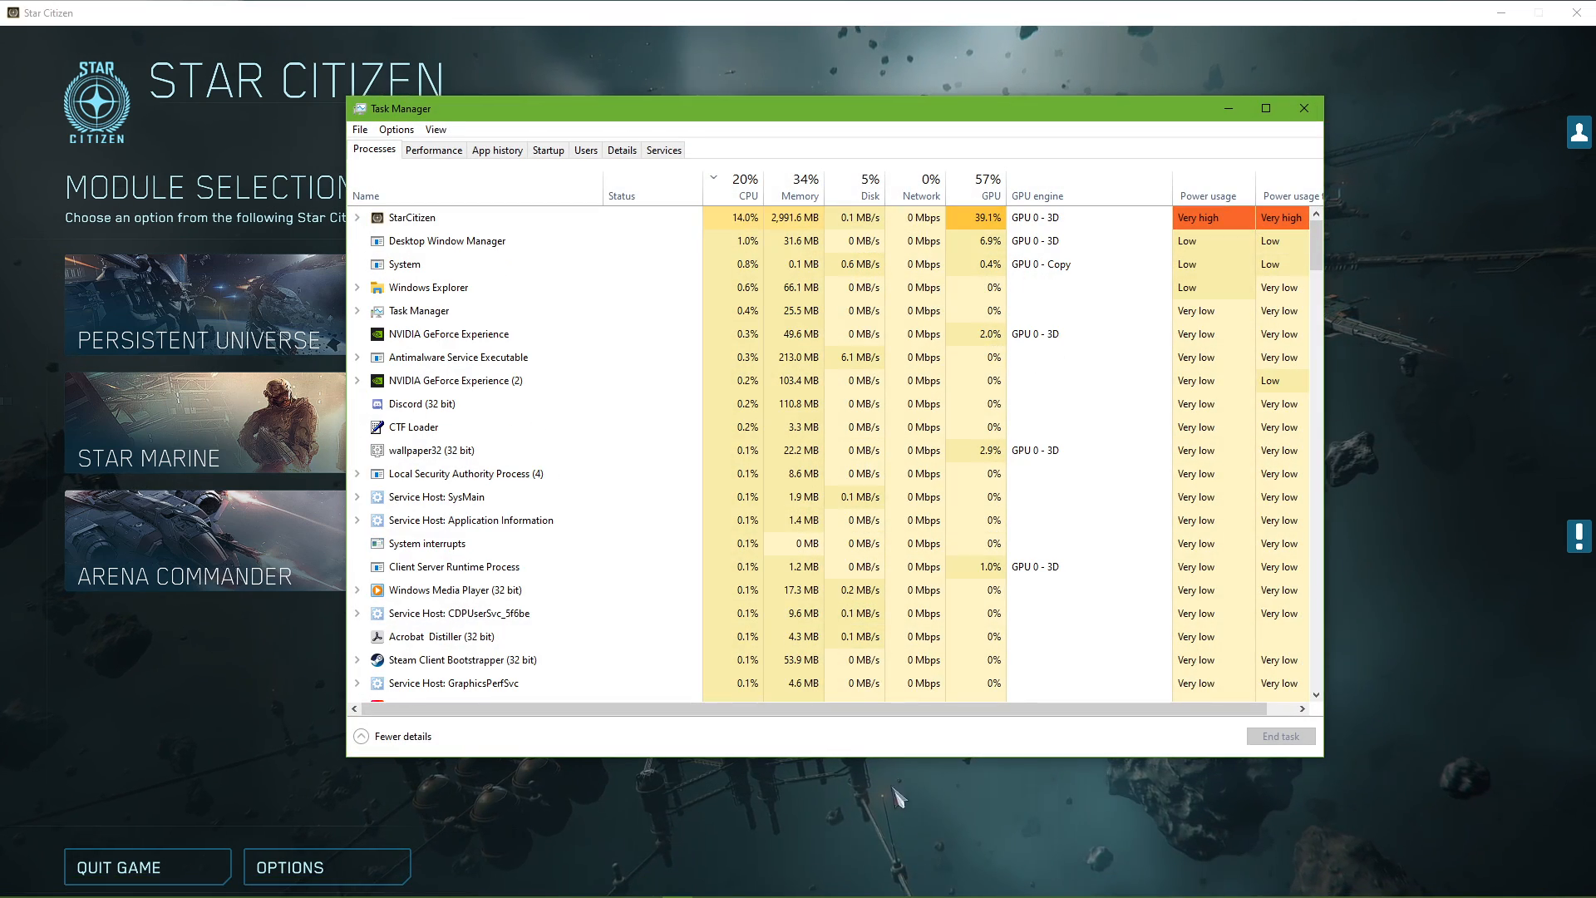
pyautogui.rightClick(410, 216)
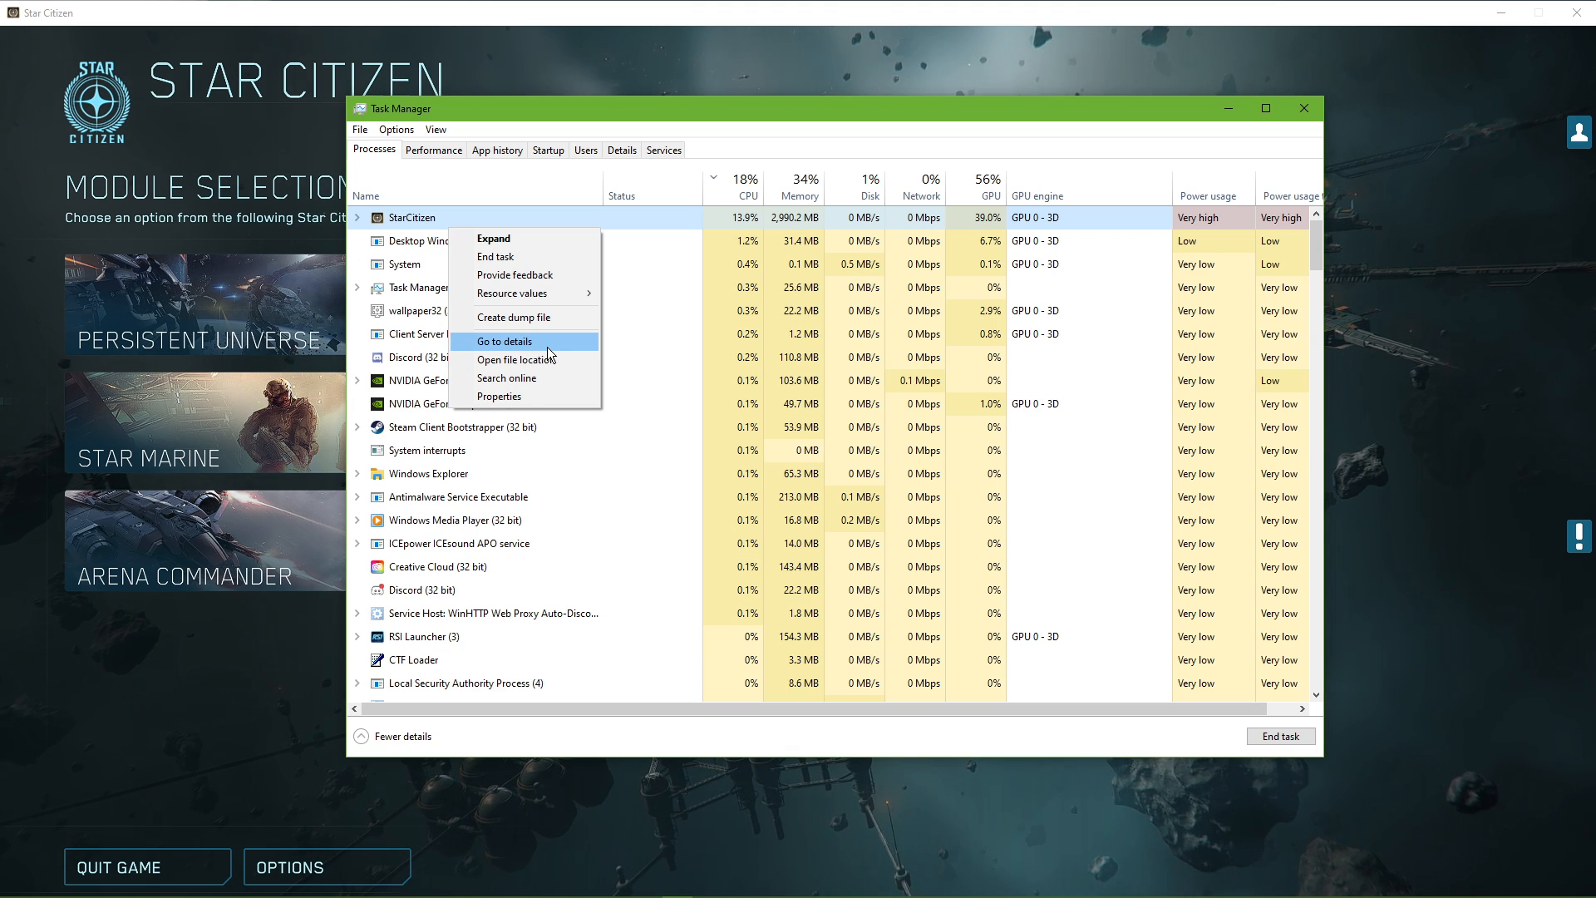
pyautogui.click(507, 341)
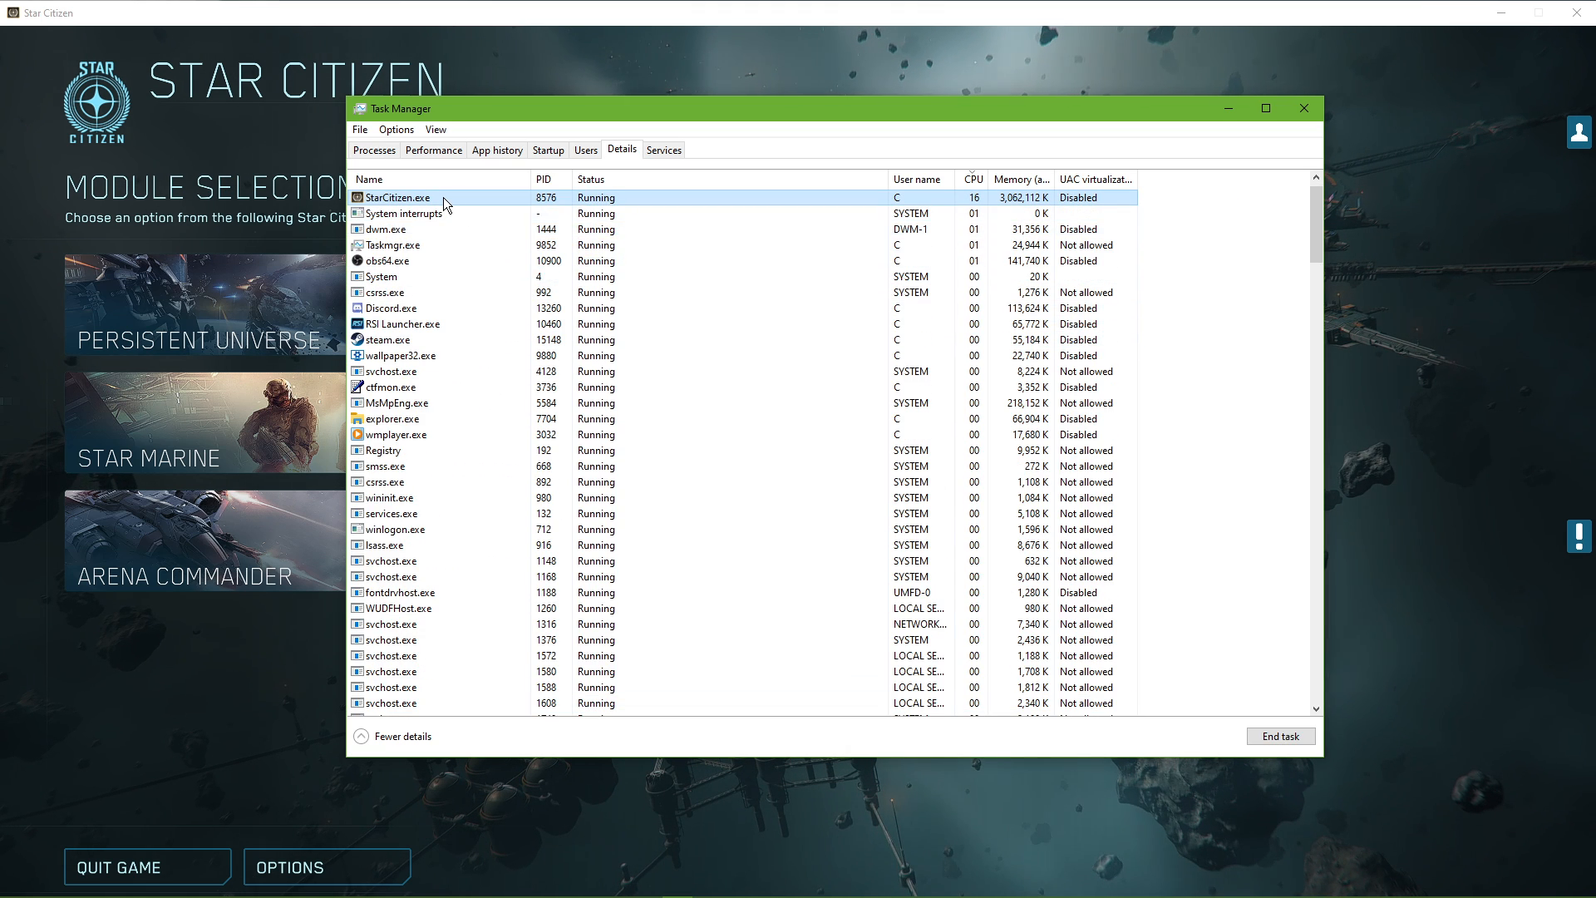
# Set StarCitizen.exe to High priority and confirm the change
pyautogui.rightClick(396, 196)
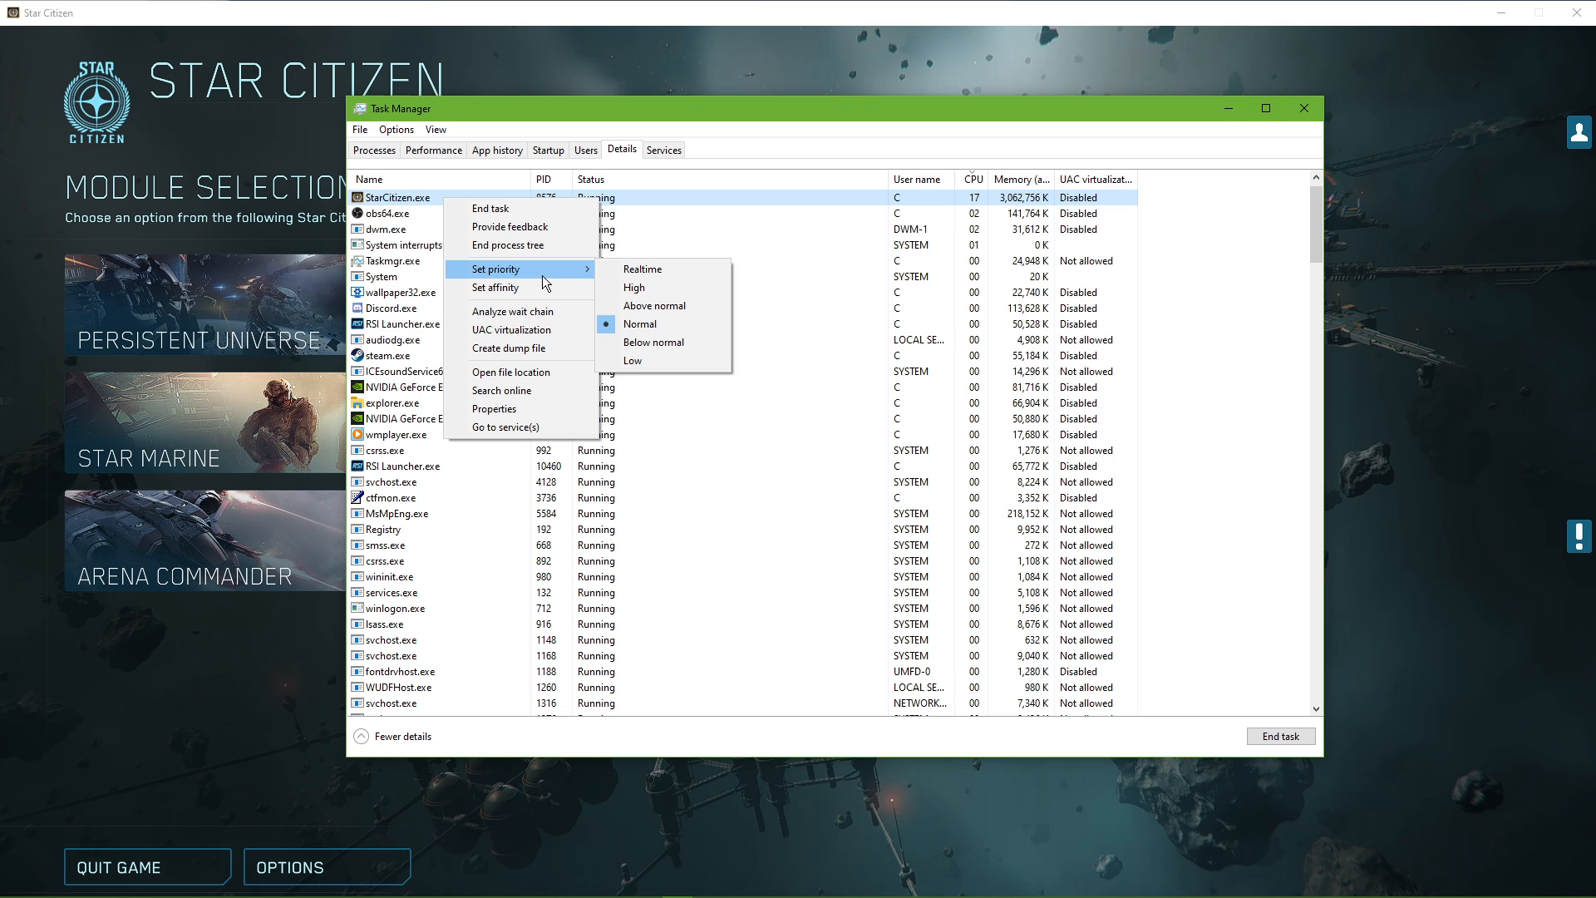
pyautogui.click(642, 270)
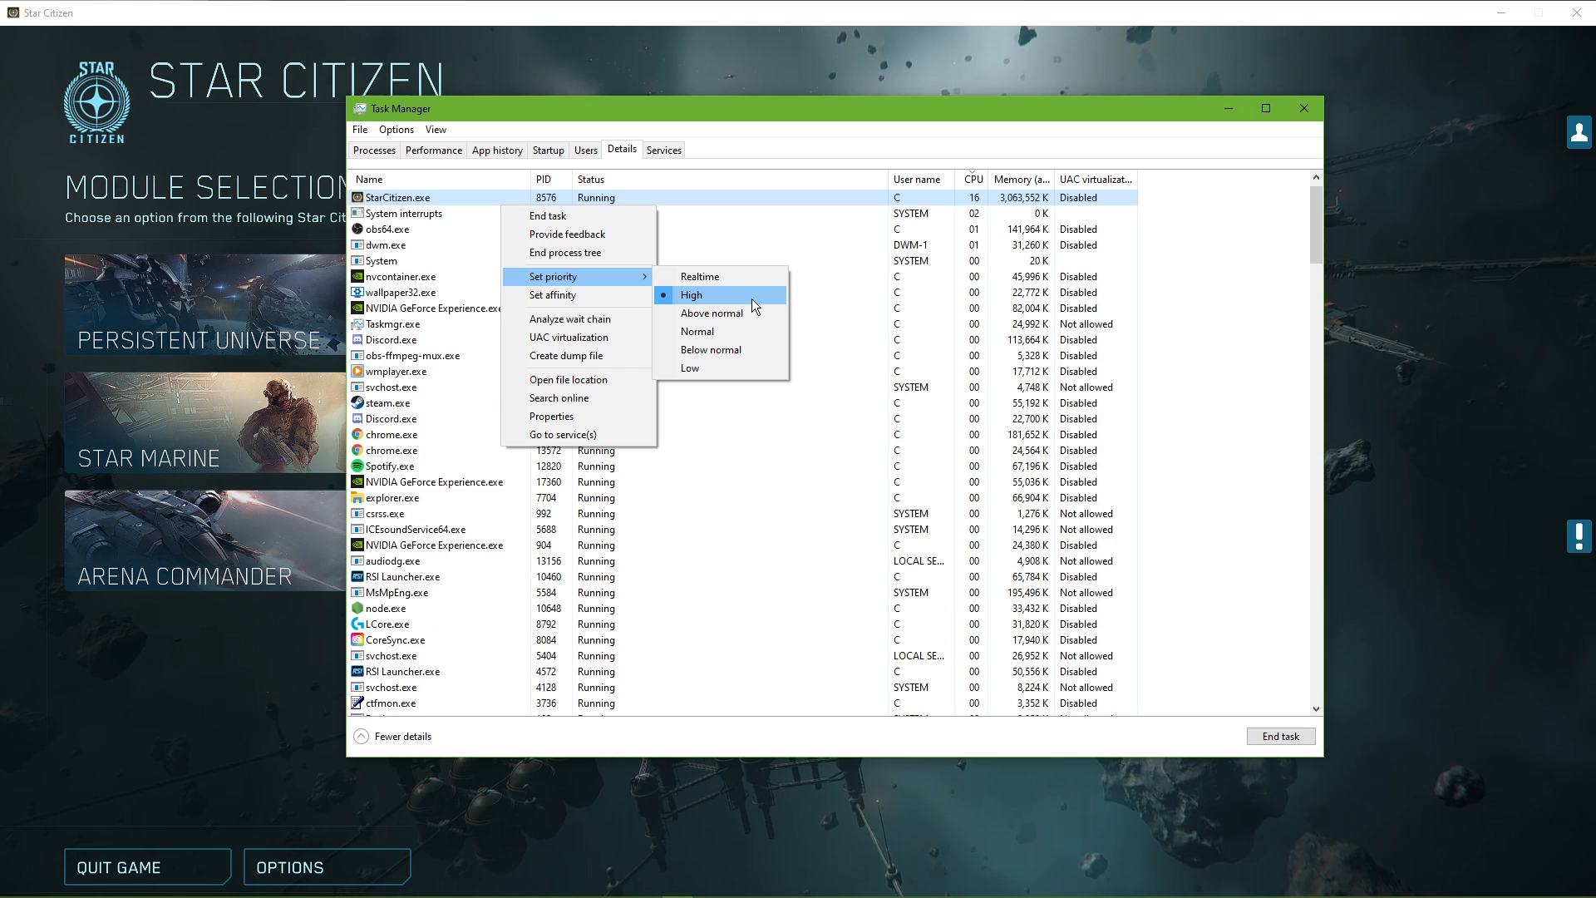
pyautogui.click(374, 149)
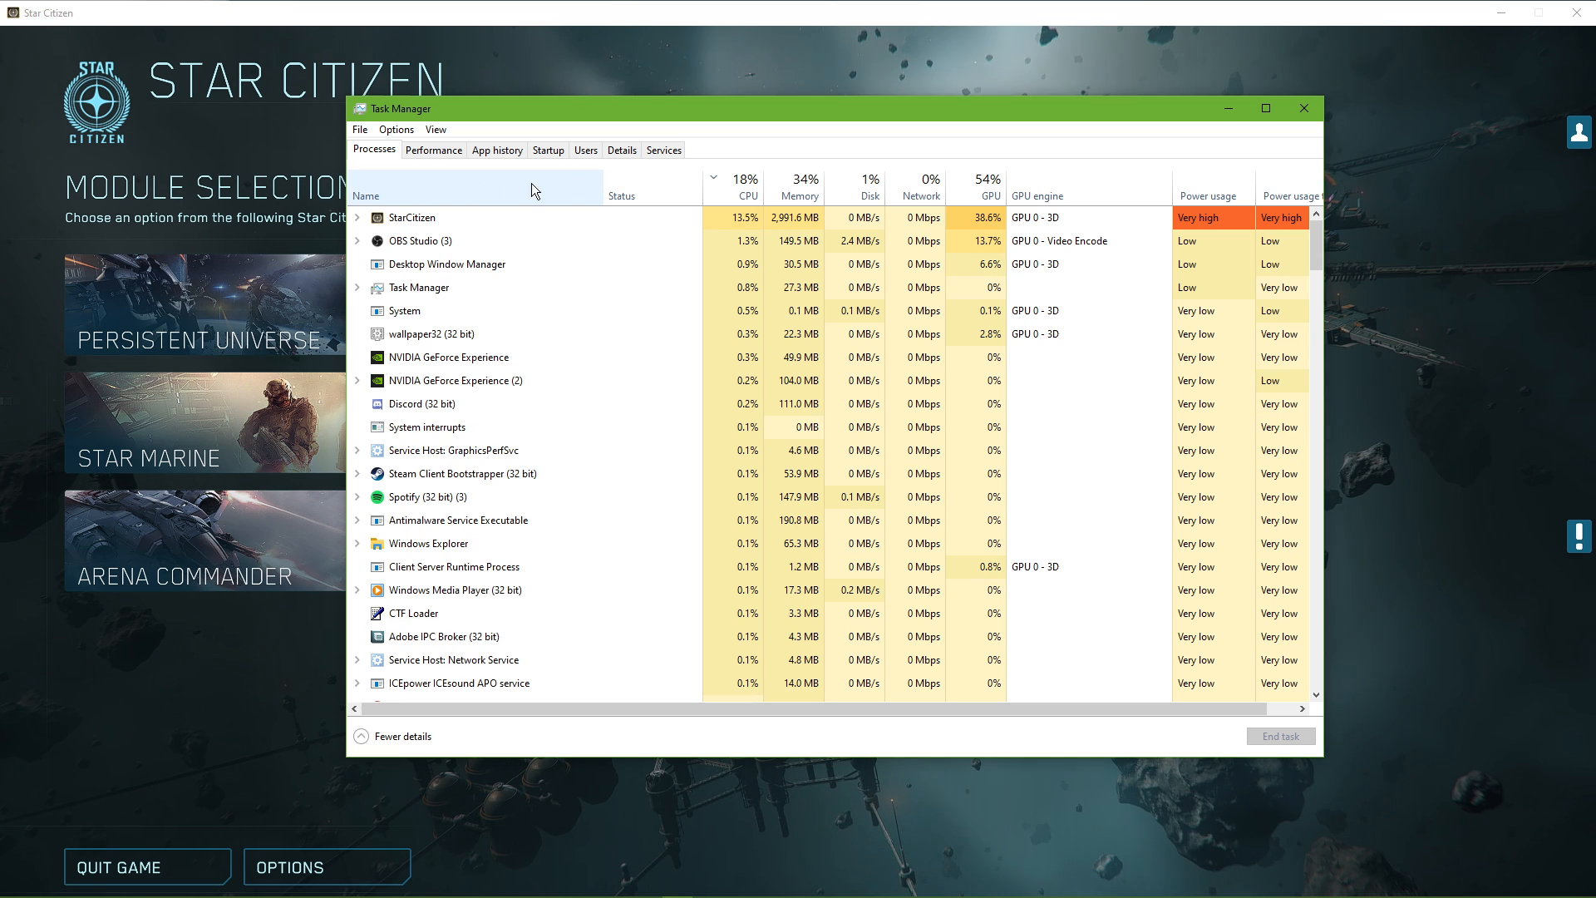
# Scroll through the Processes list to look over the running processes
pyautogui.scroll(-3)
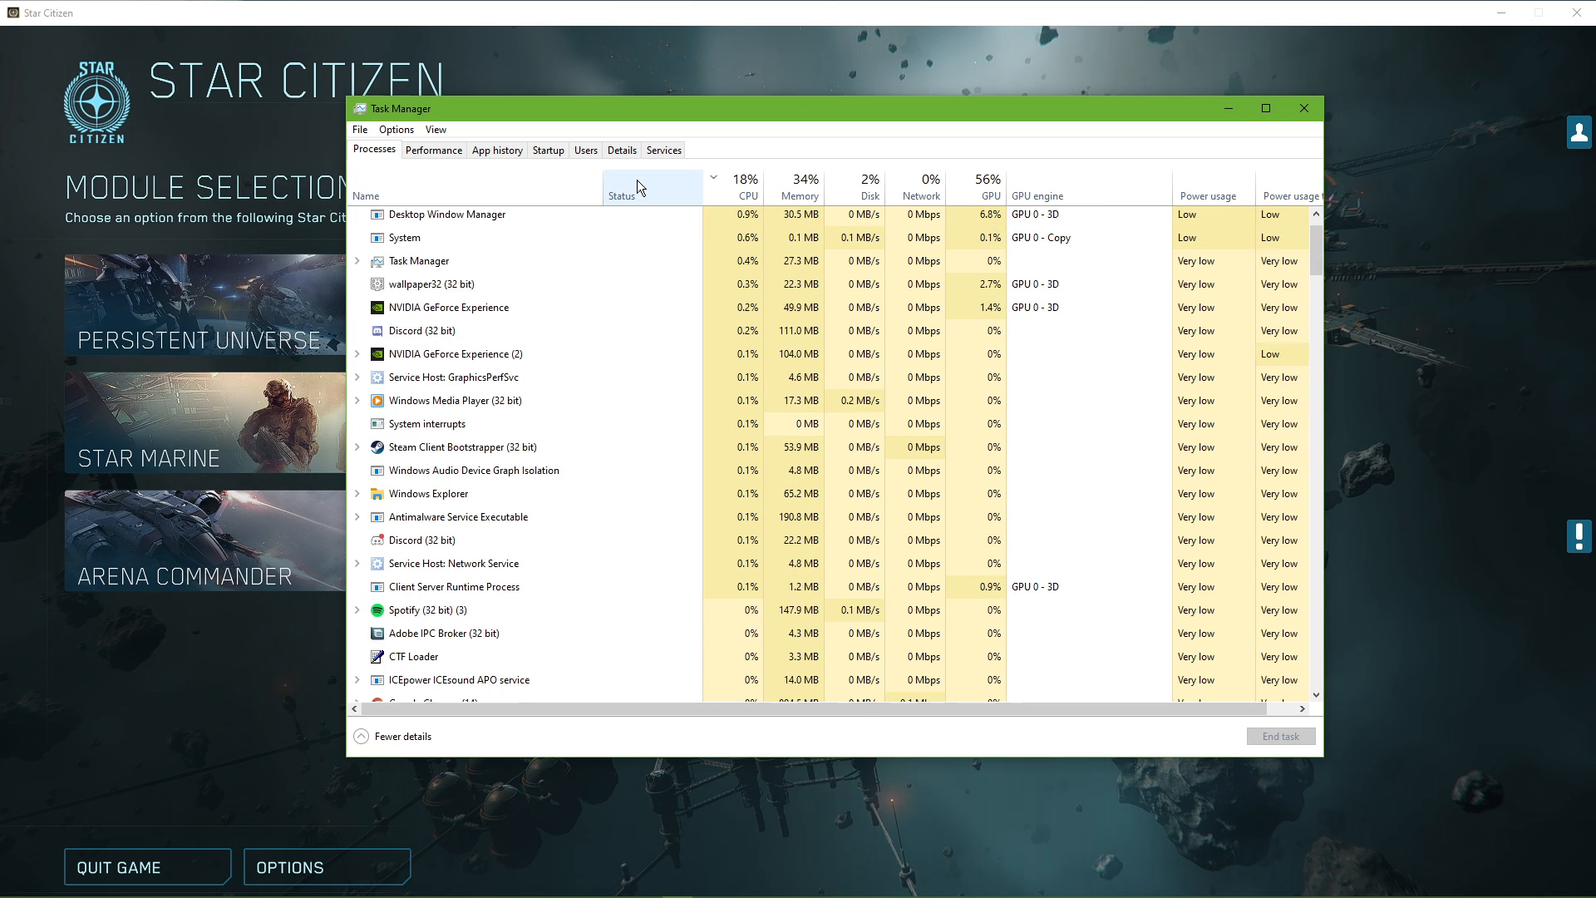
pyautogui.rightClick(452, 329)
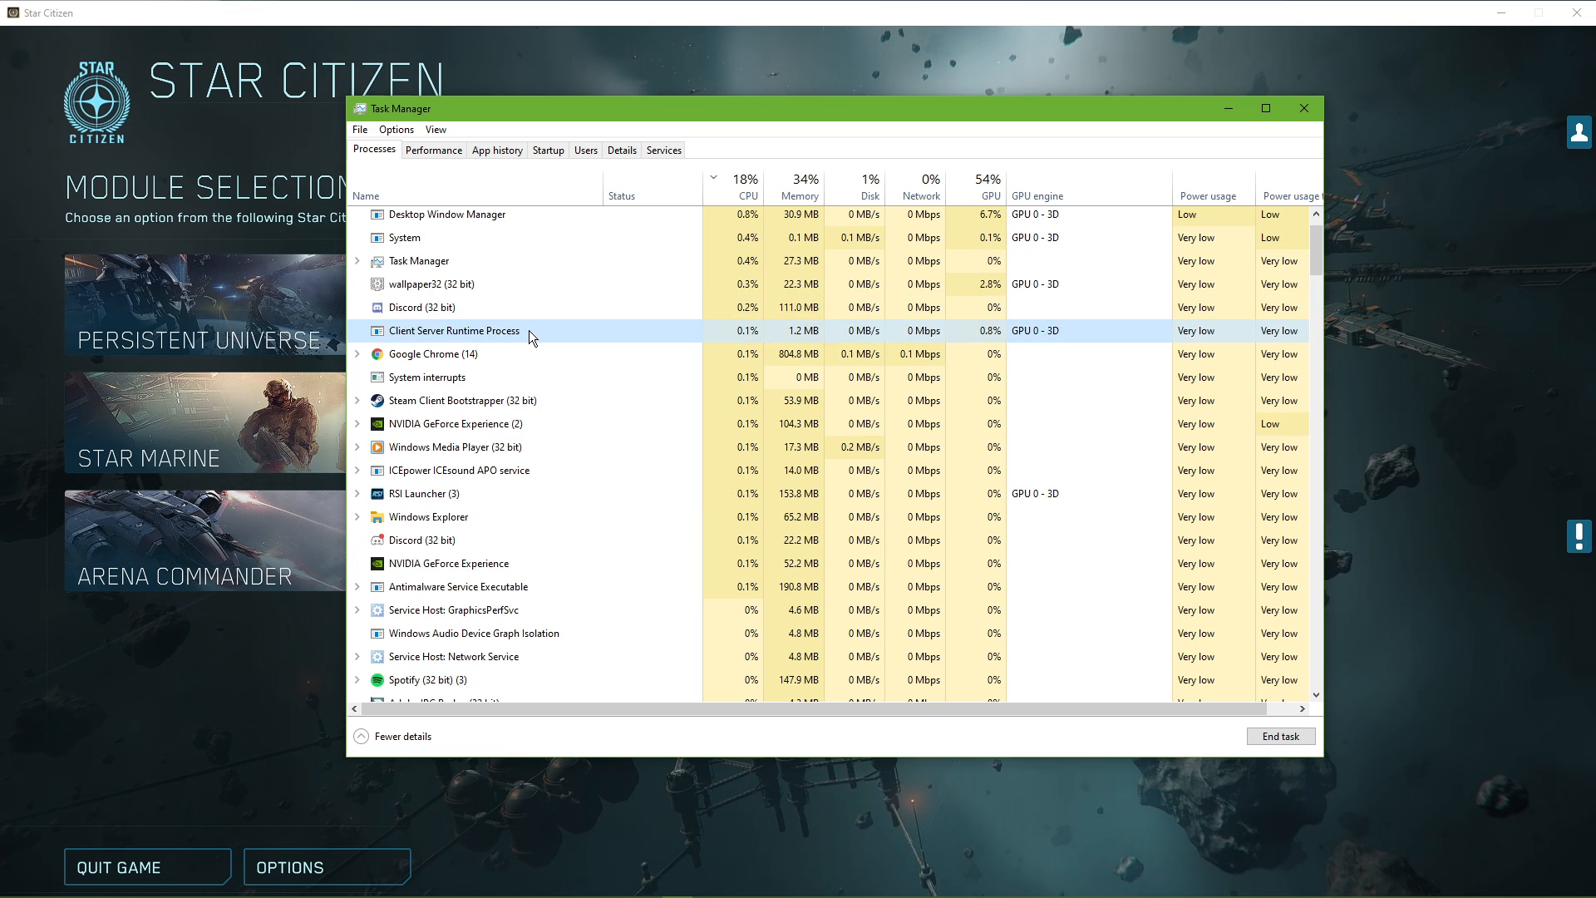
pyautogui.scroll(-3)
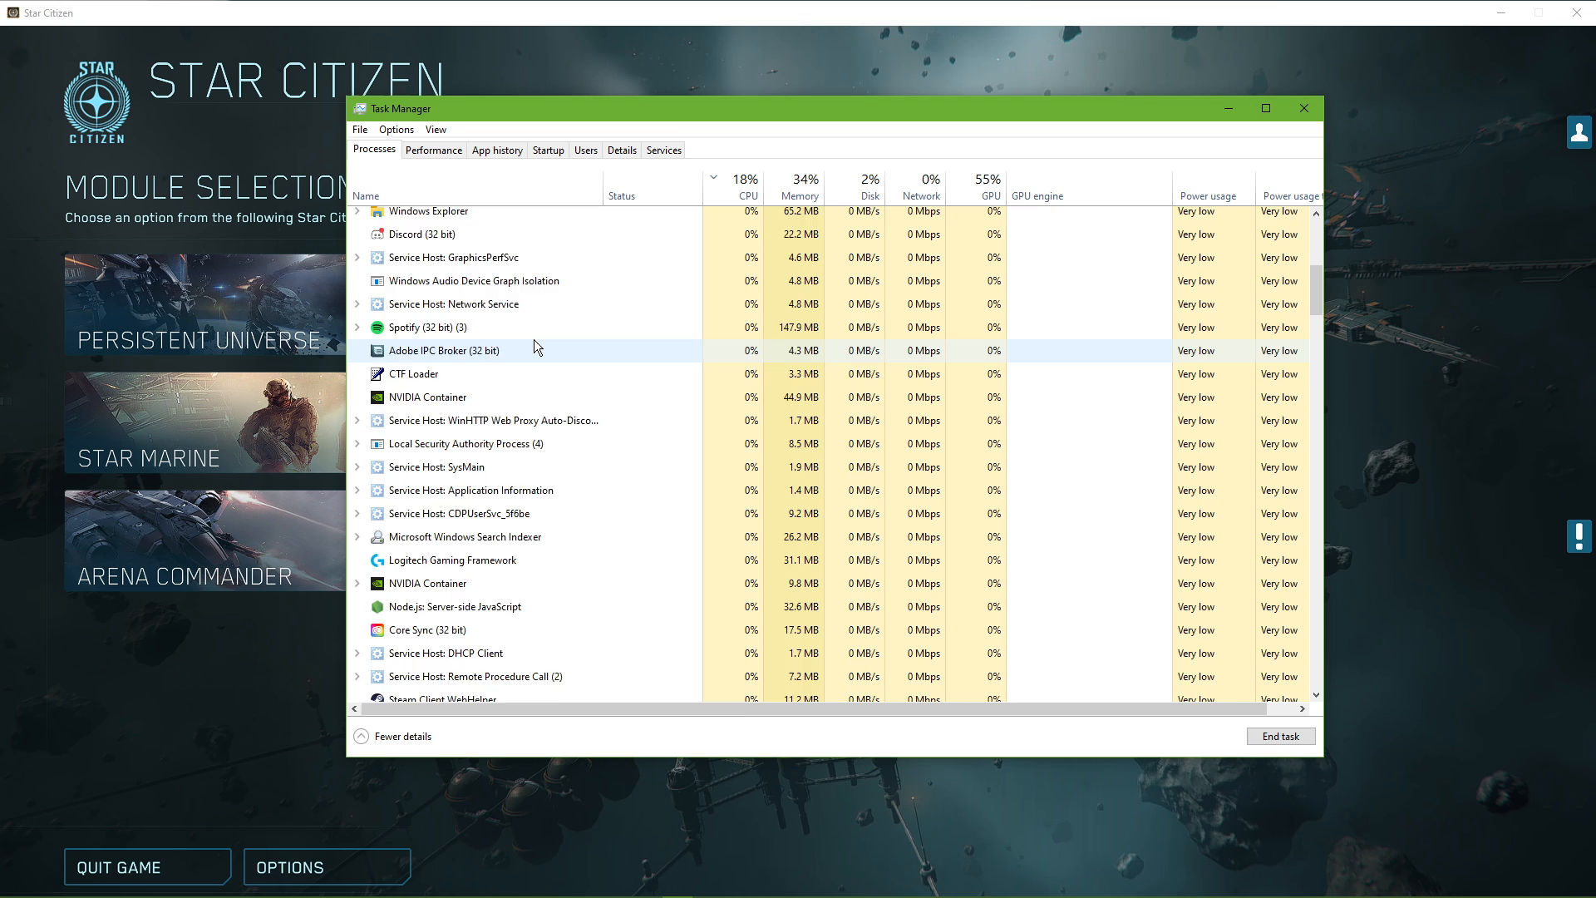
pyautogui.scroll(-3)
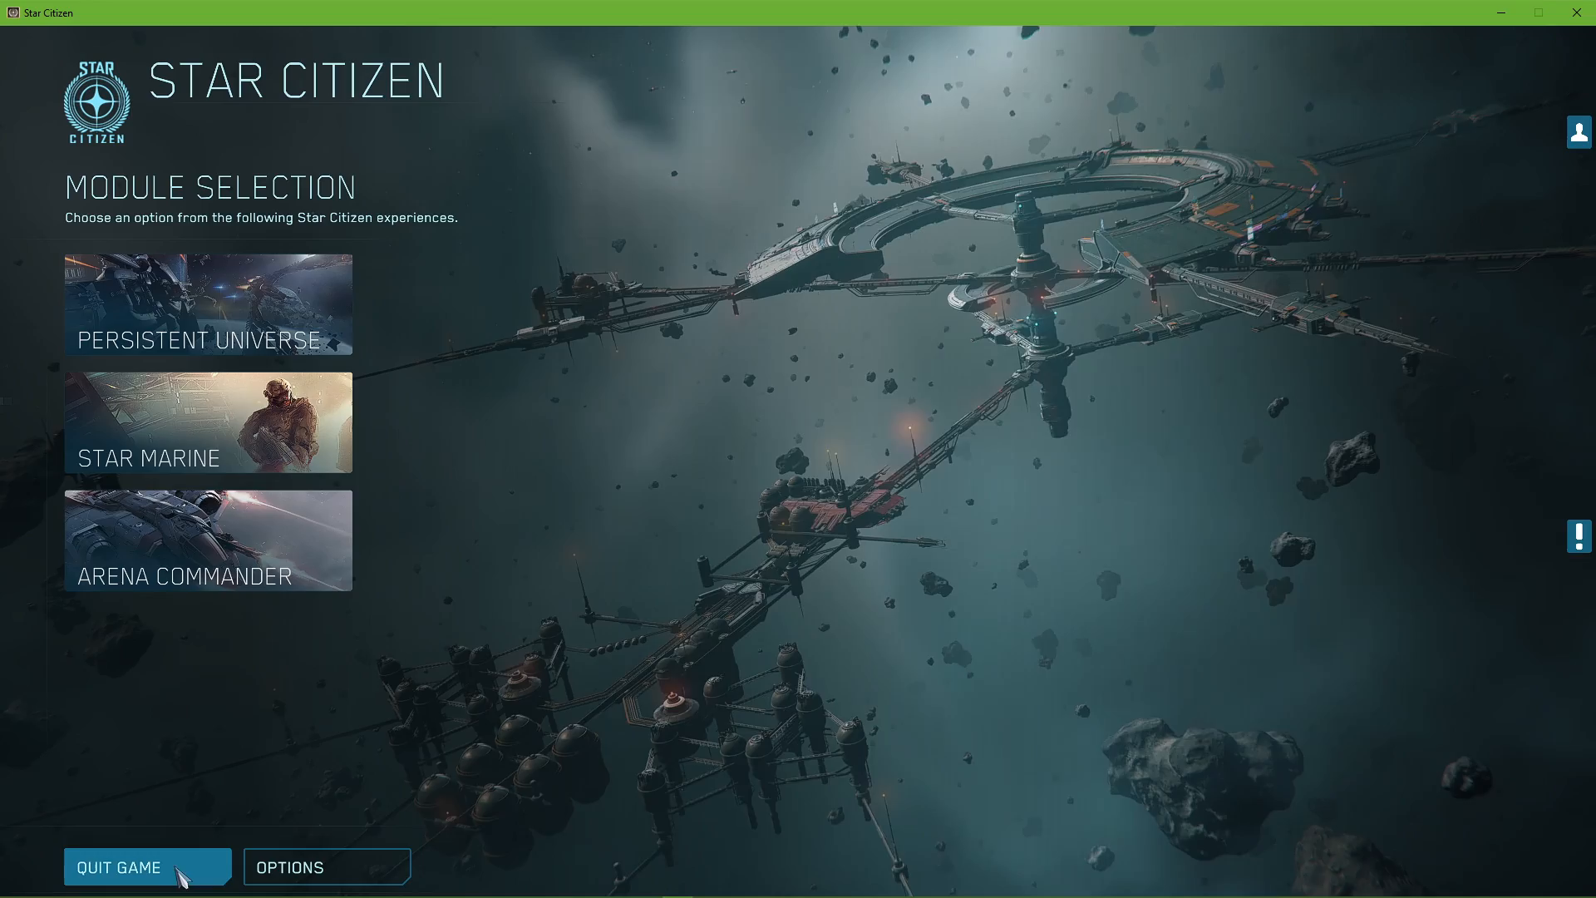
# Quit the game and browse the RSI Launcher's settings page
pyautogui.click(119, 866)
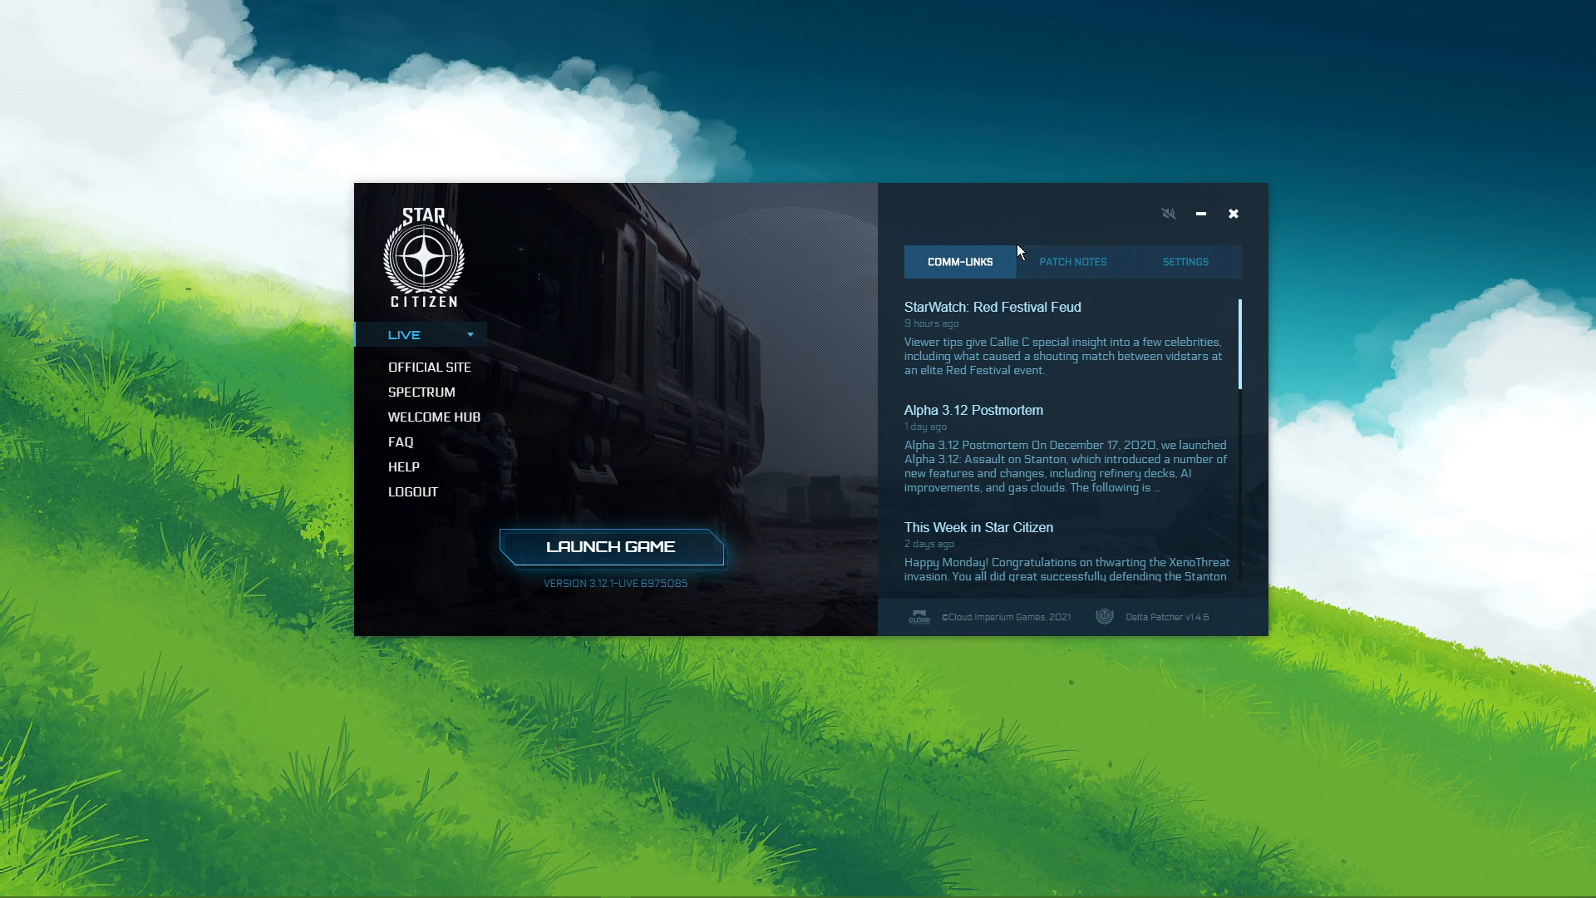
pyautogui.click(1184, 261)
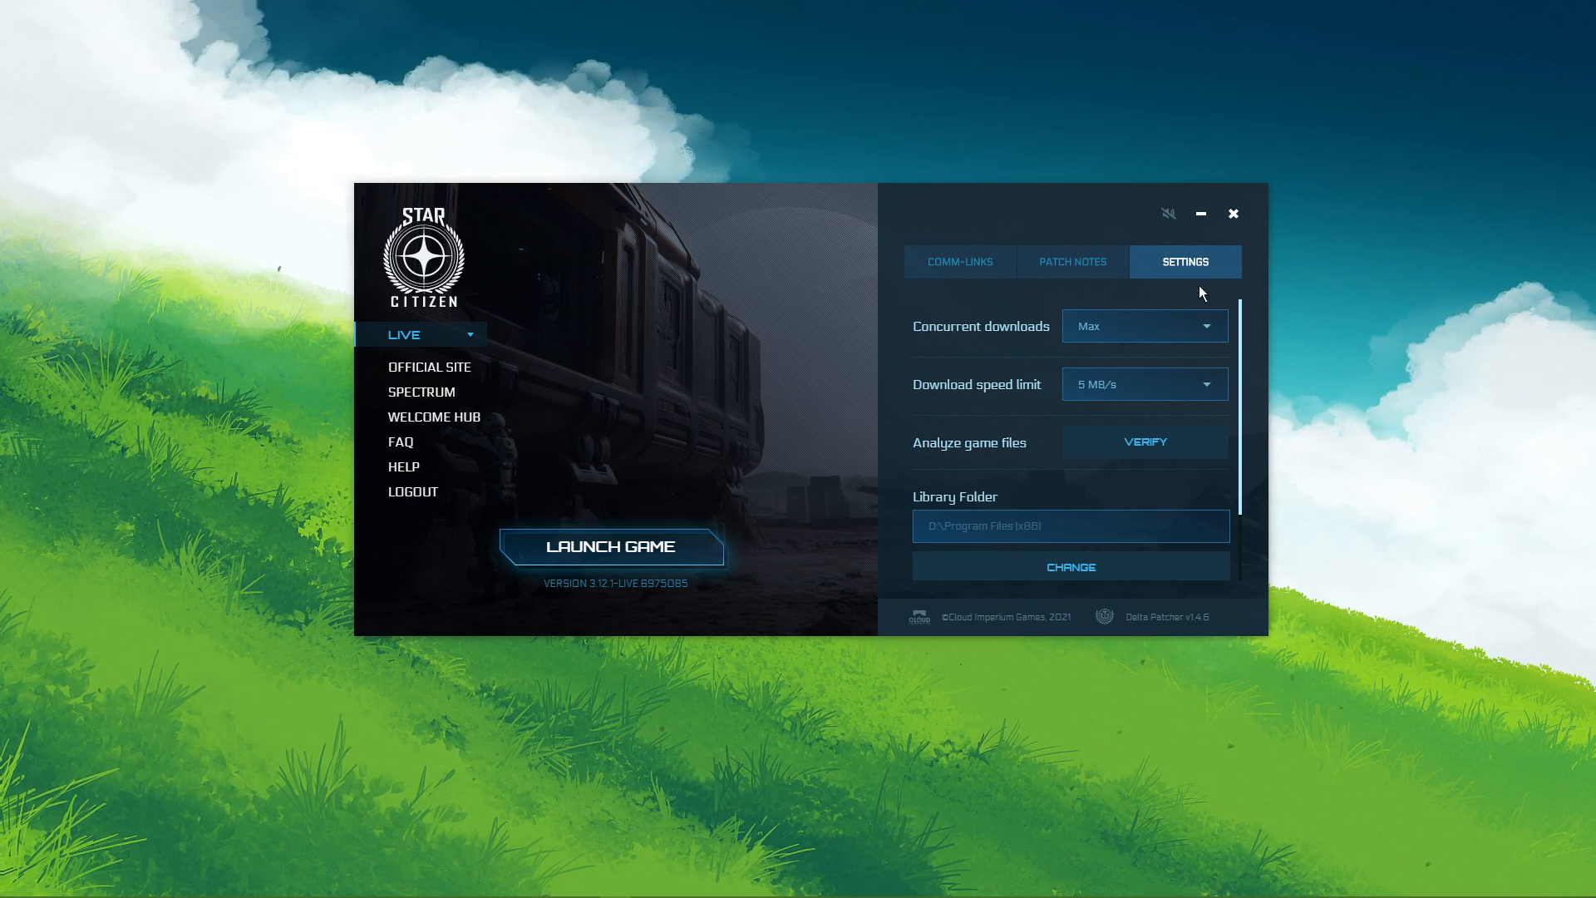
pyautogui.scroll(-3)
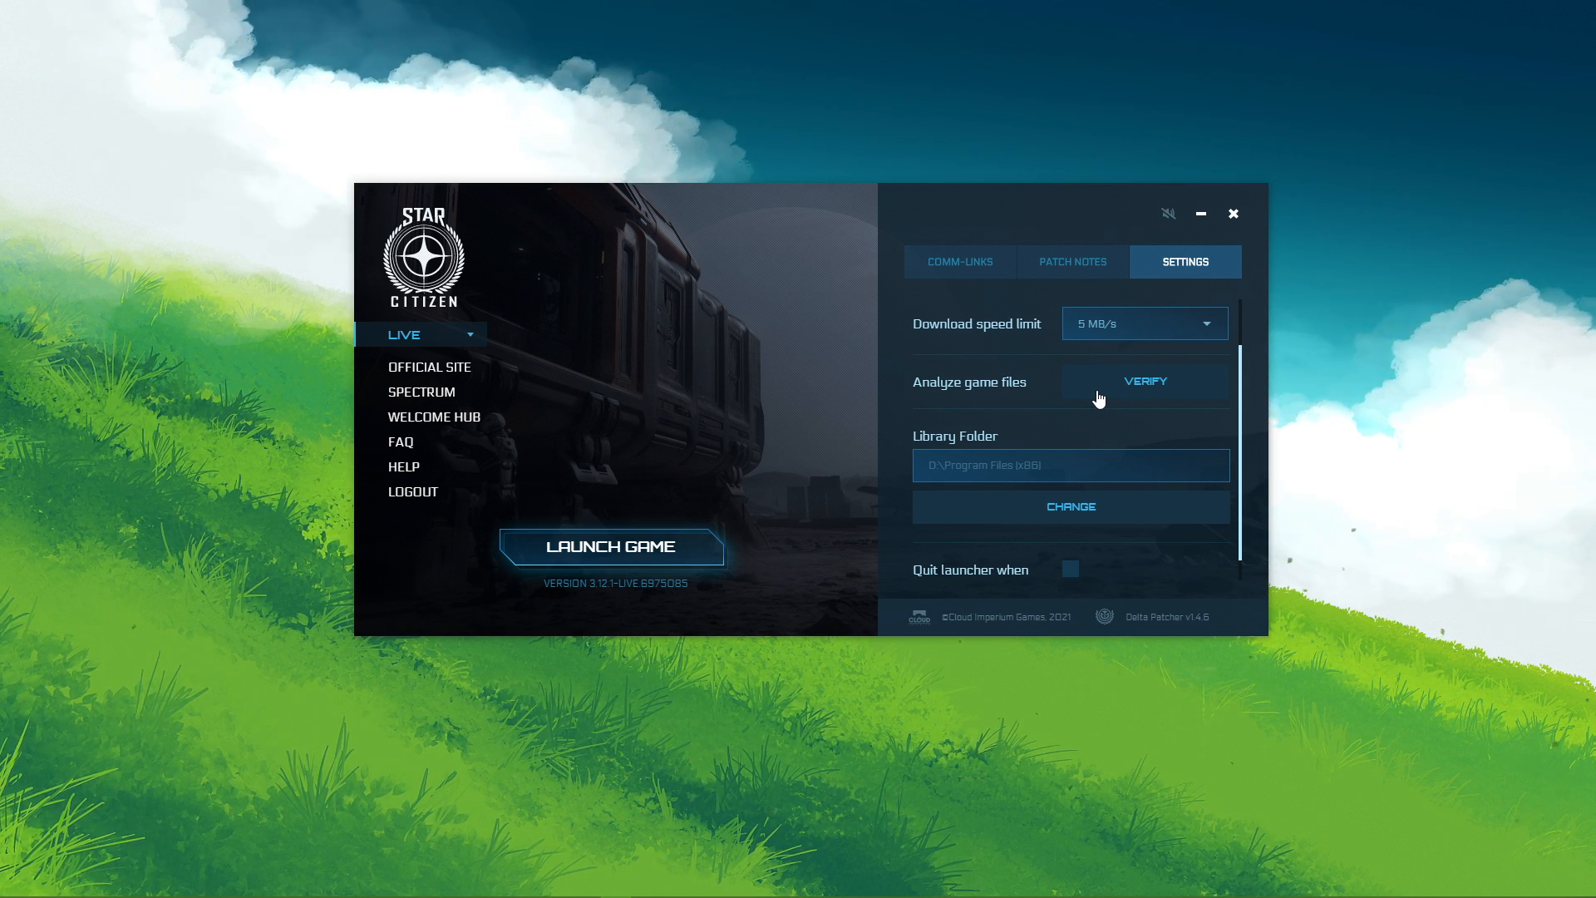
pyautogui.moveTo(1131, 345)
pyautogui.write('device manager')
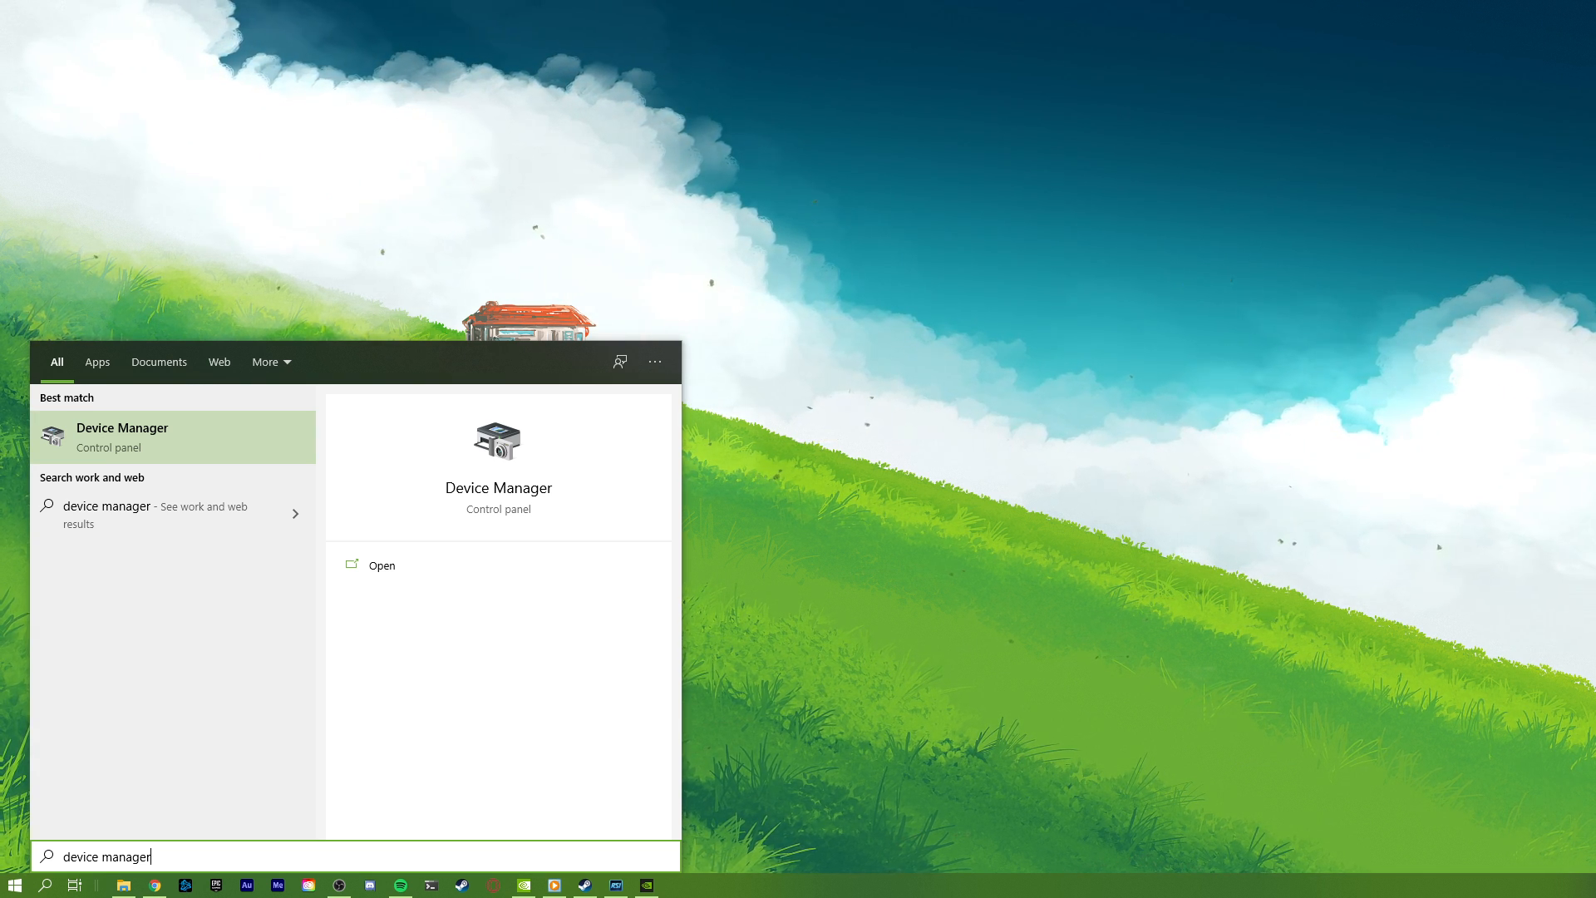
# Launch Device Manager, start the HID-compliant mouse driver update, then cancel it
pyautogui.click(383, 566)
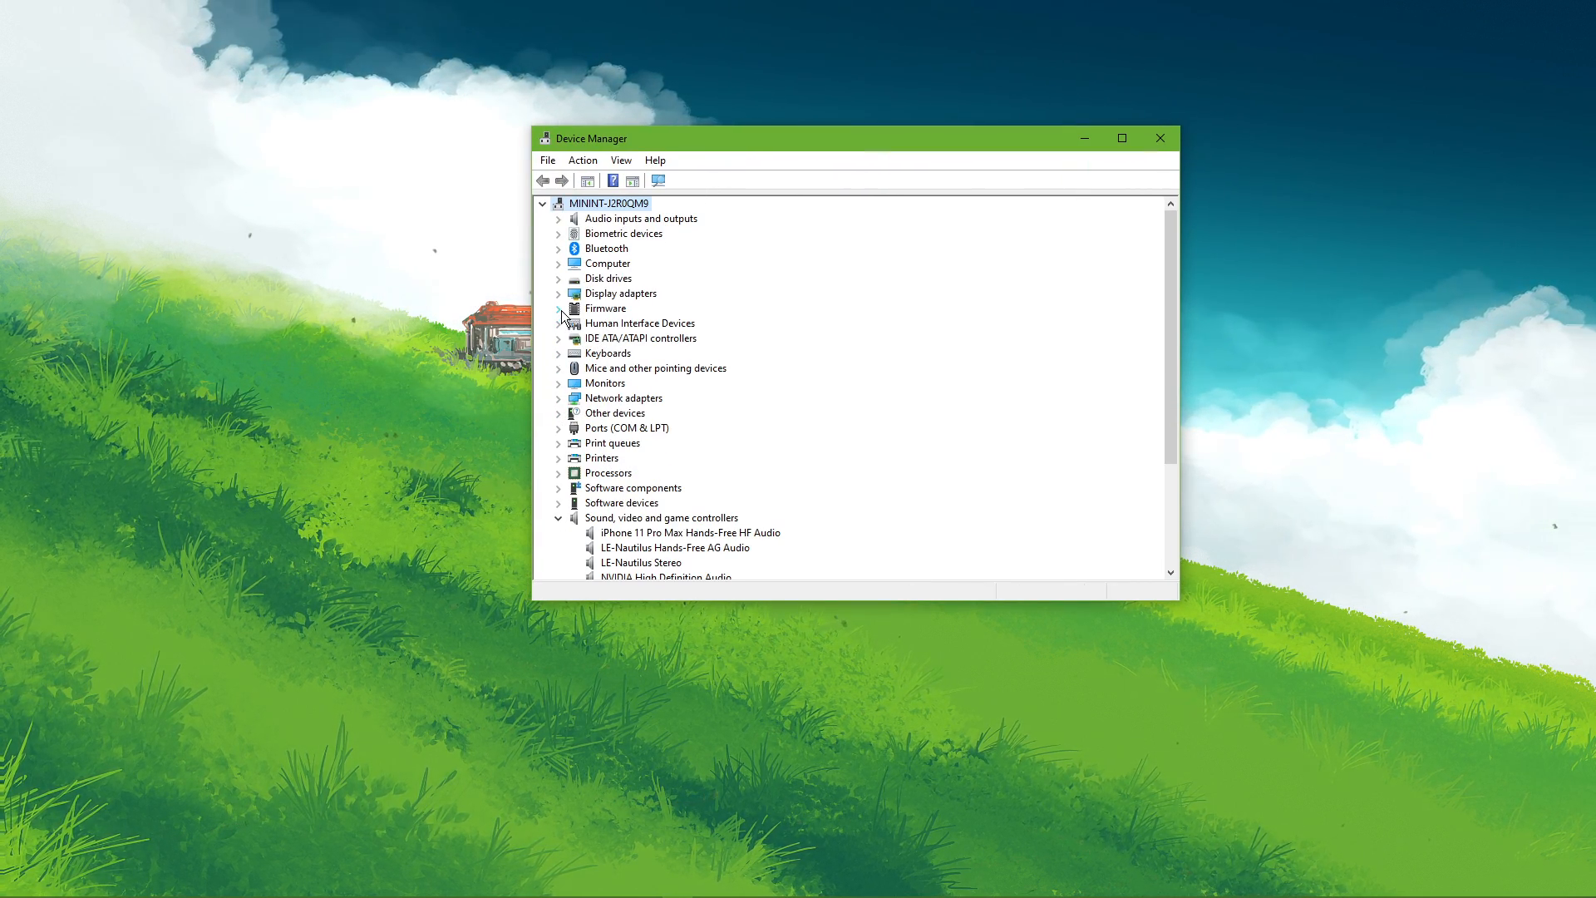
pyautogui.click(559, 367)
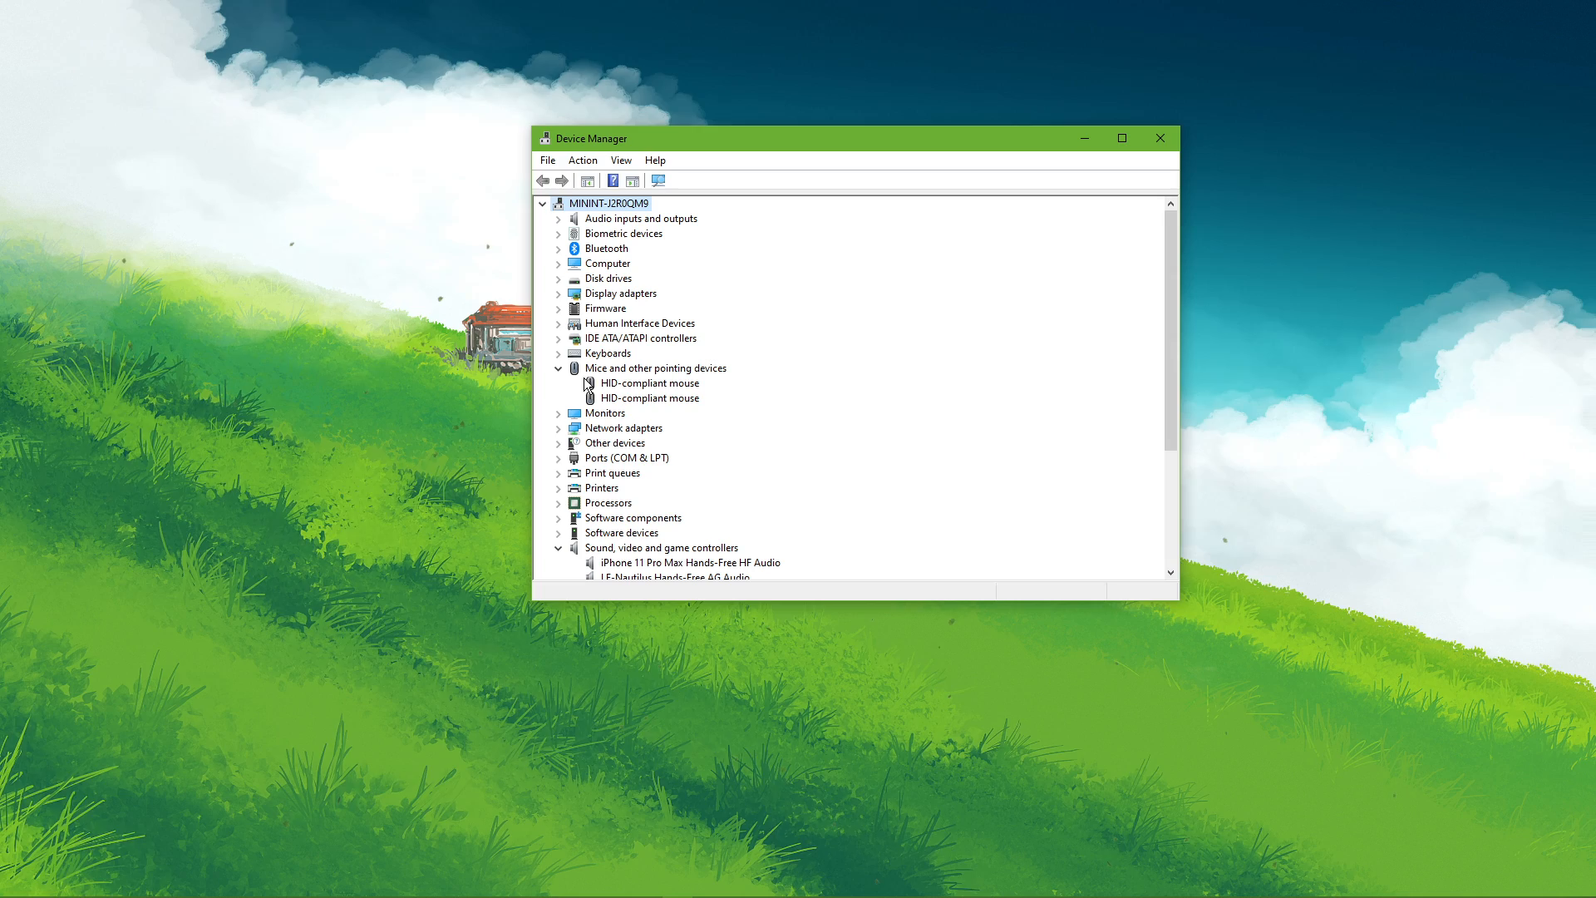
pyautogui.rightClick(648, 383)
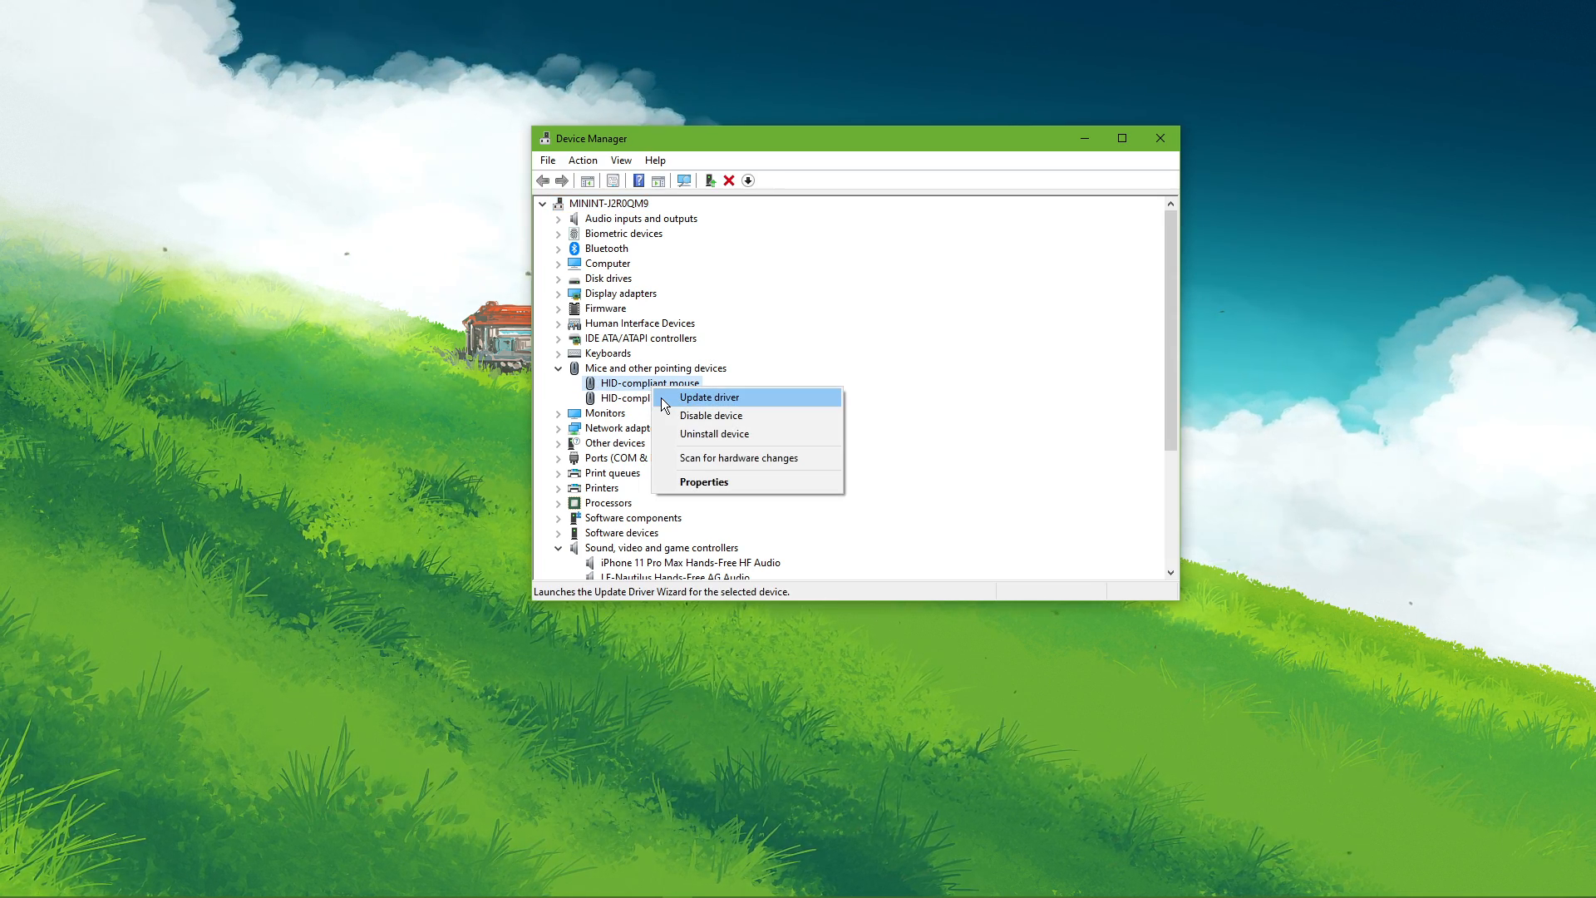
pyautogui.click(710, 398)
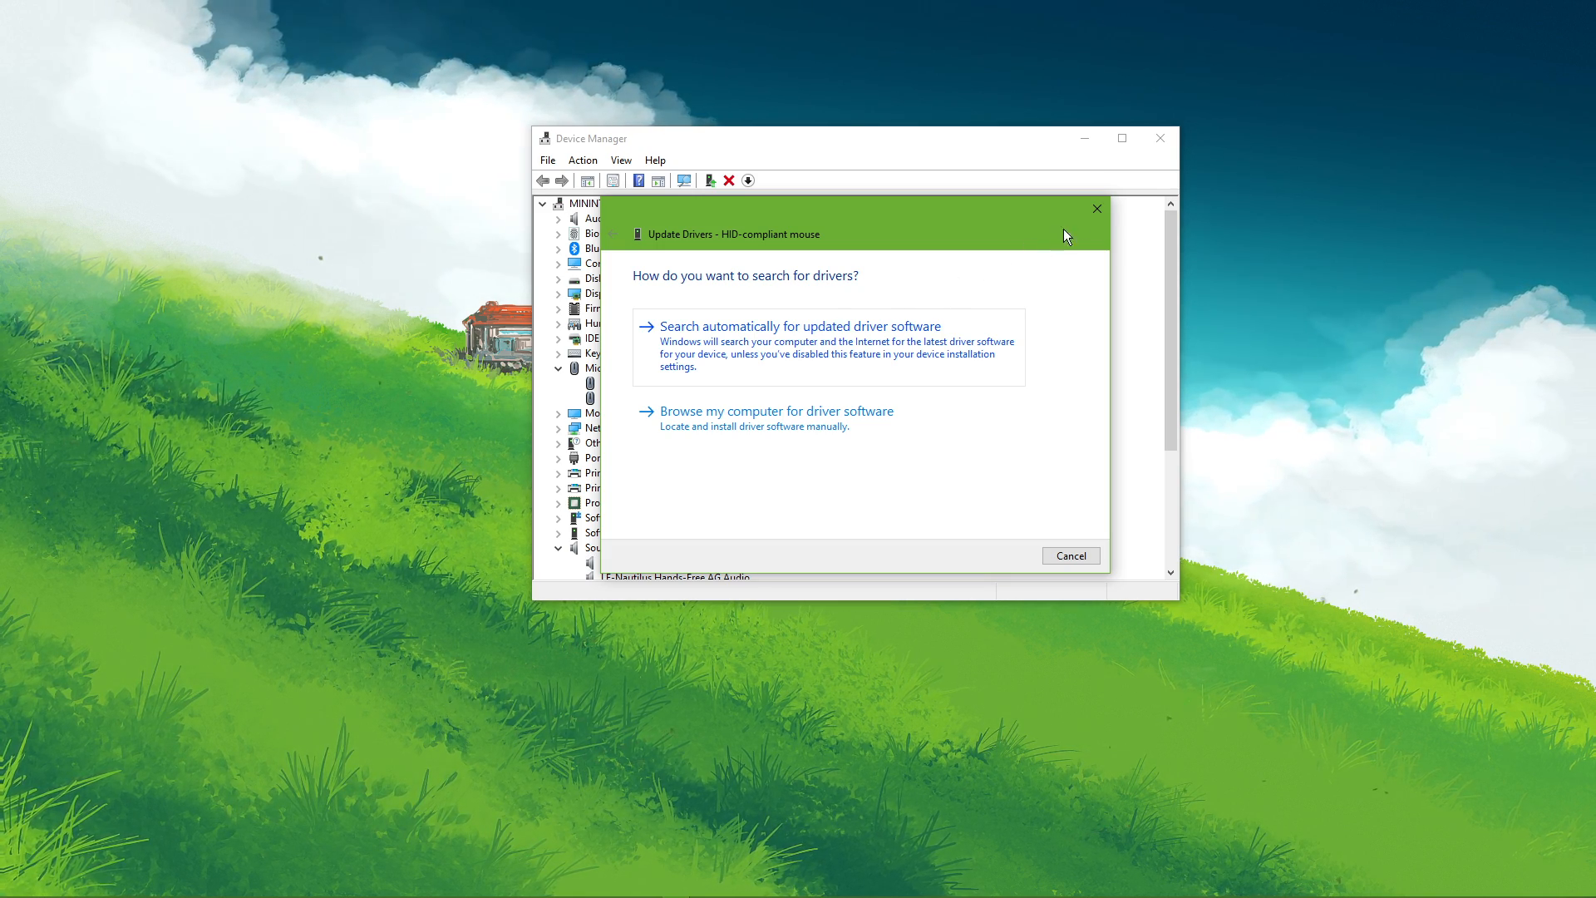
pyautogui.click(1068, 555)
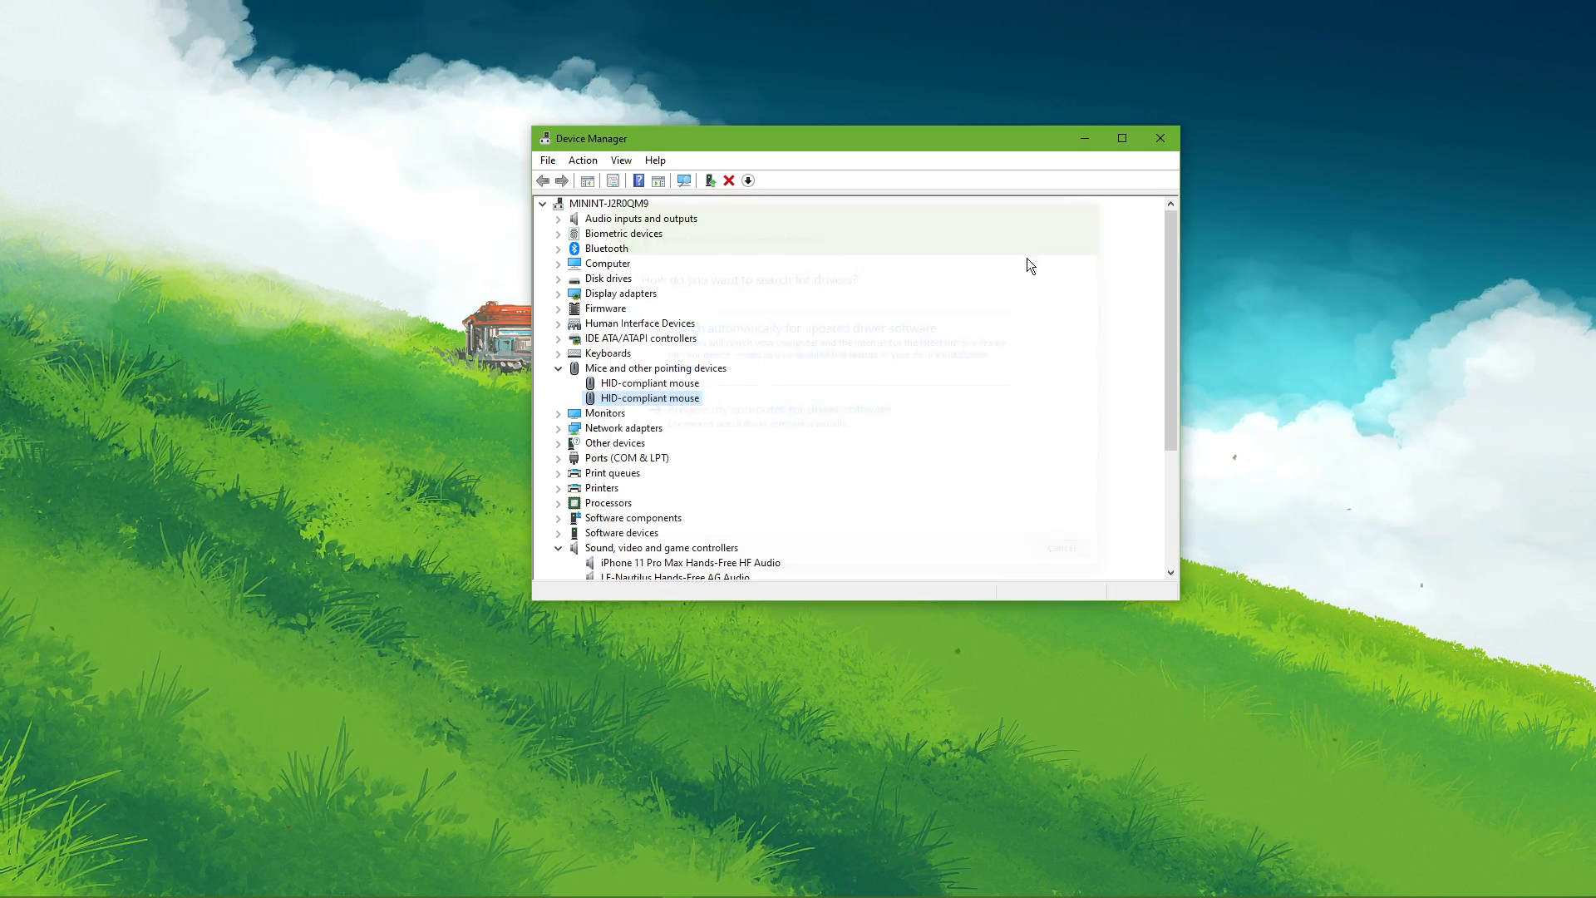
# Expand Display adapters to show the NVIDIA GeForce RTX 2060 SUPER
pyautogui.click(558, 367)
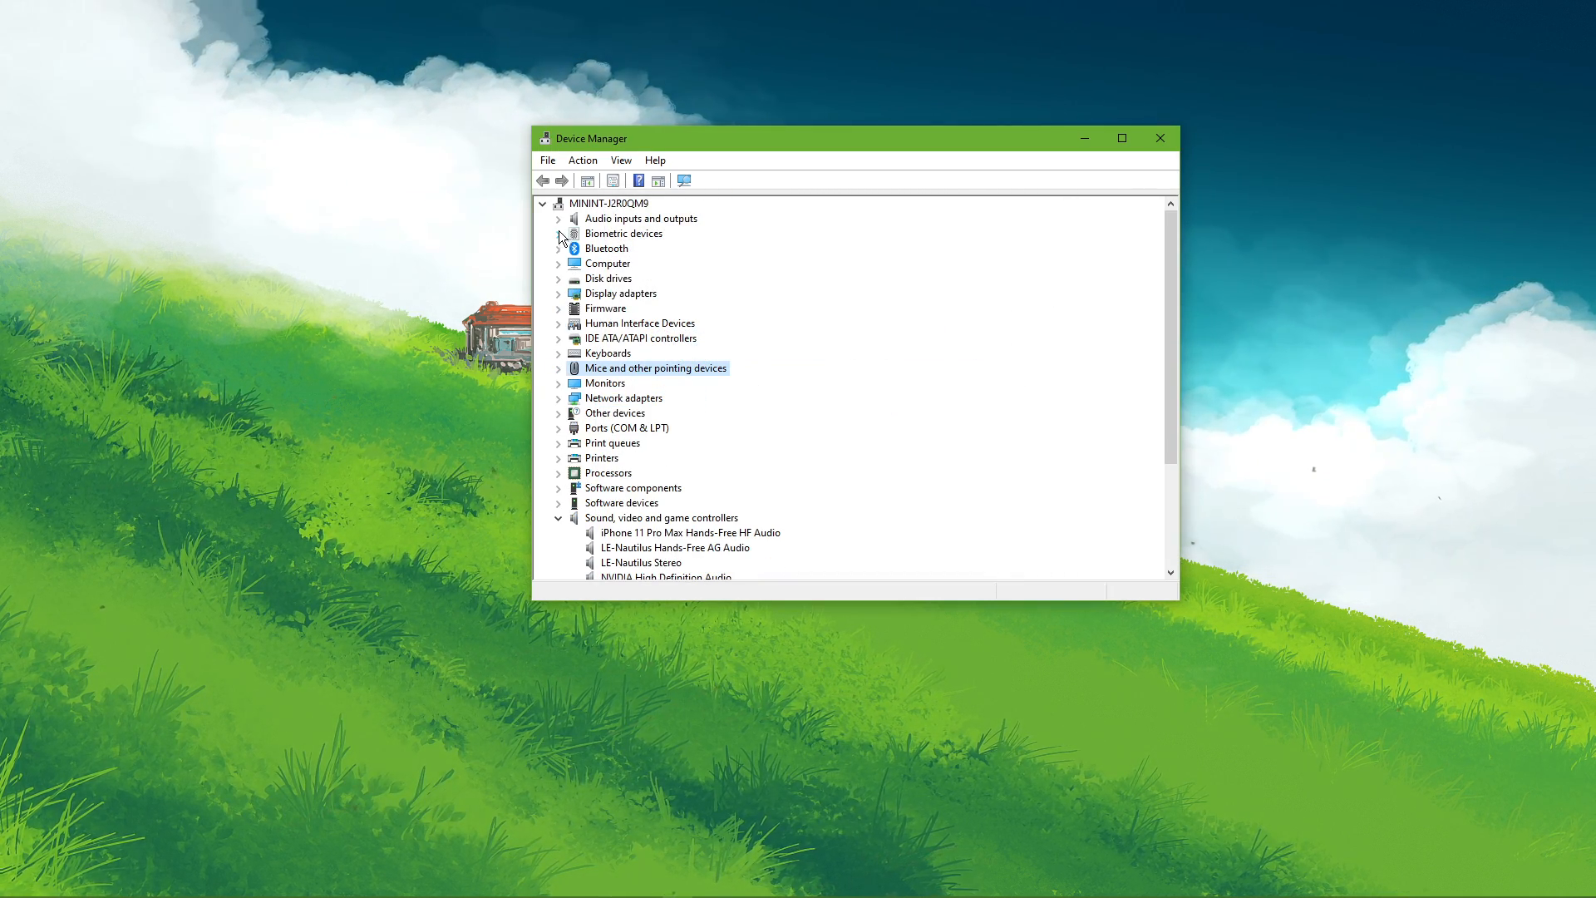
pyautogui.click(558, 292)
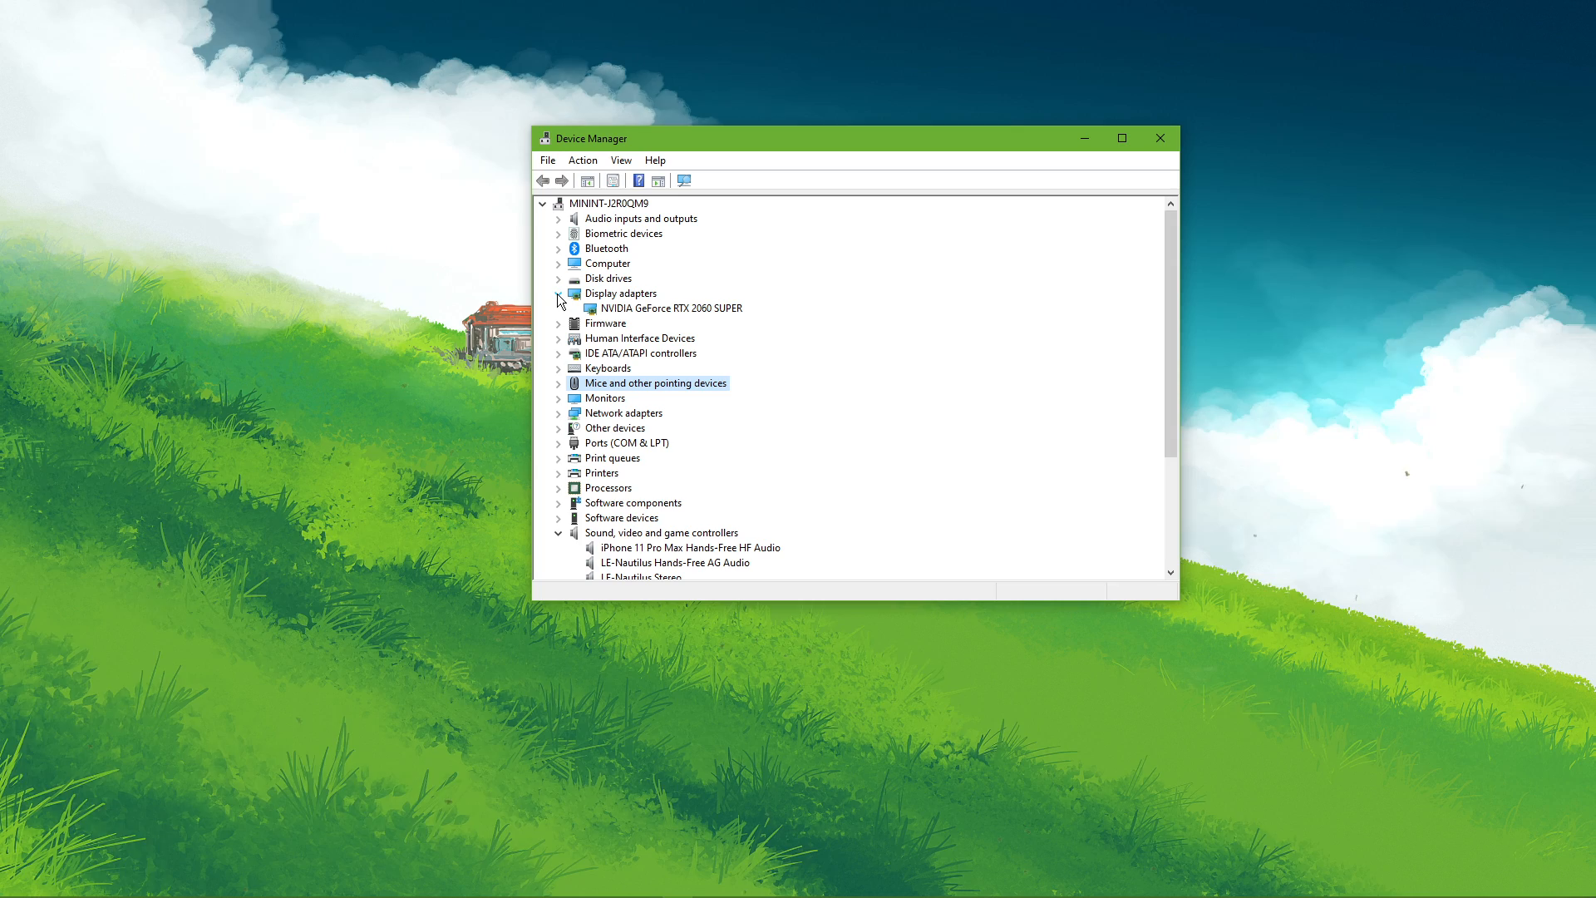
pyautogui.click(559, 277)
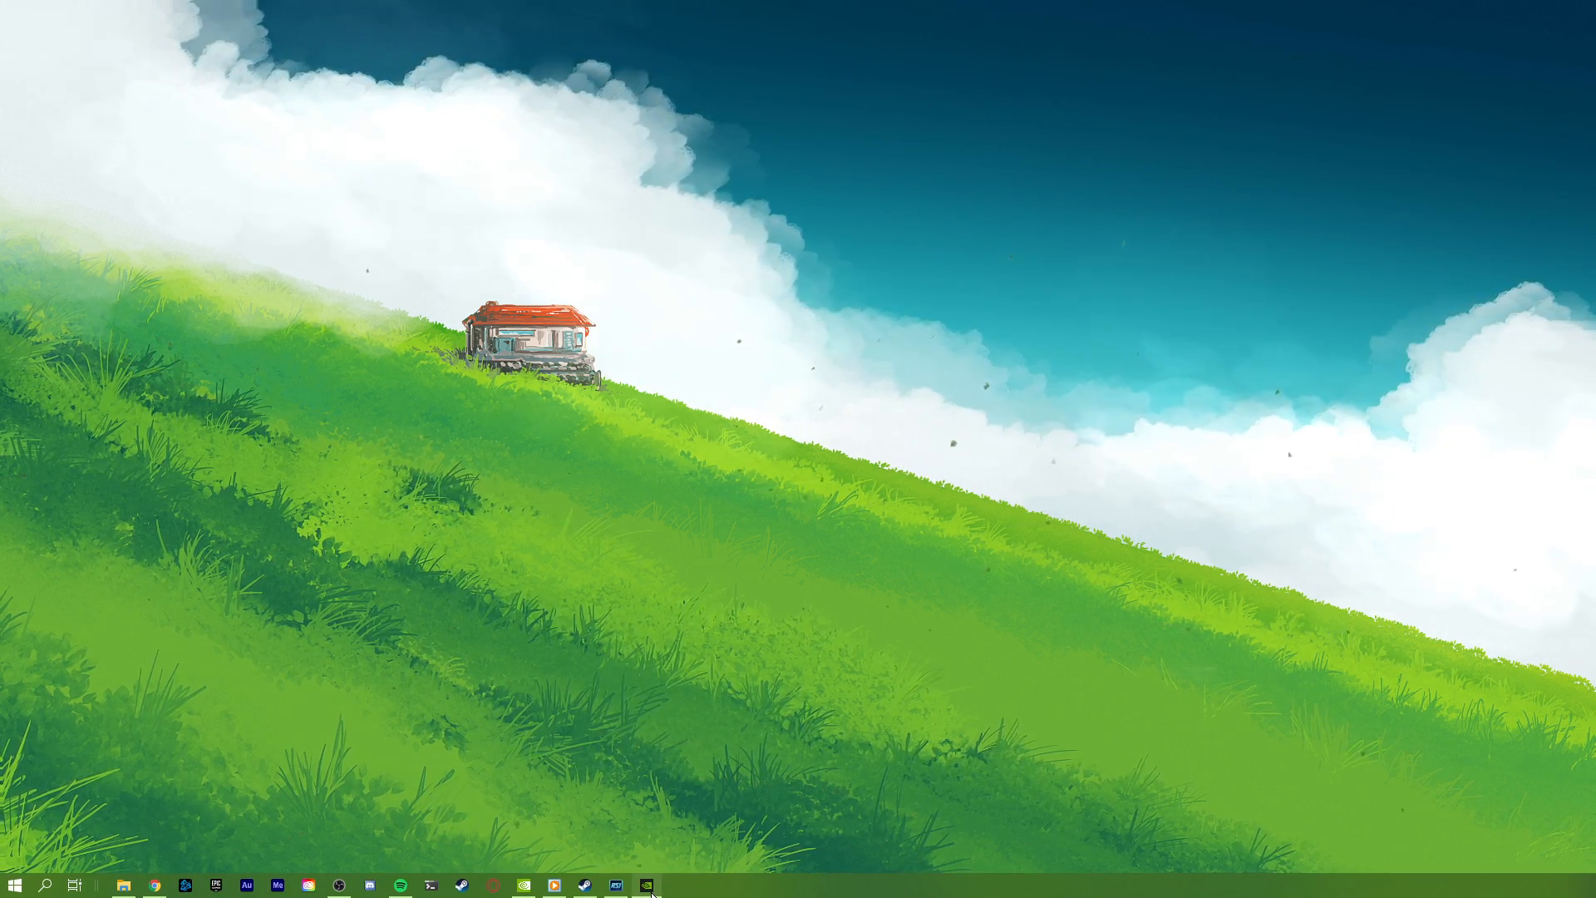
# Switch off the In-Game Overlay in GeForce Experience settings and close the app
pyautogui.click(647, 884)
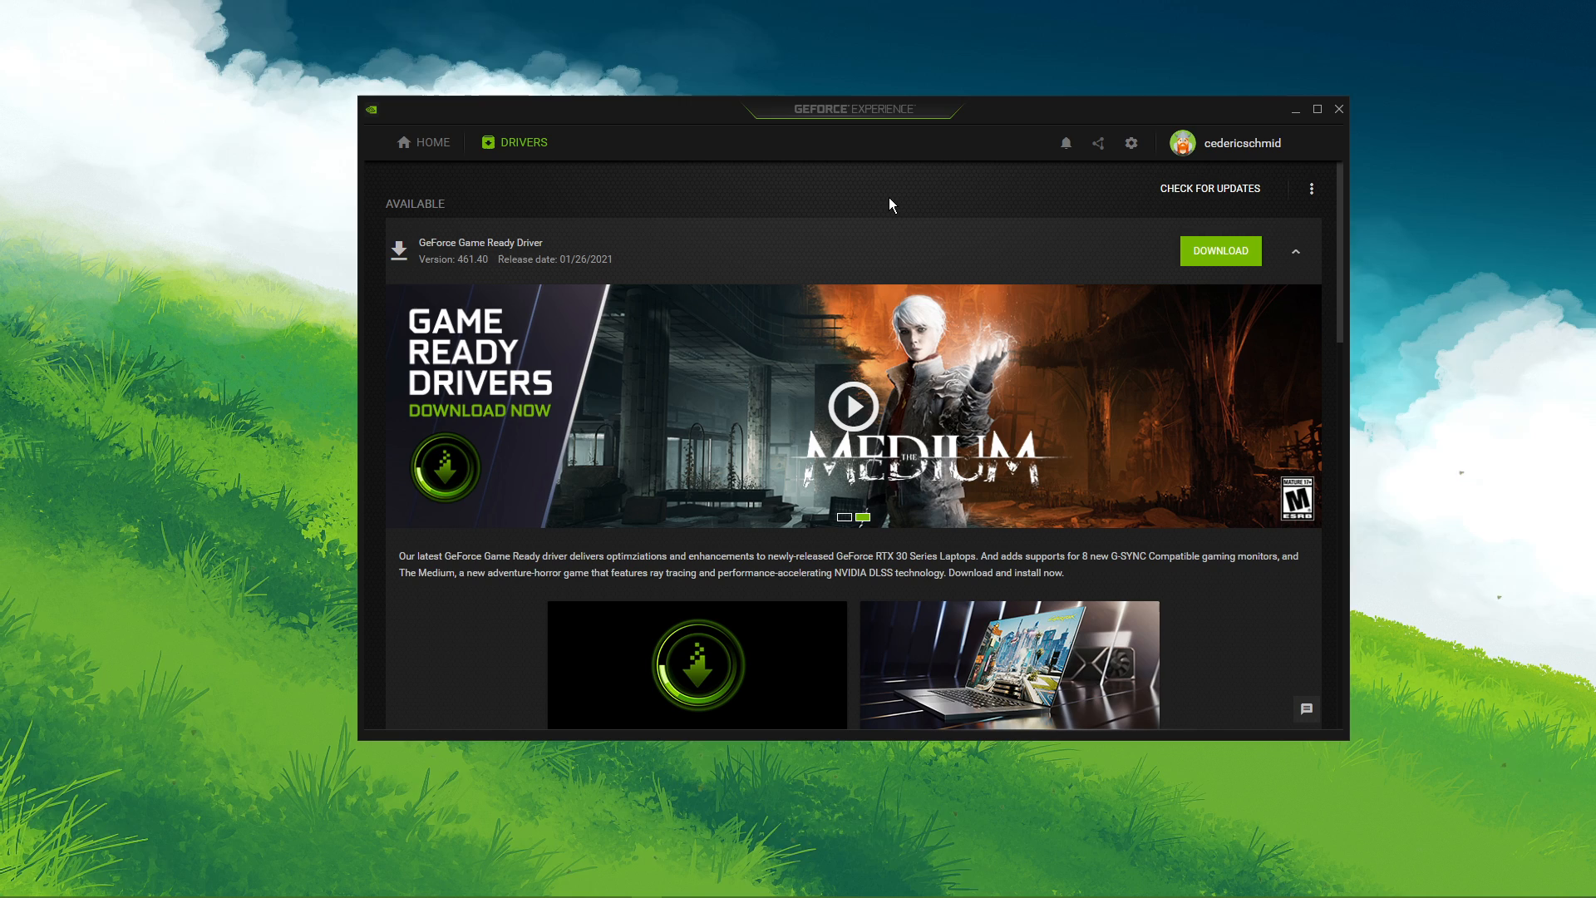
pyautogui.moveTo(891, 110); pyautogui.dragTo(827, 120)
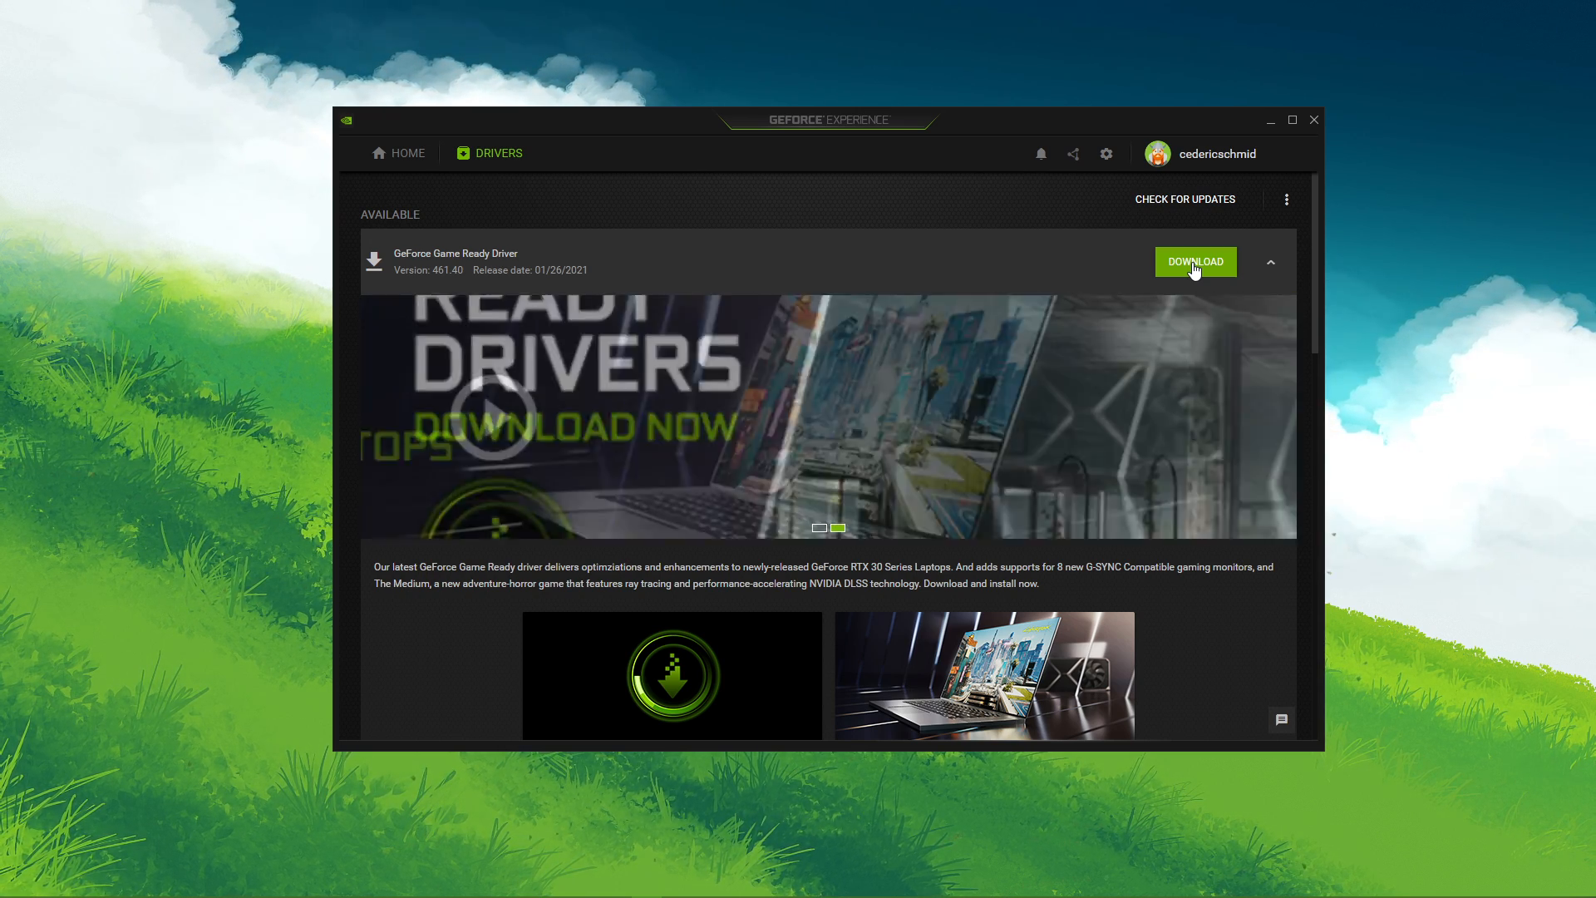
pyautogui.click(1105, 153)
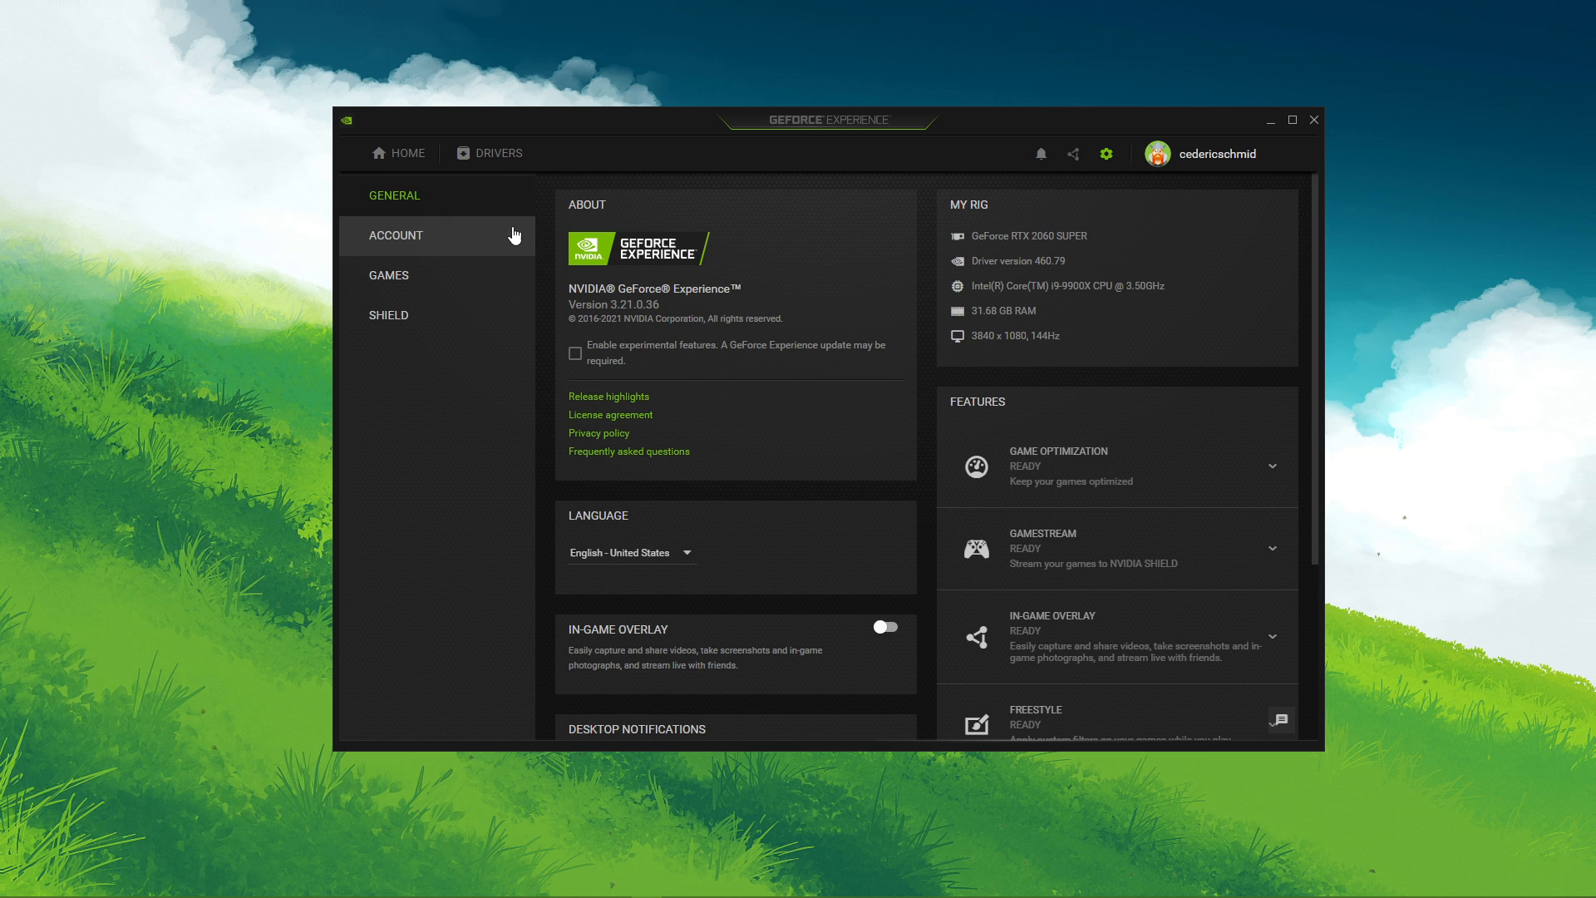
pyautogui.scroll(-3)
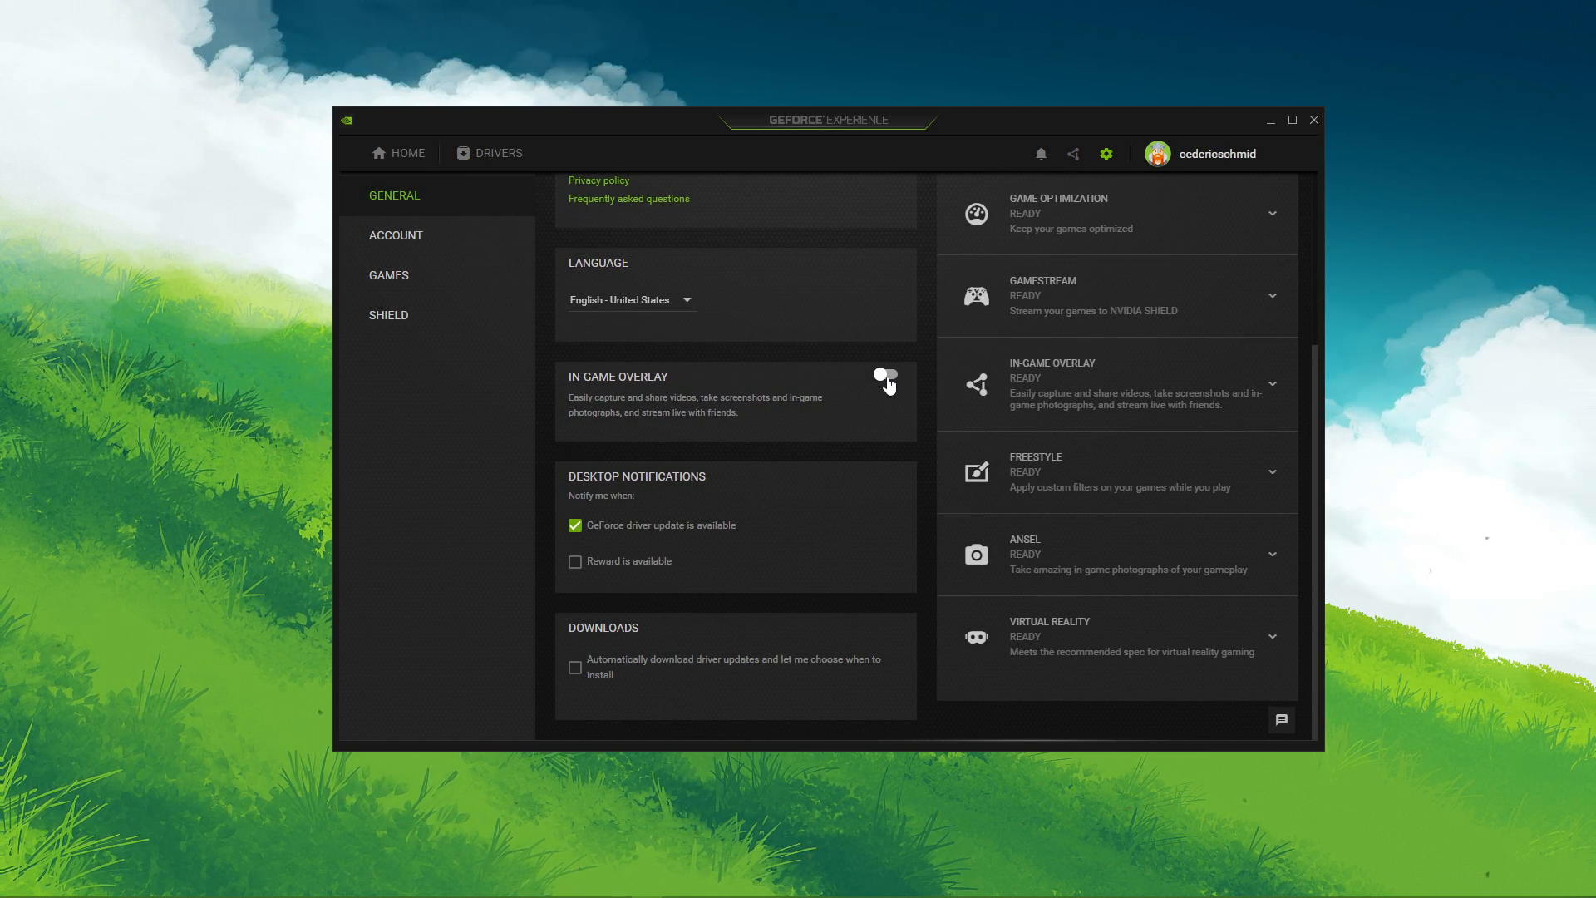
pyautogui.moveTo(883, 377)
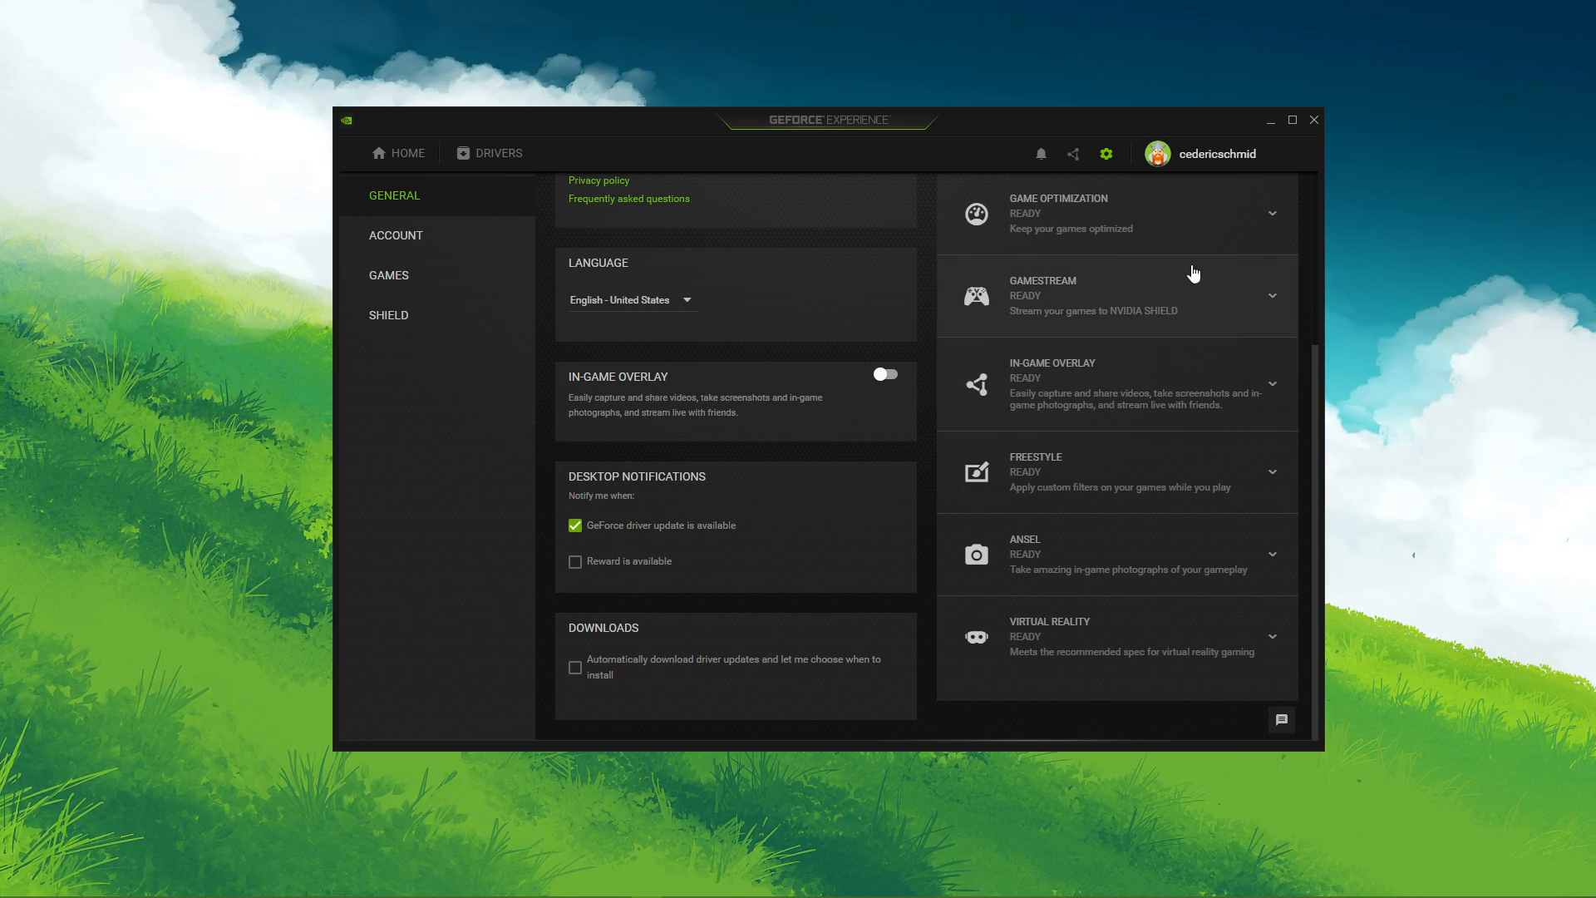
pyautogui.click(1314, 120)
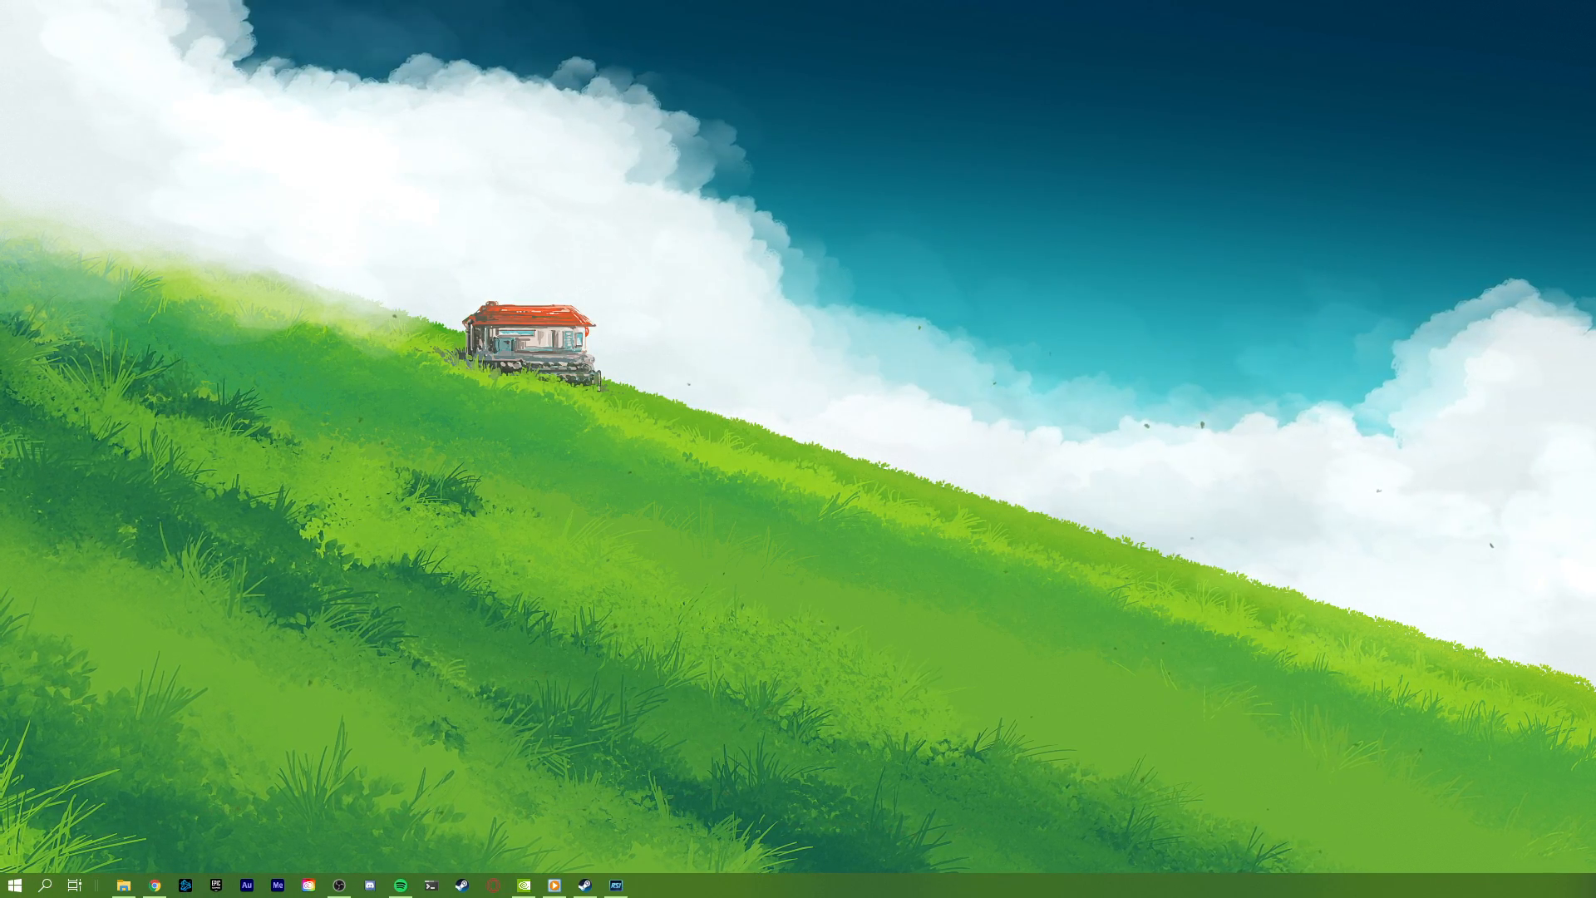
# Search 'upd', open Windows Update and check for available updates
pyautogui.write('upd')
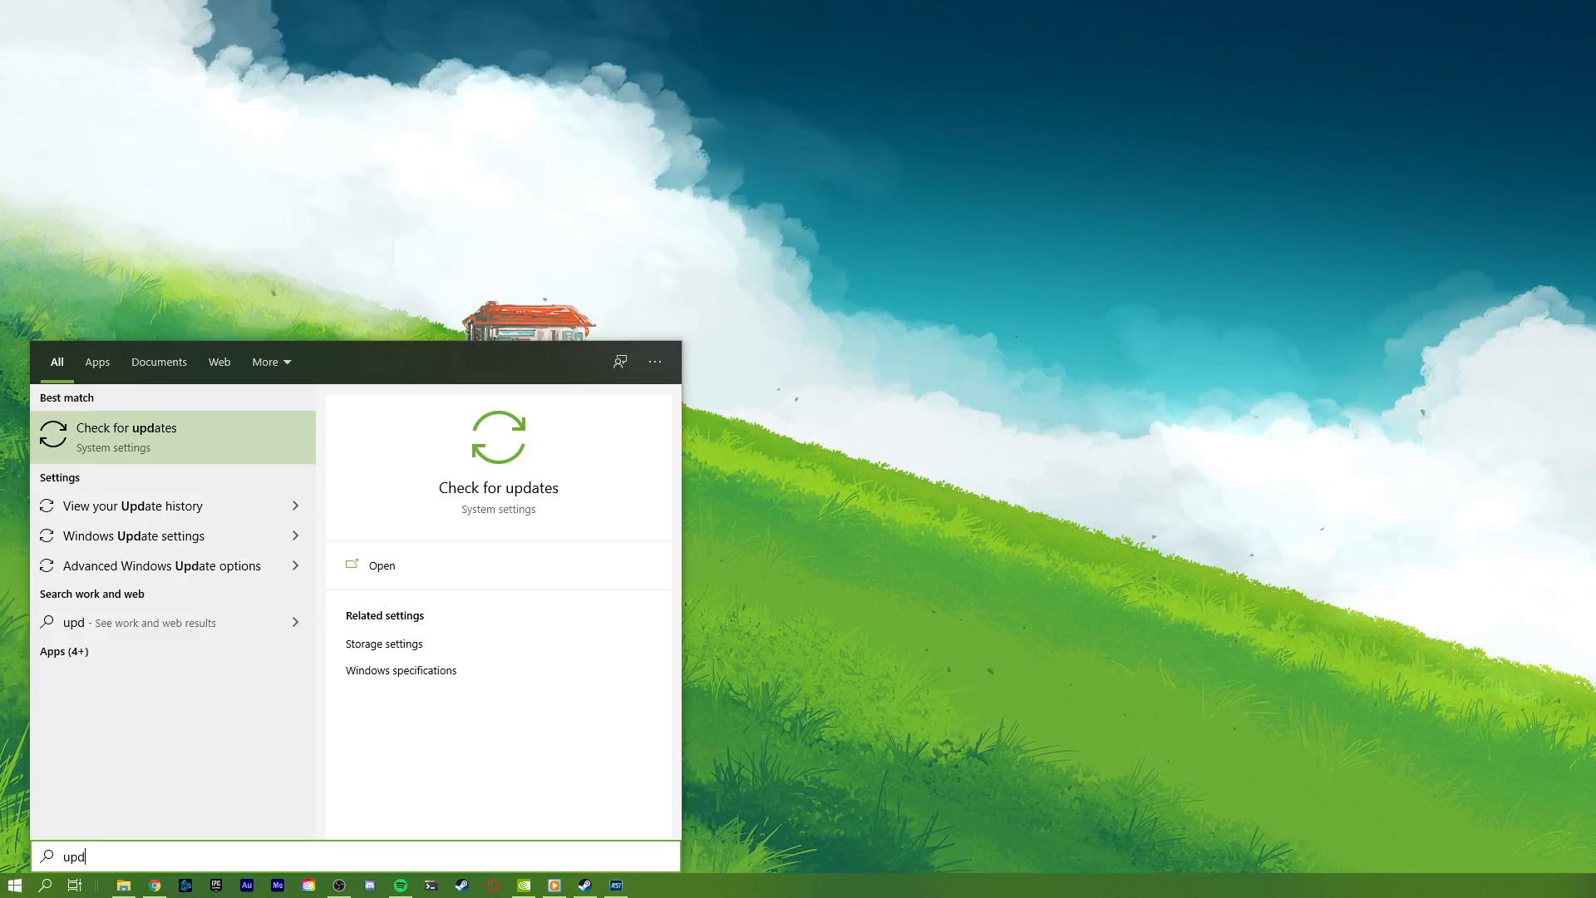
pyautogui.click(126, 427)
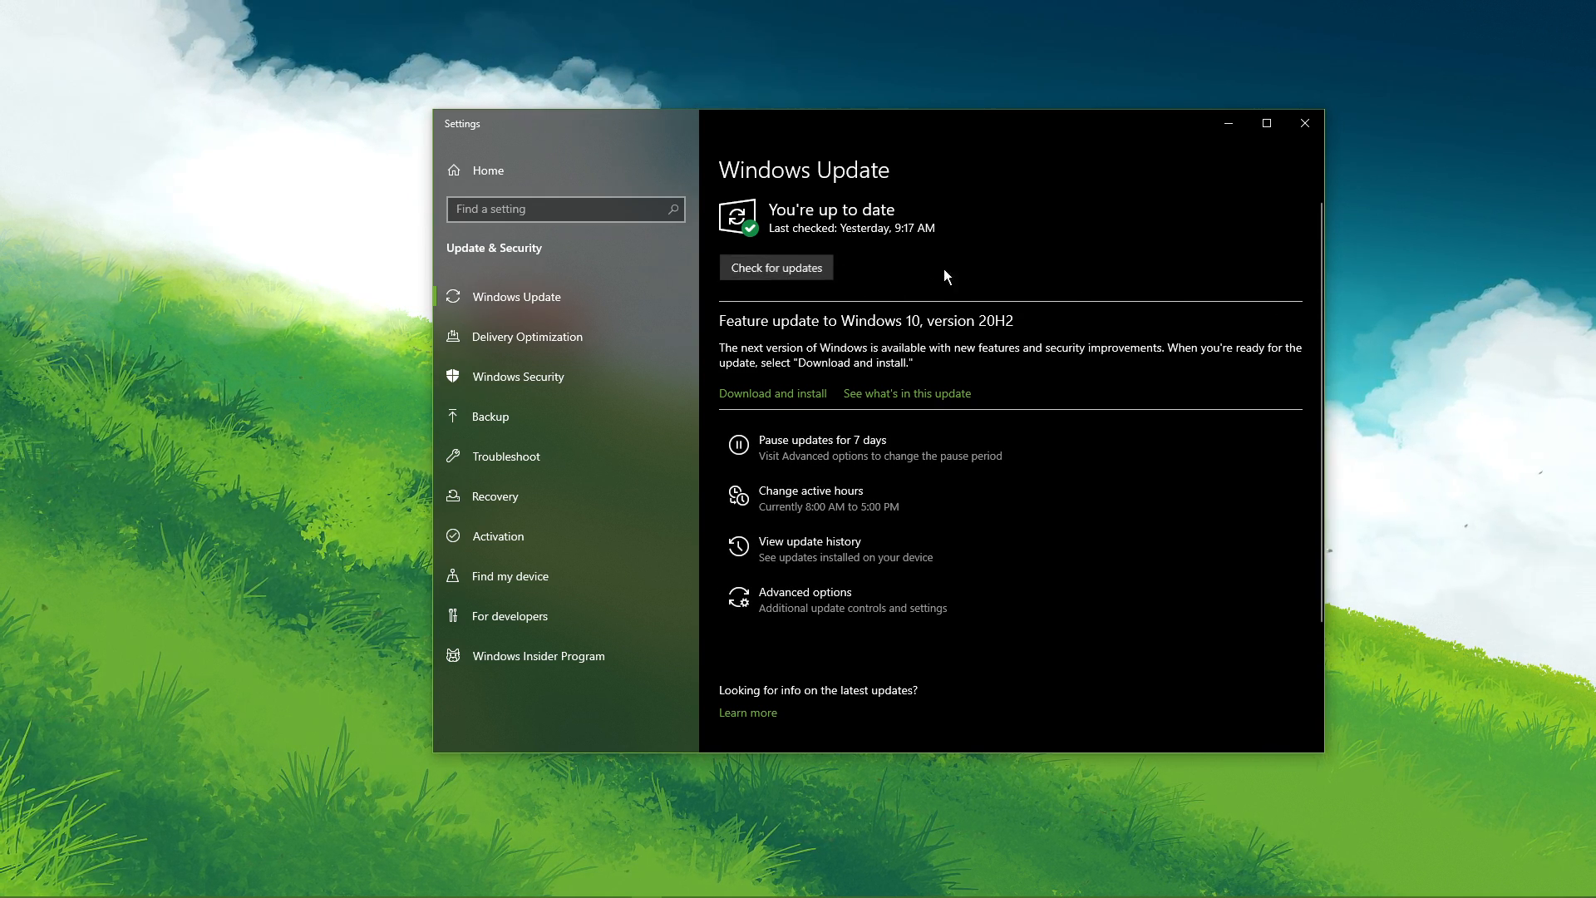
pyautogui.click(777, 265)
pyautogui.write('game bar')
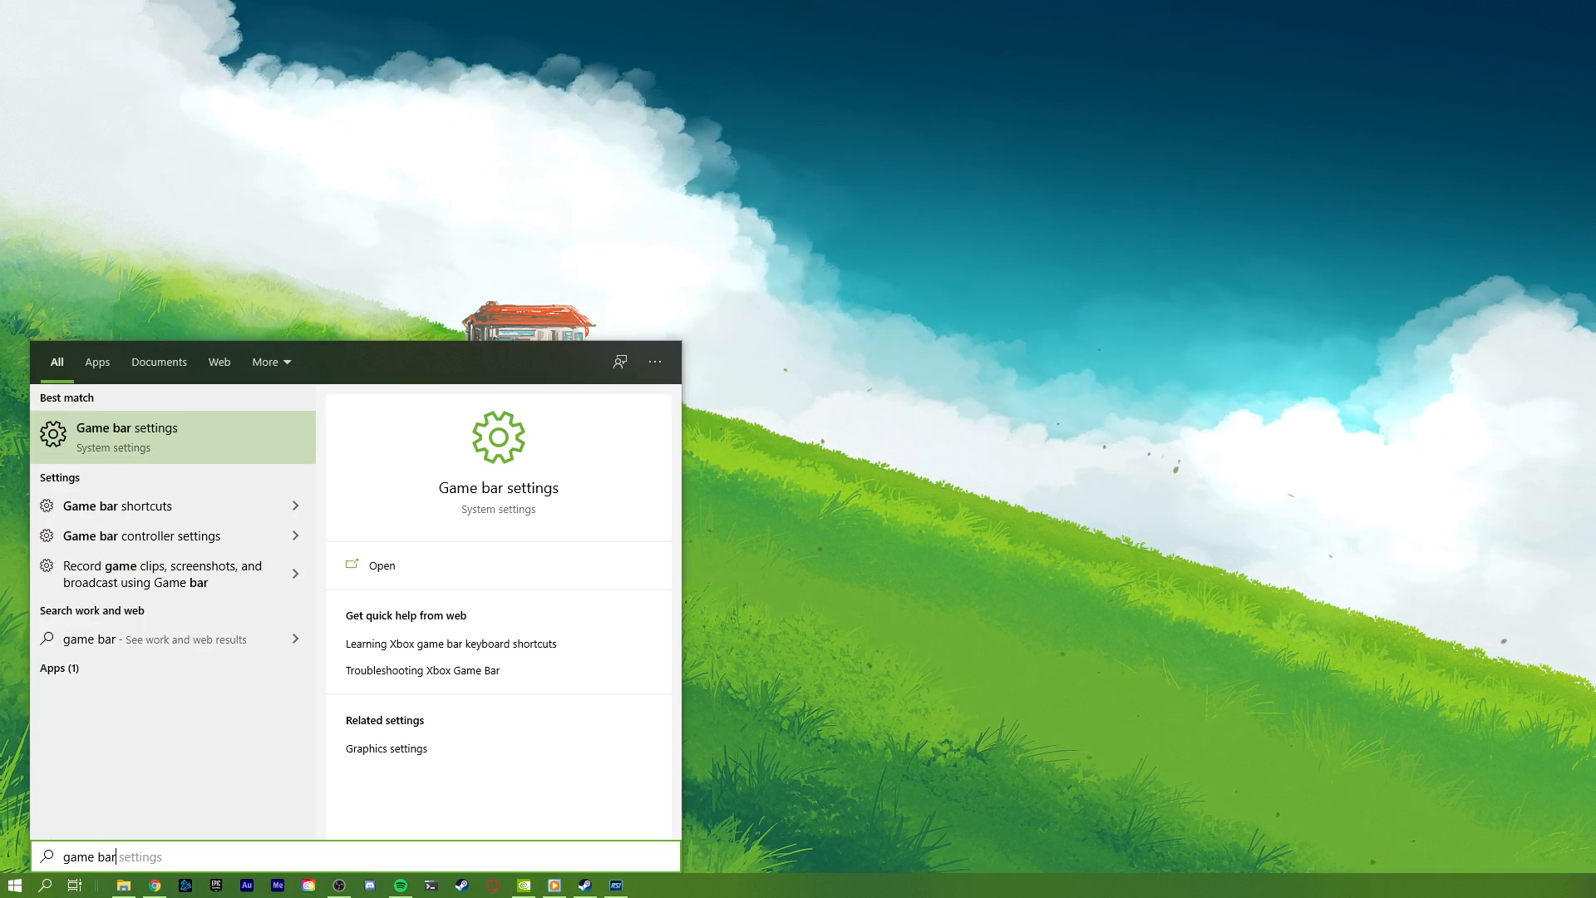
# Open Game bar settings and switch off recording in the capture settings
pyautogui.click(127, 427)
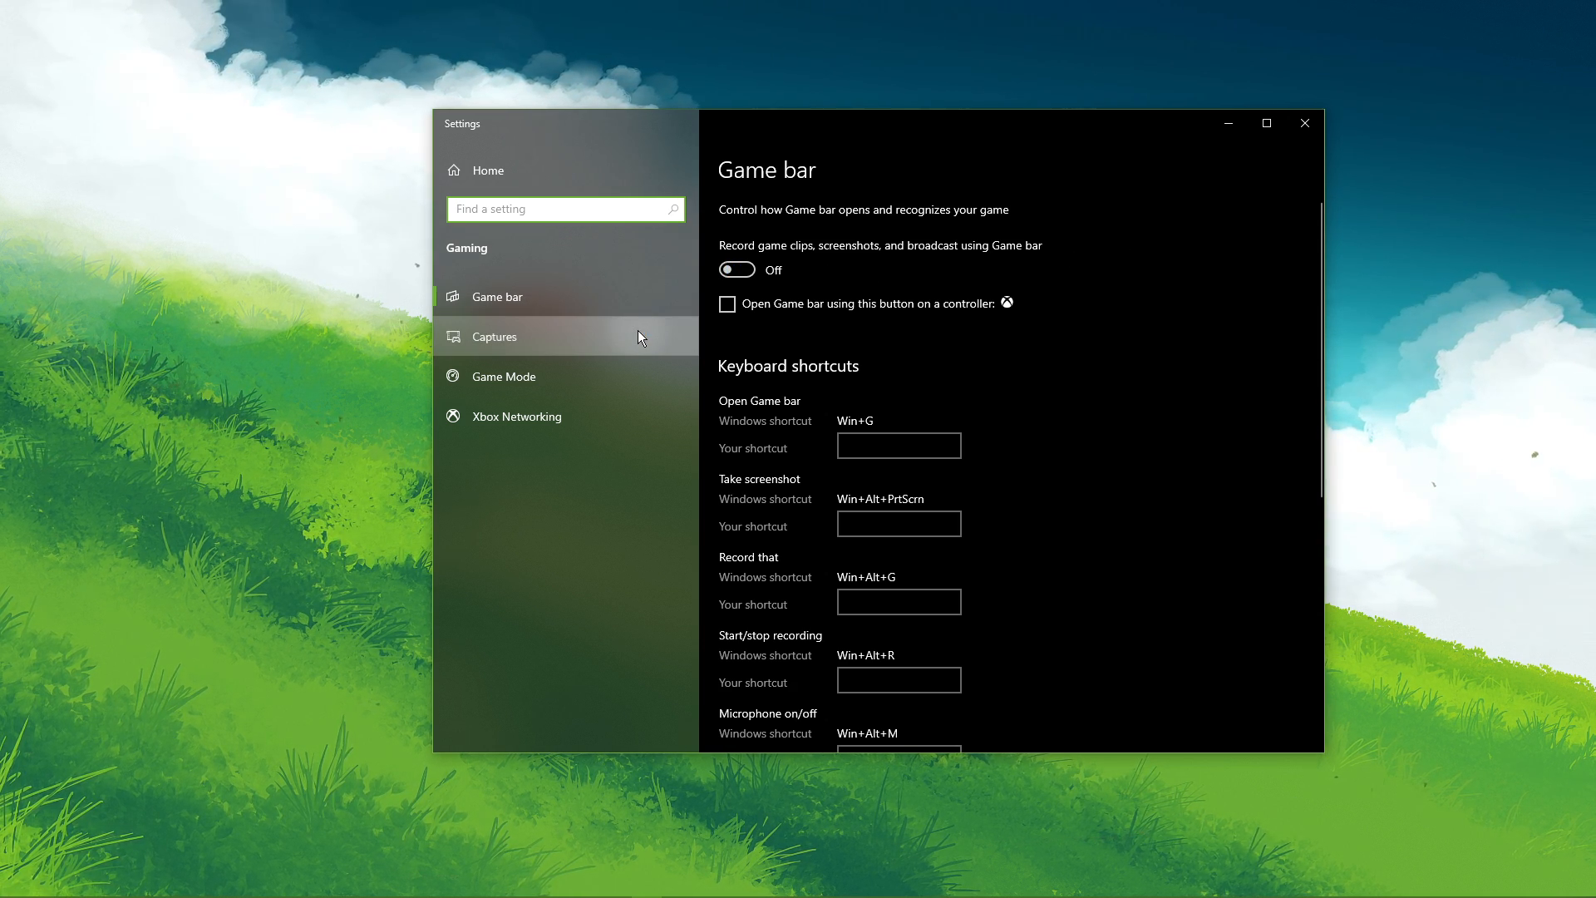
pyautogui.click(496, 336)
pyautogui.write('gra')
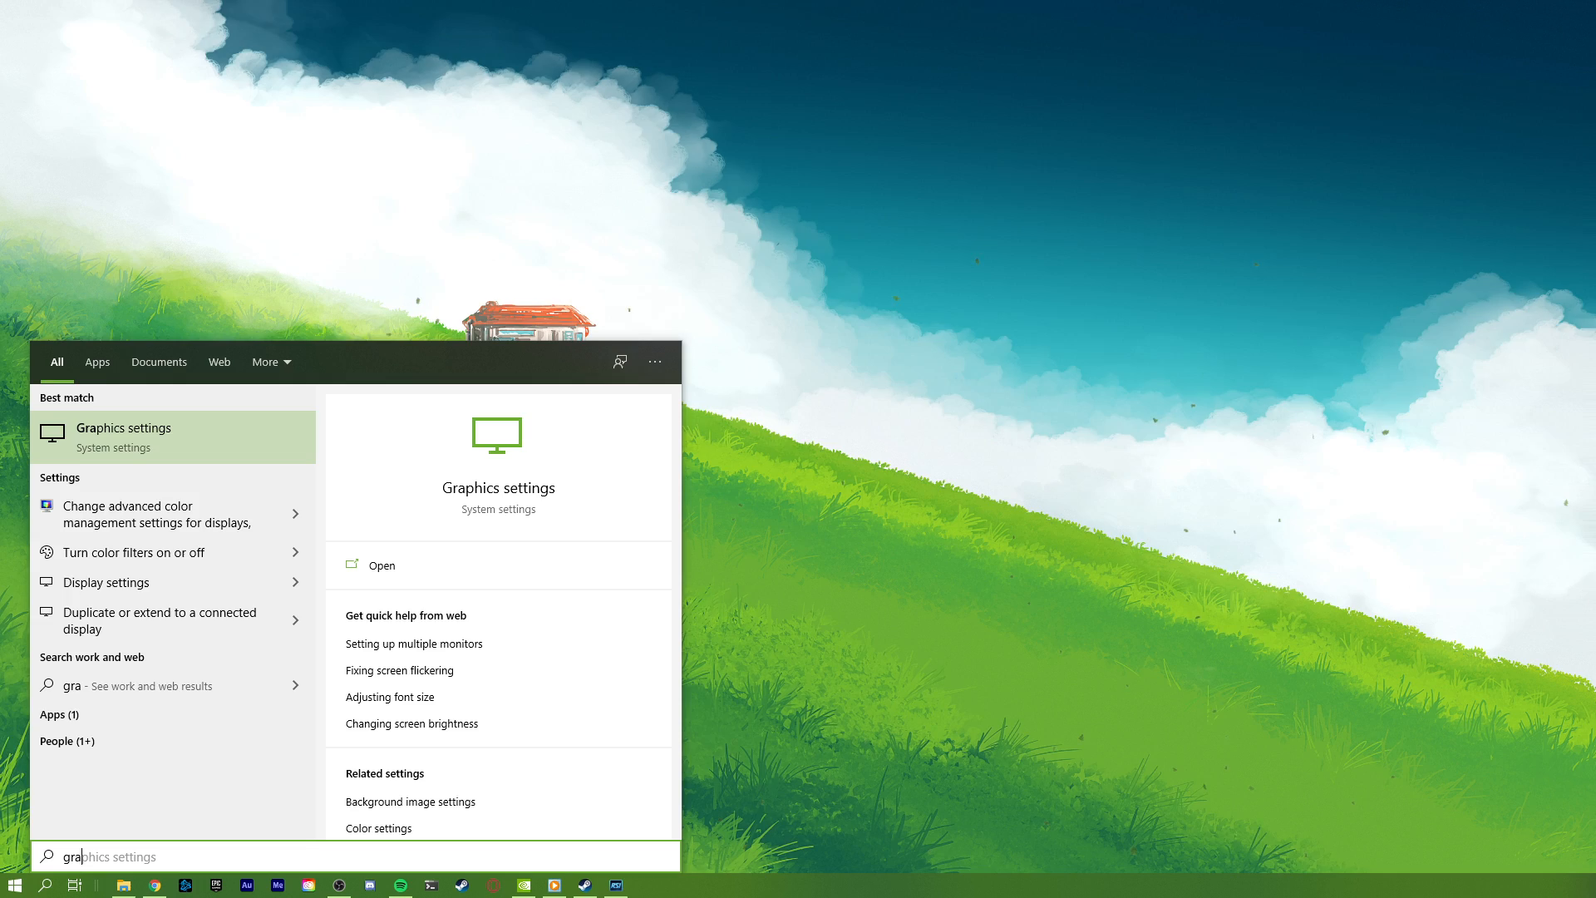
# Add RSI Launcher from D:\Program Files (x86)\RSI Launcher to the graphics preference list
pyautogui.click(381, 566)
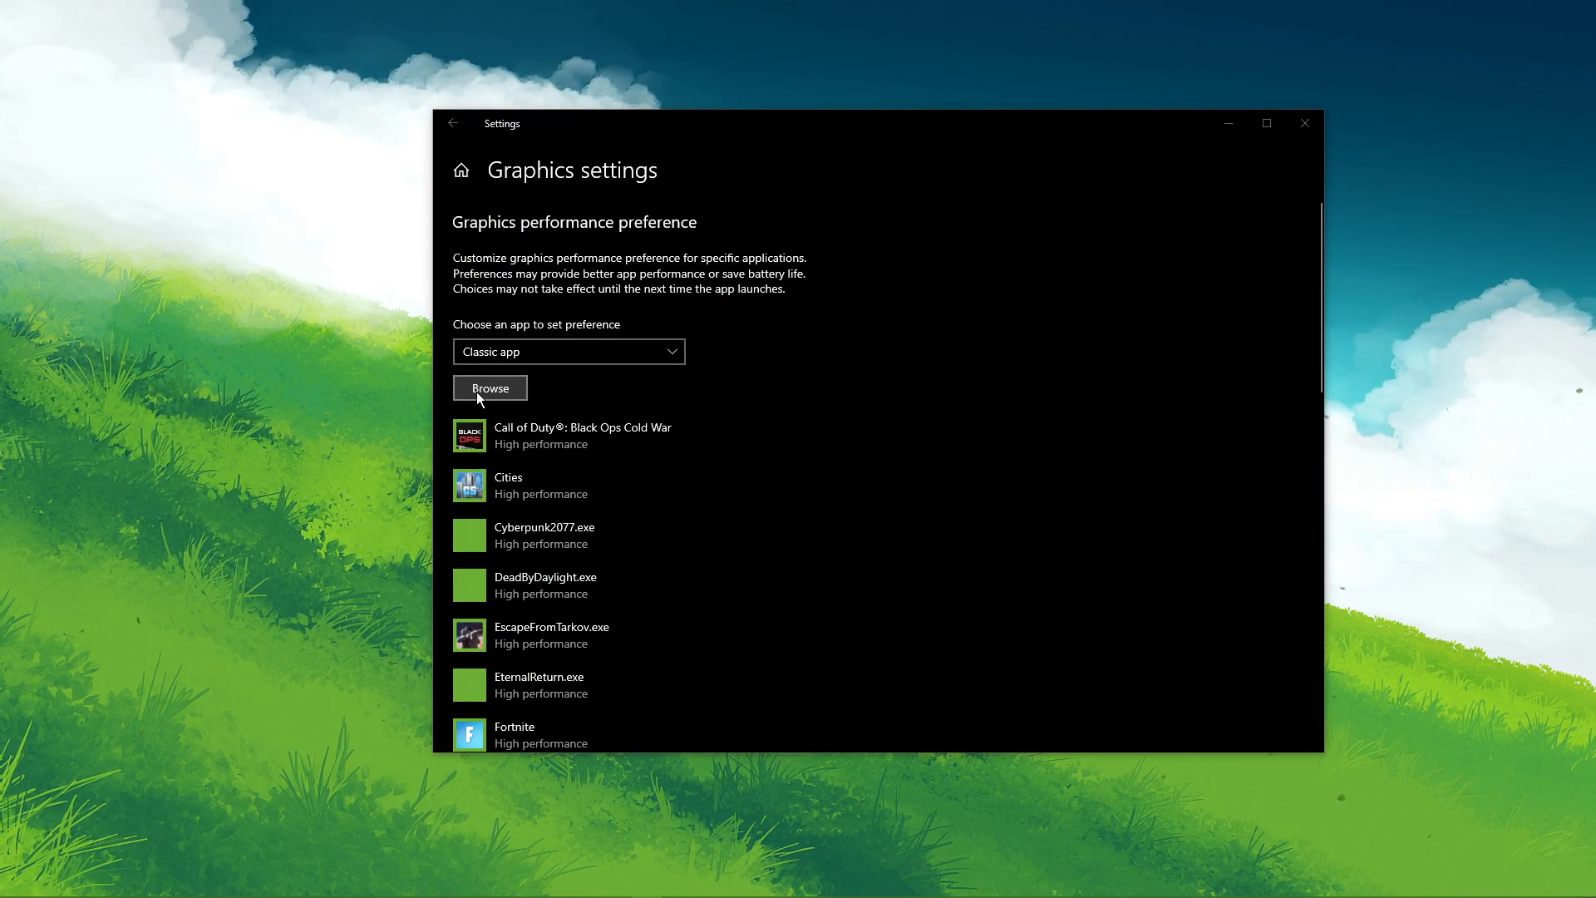
pyautogui.click(489, 388)
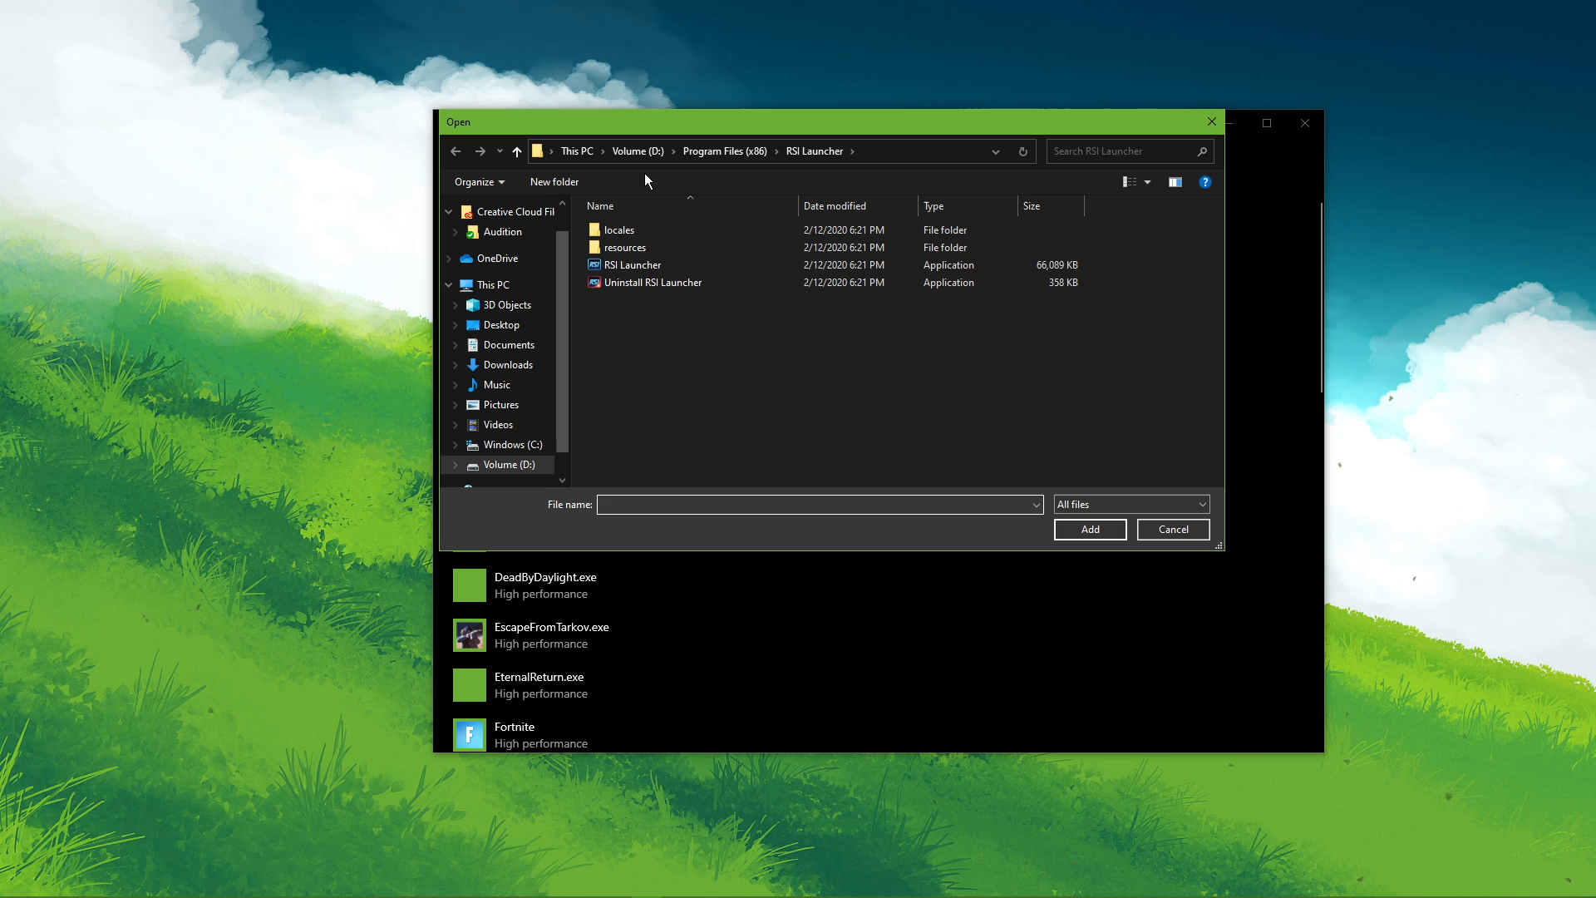
pyautogui.click(510, 465)
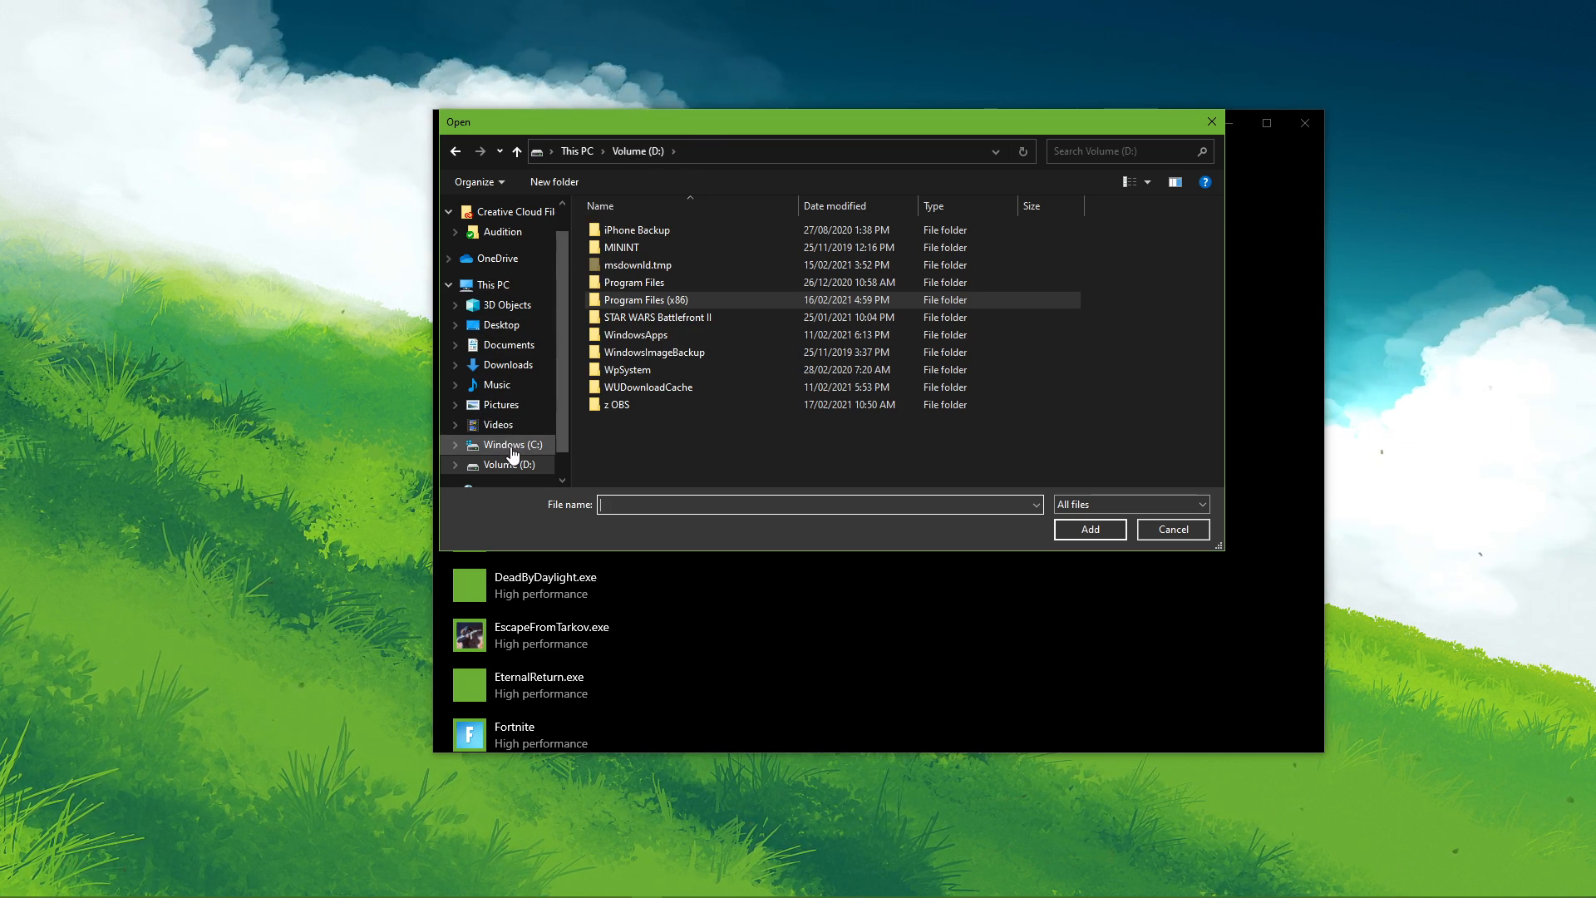
pyautogui.click(509, 464)
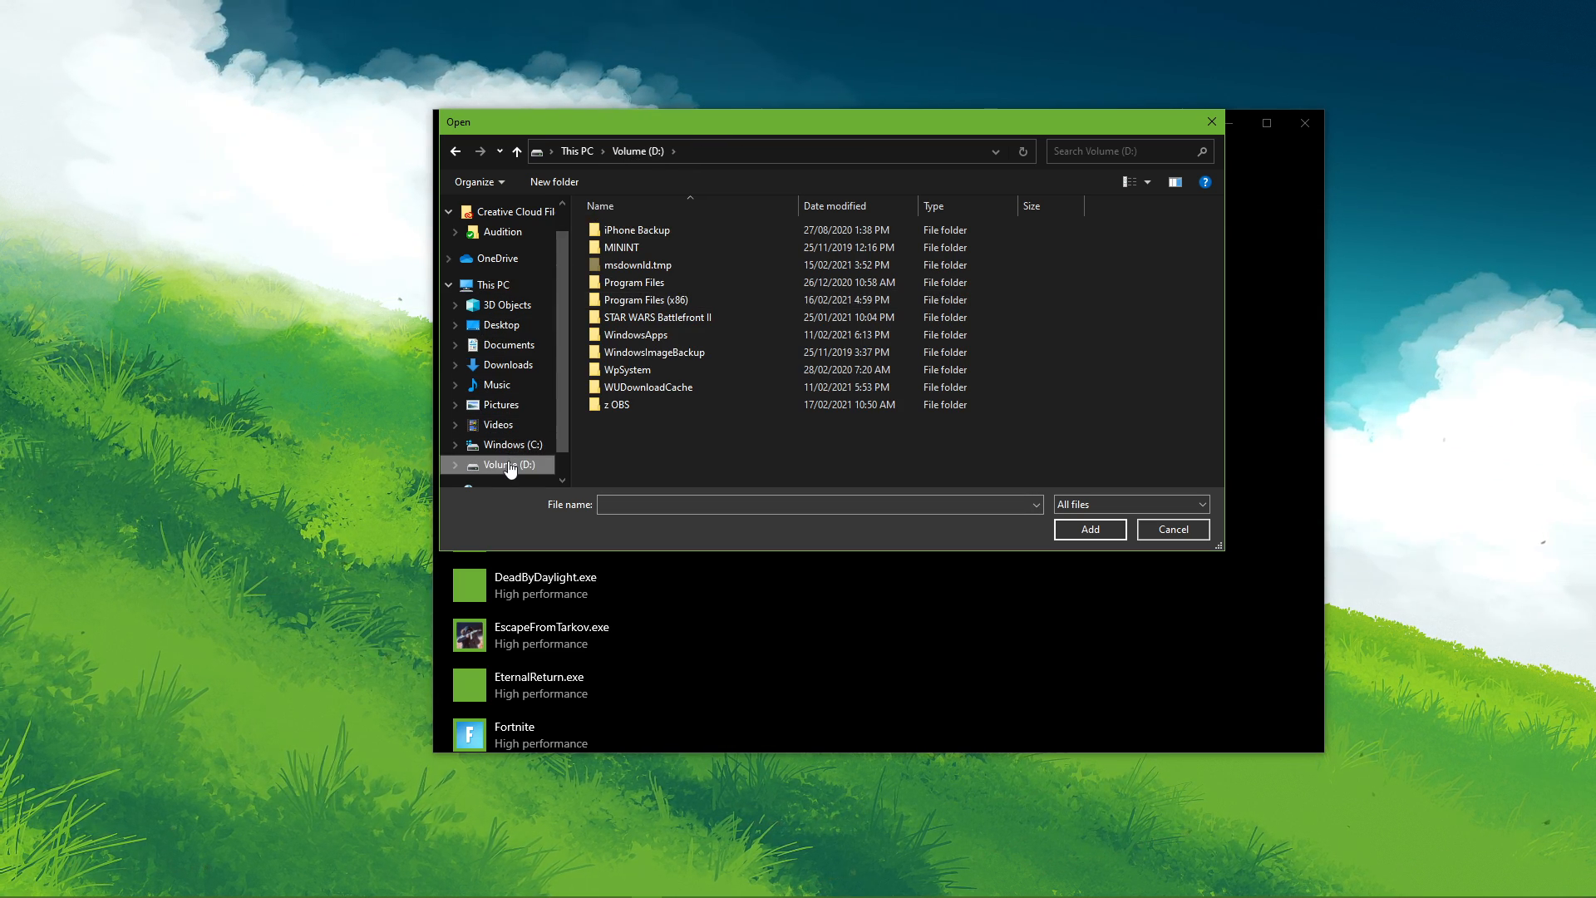
pyautogui.click(647, 299)
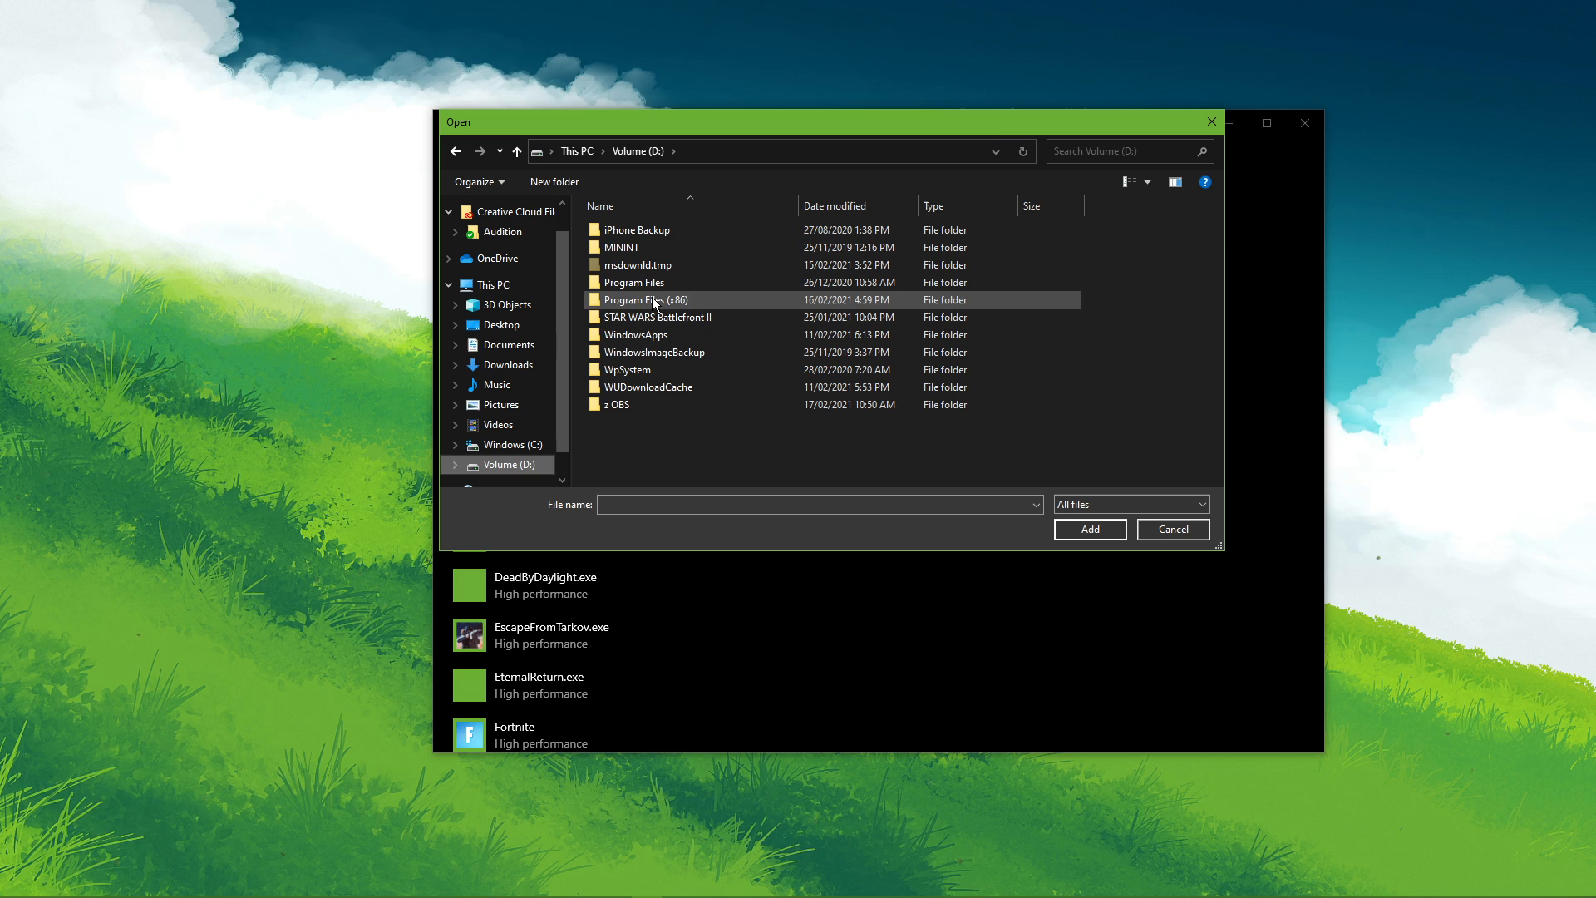
pyautogui.doubleClick(645, 299)
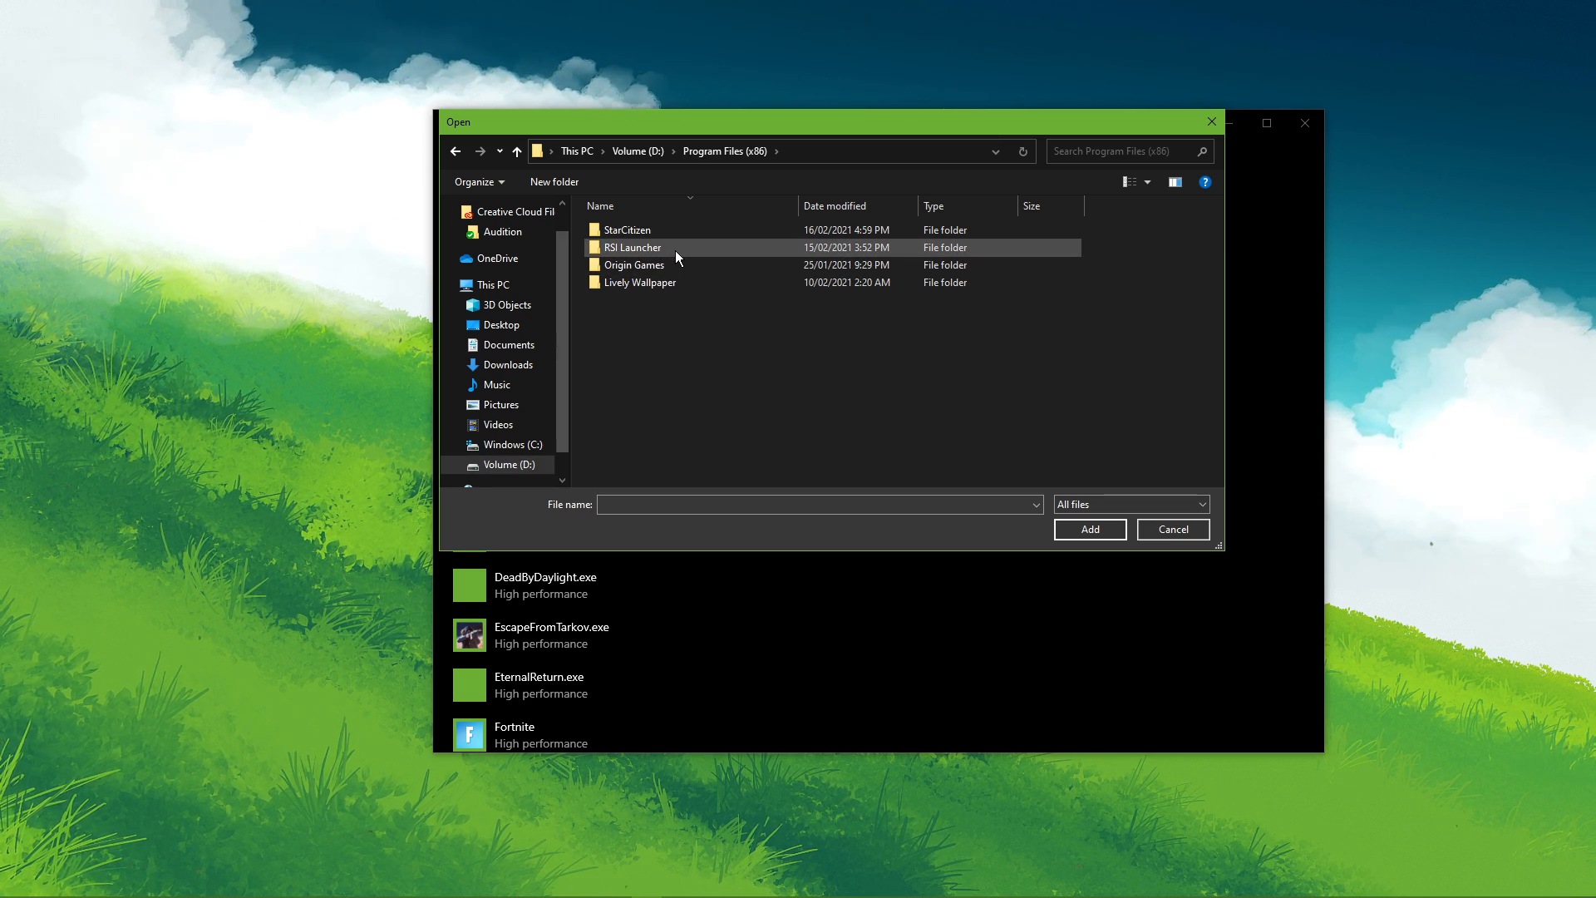
pyautogui.doubleClick(633, 248)
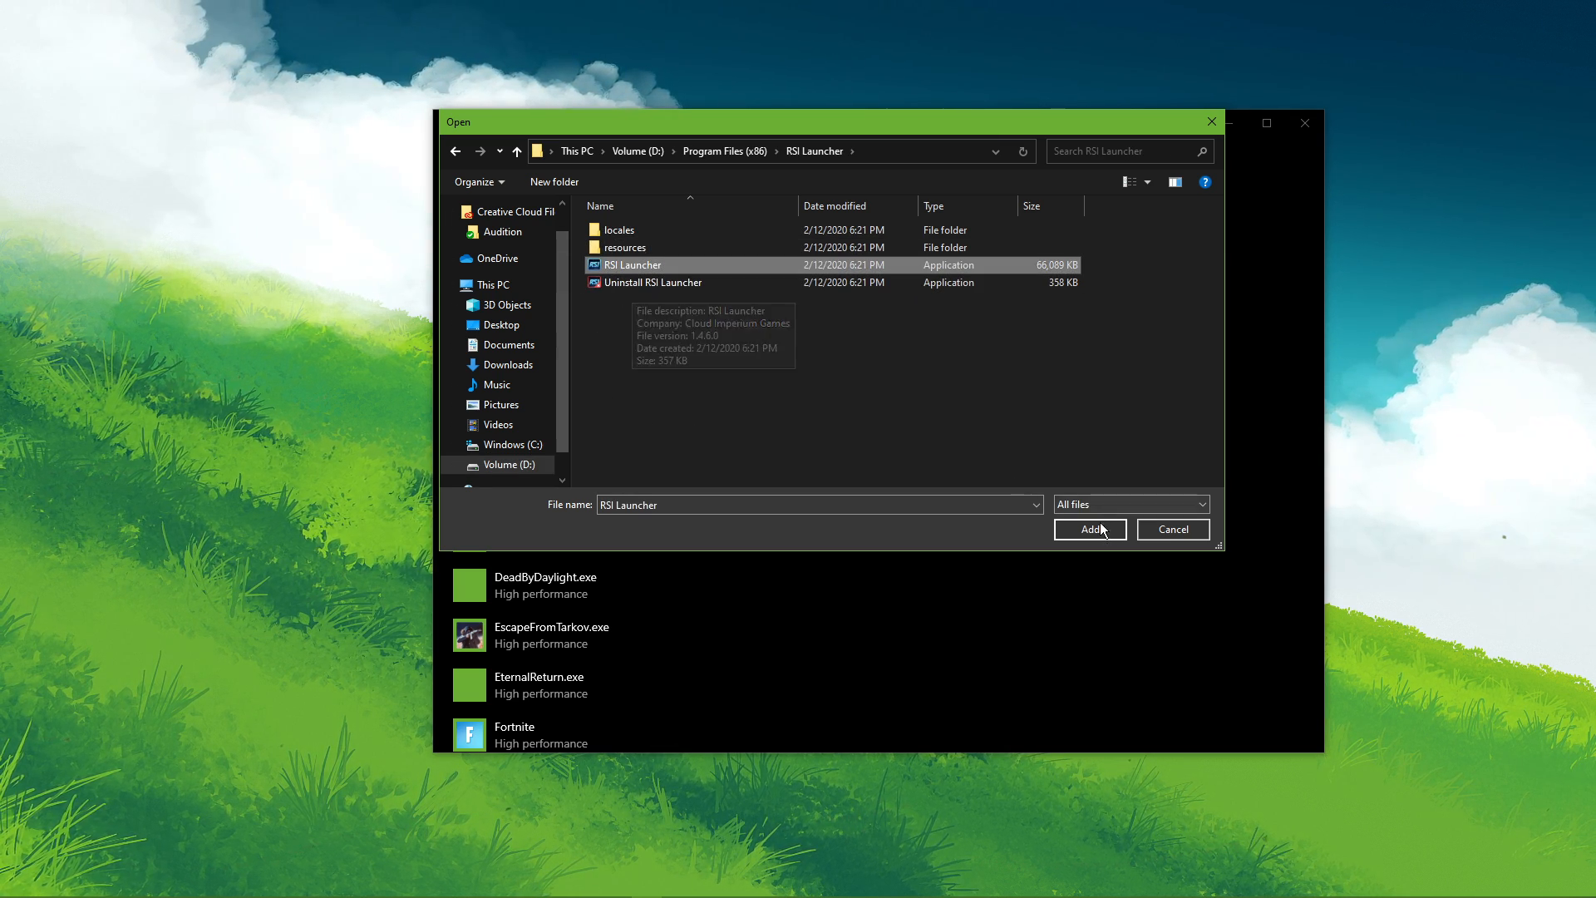
pyautogui.click(1087, 529)
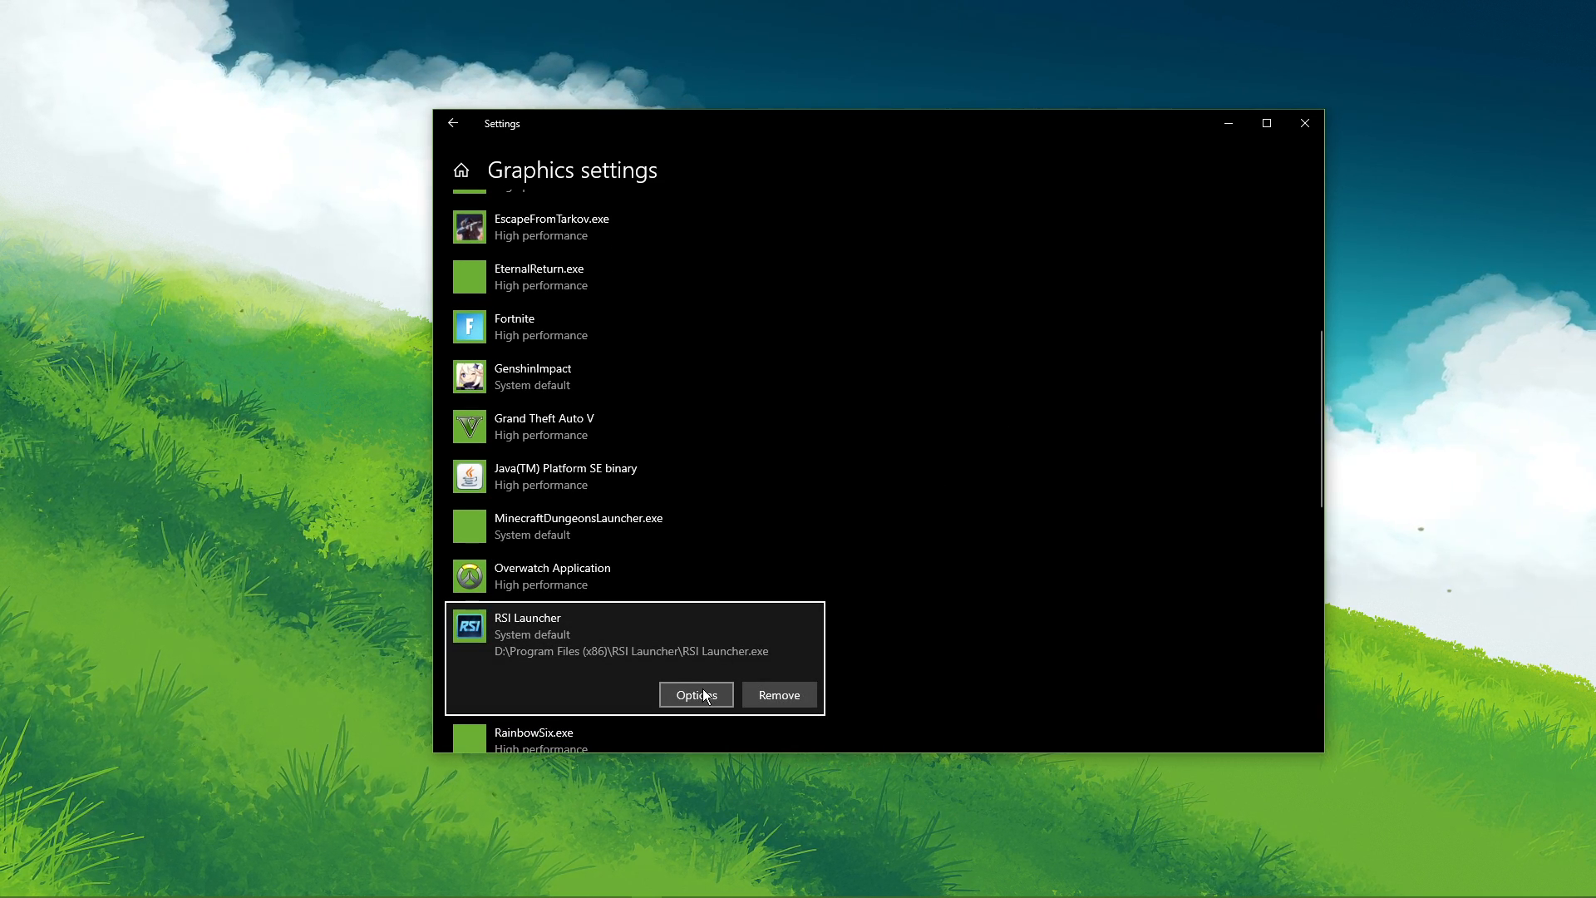
# Set RSI Launcher's graphics preference to High performance and save it
pyautogui.click(697, 695)
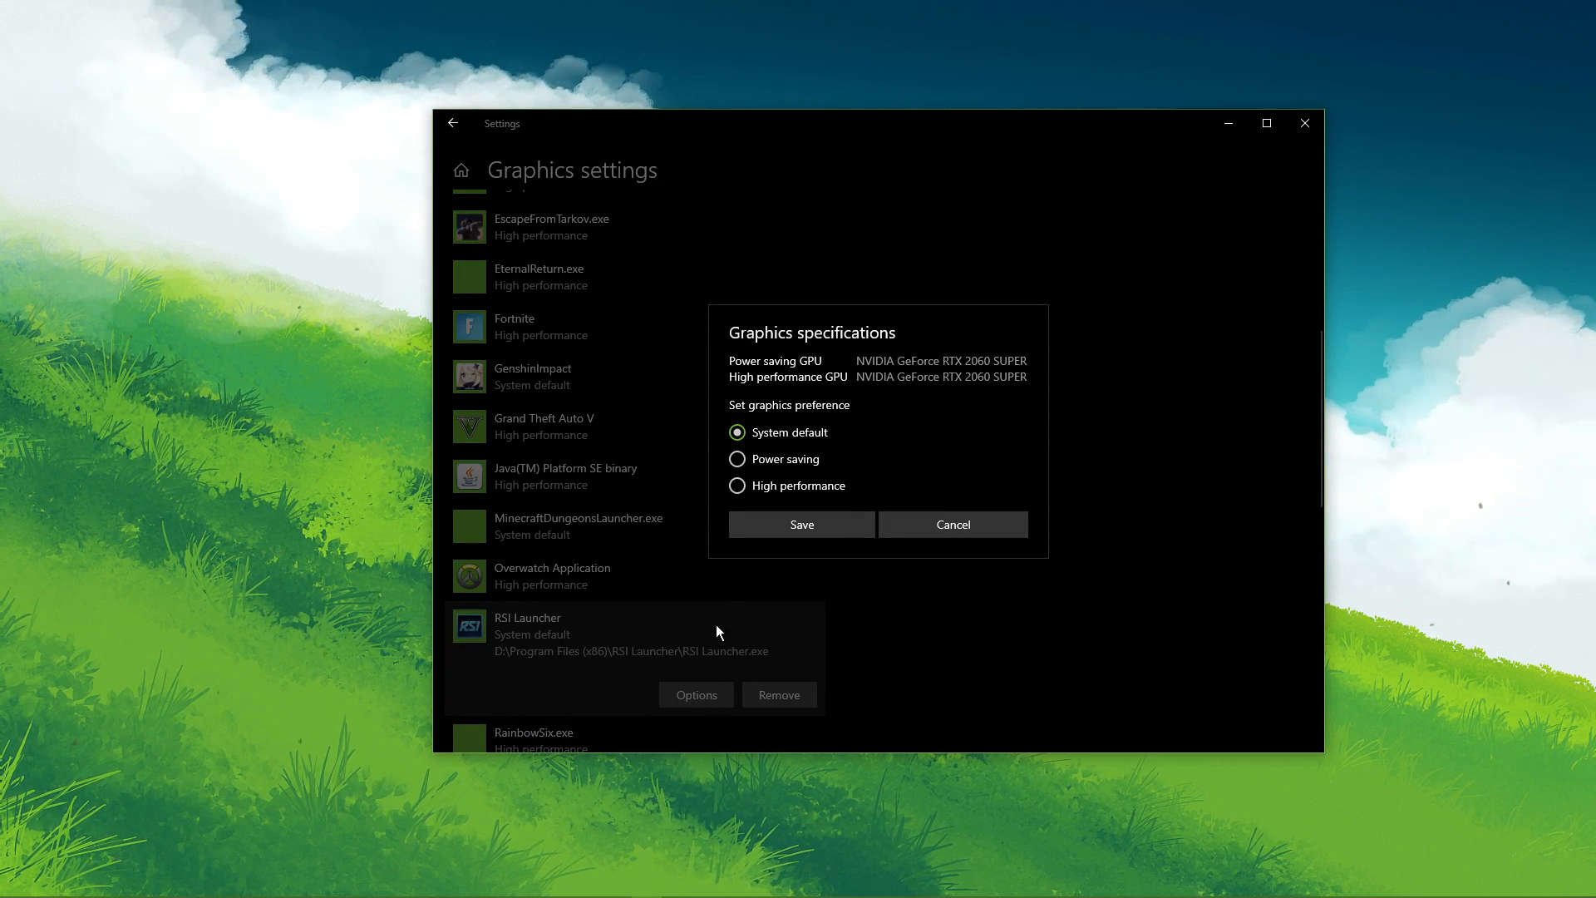
pyautogui.click(736, 486)
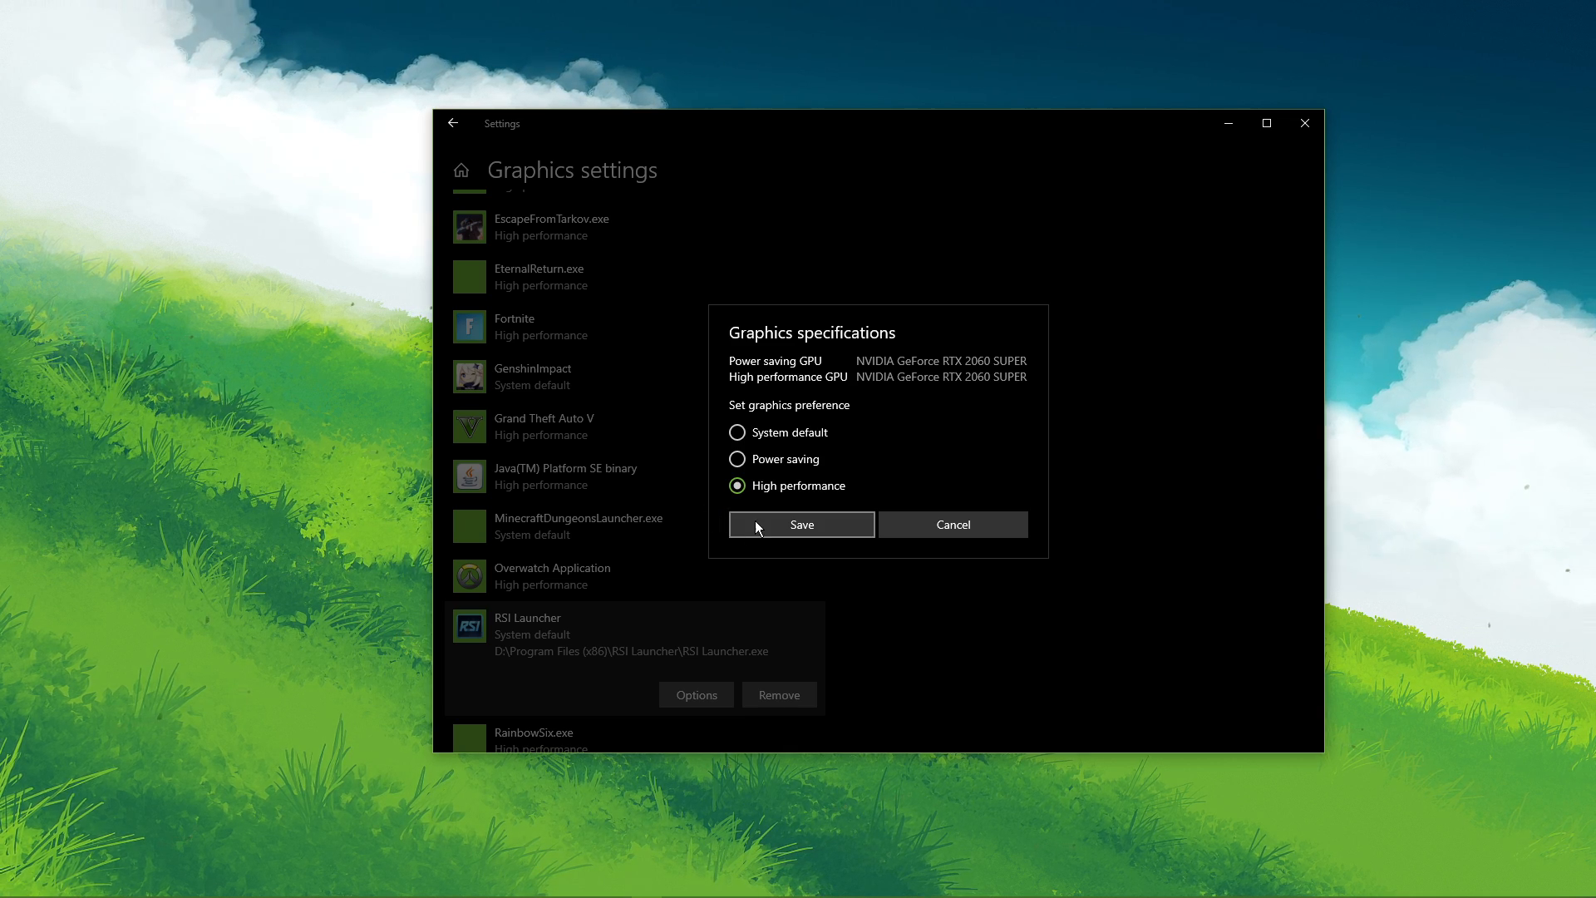
pyautogui.click(801, 524)
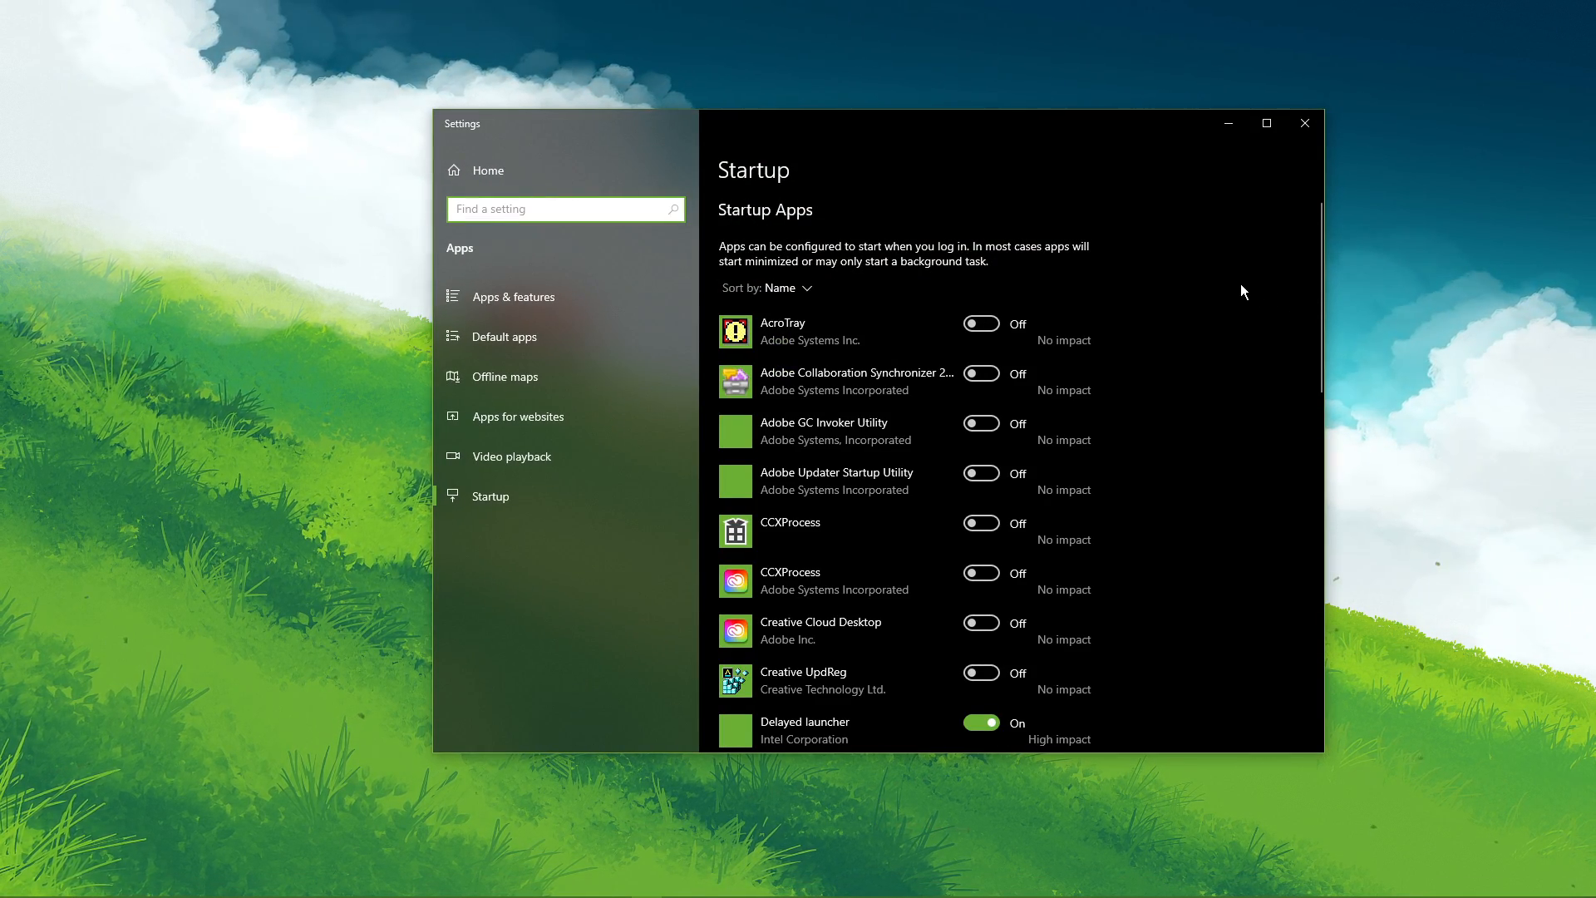
# Scroll through the startup apps list to review which apps are enabled and their impact
pyautogui.scroll(-3)
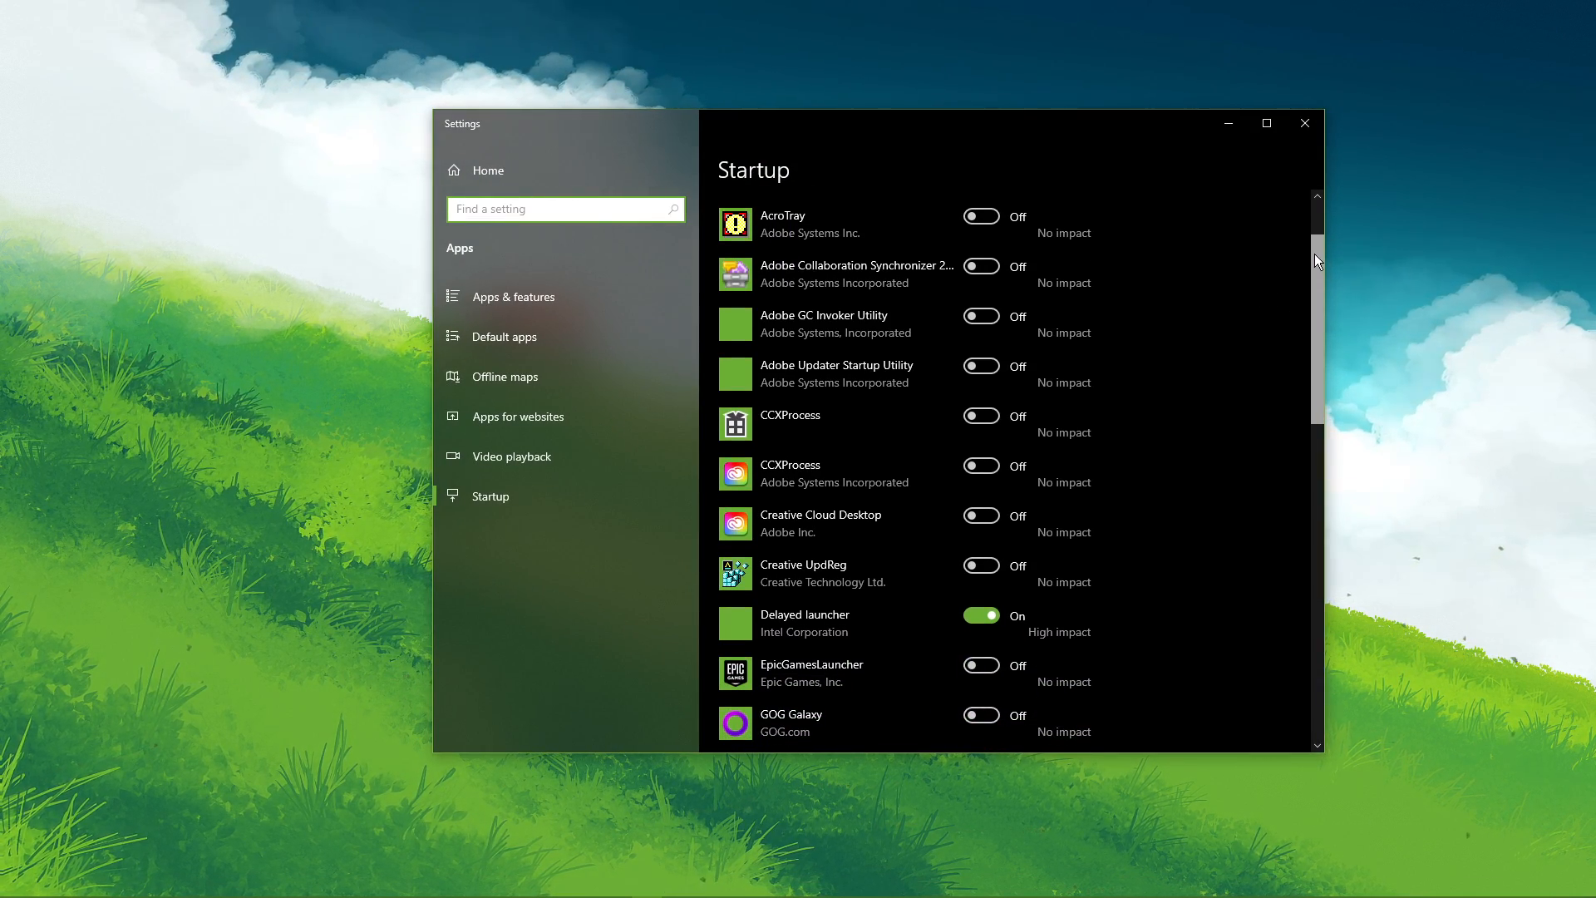
pyautogui.scroll(-3)
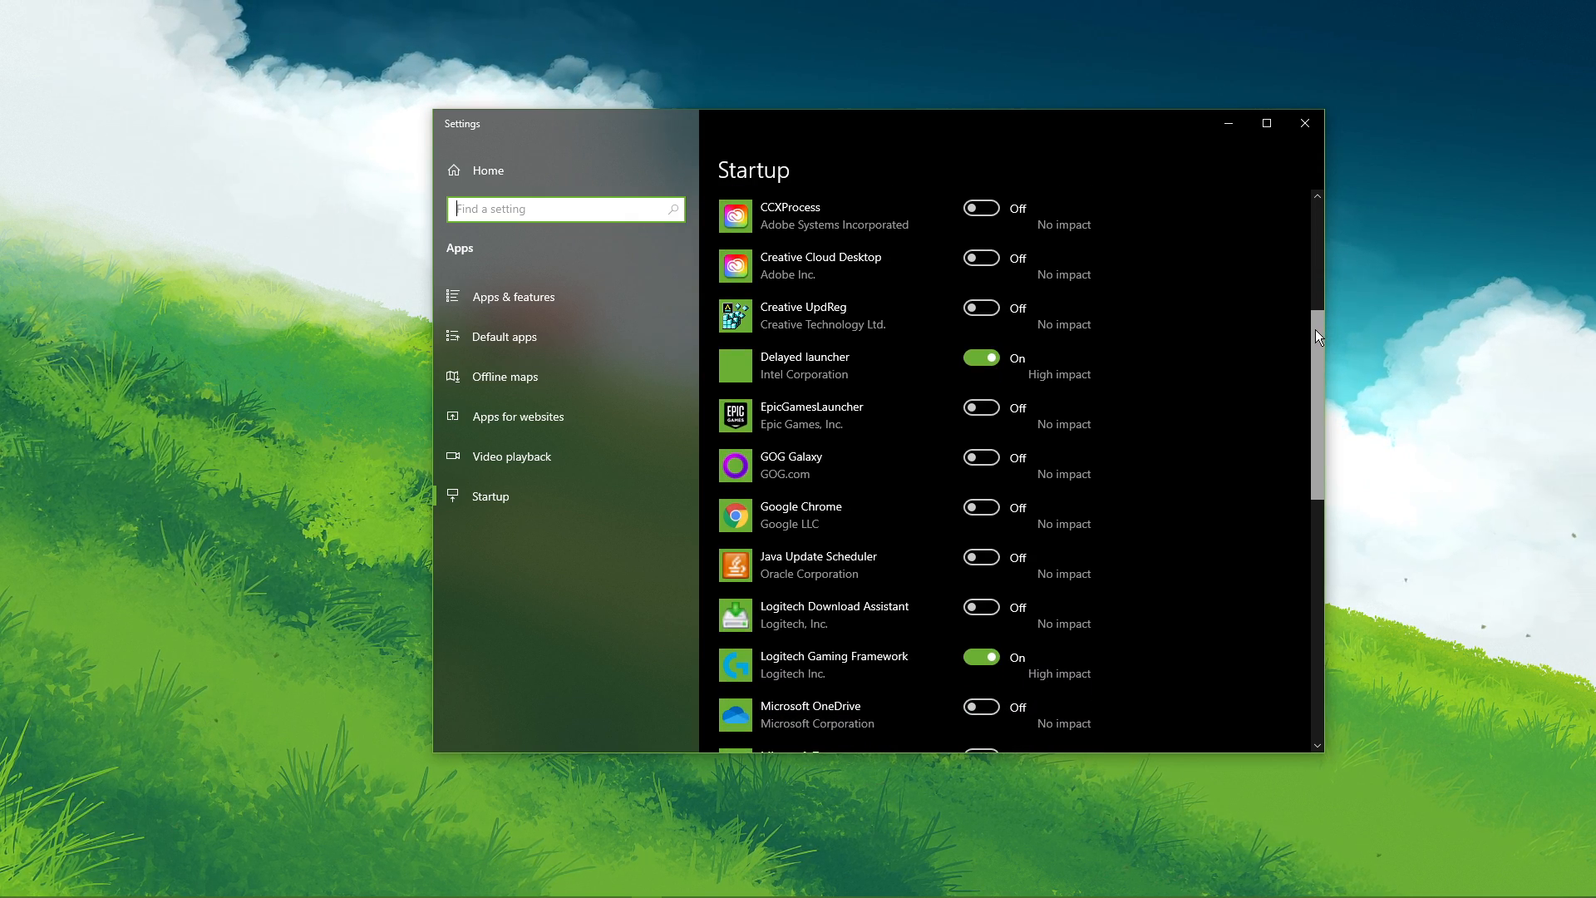
pyautogui.scroll(-3)
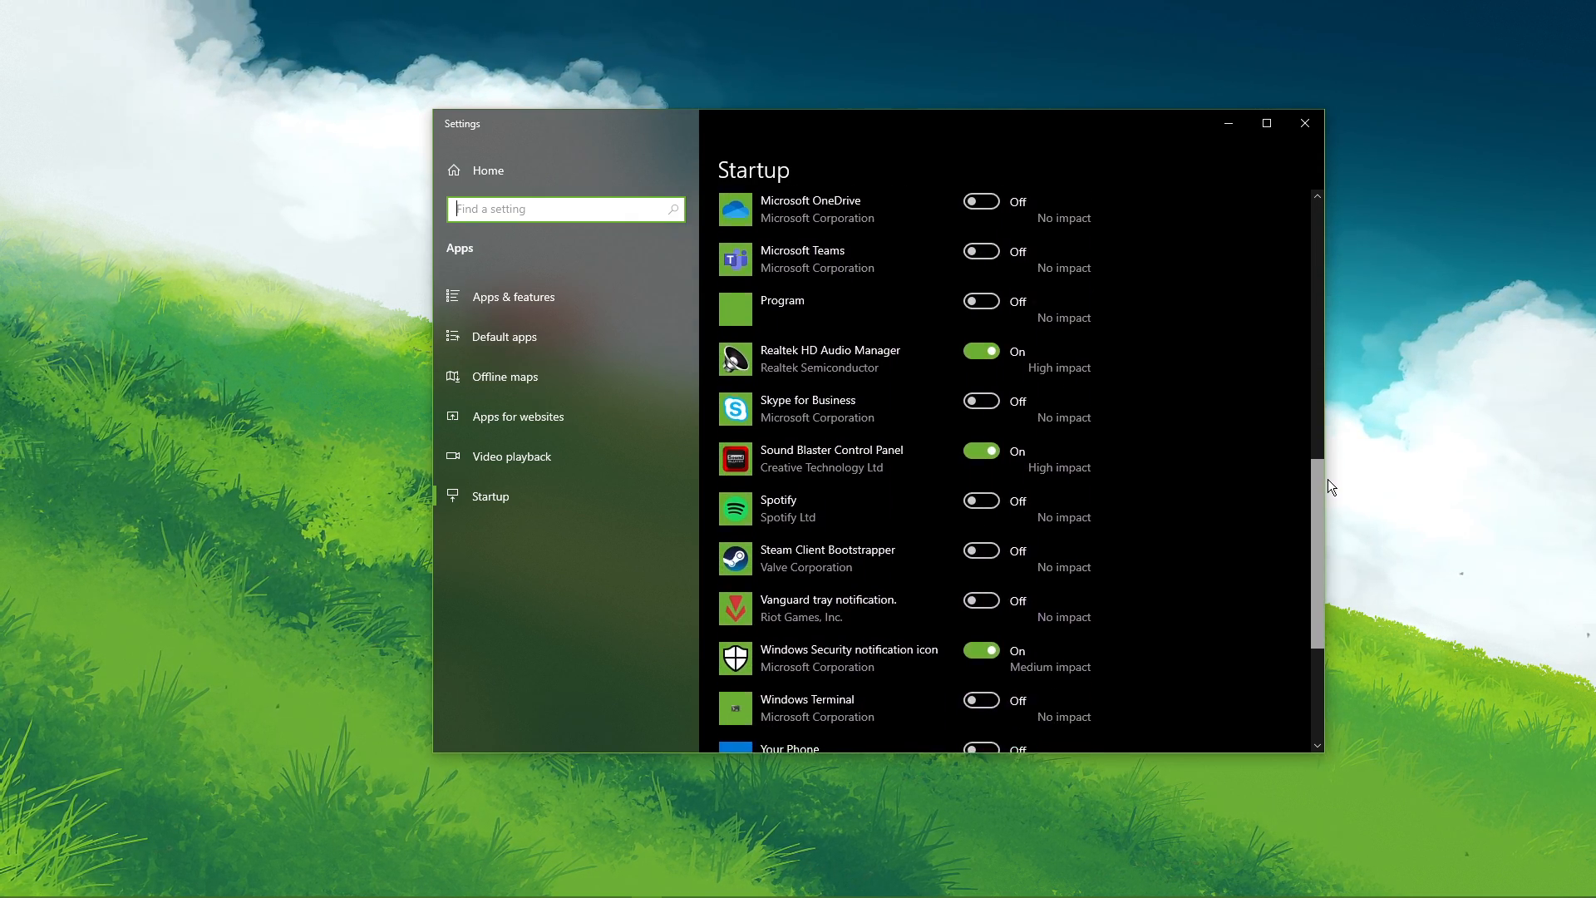
pyautogui.scroll(-3)
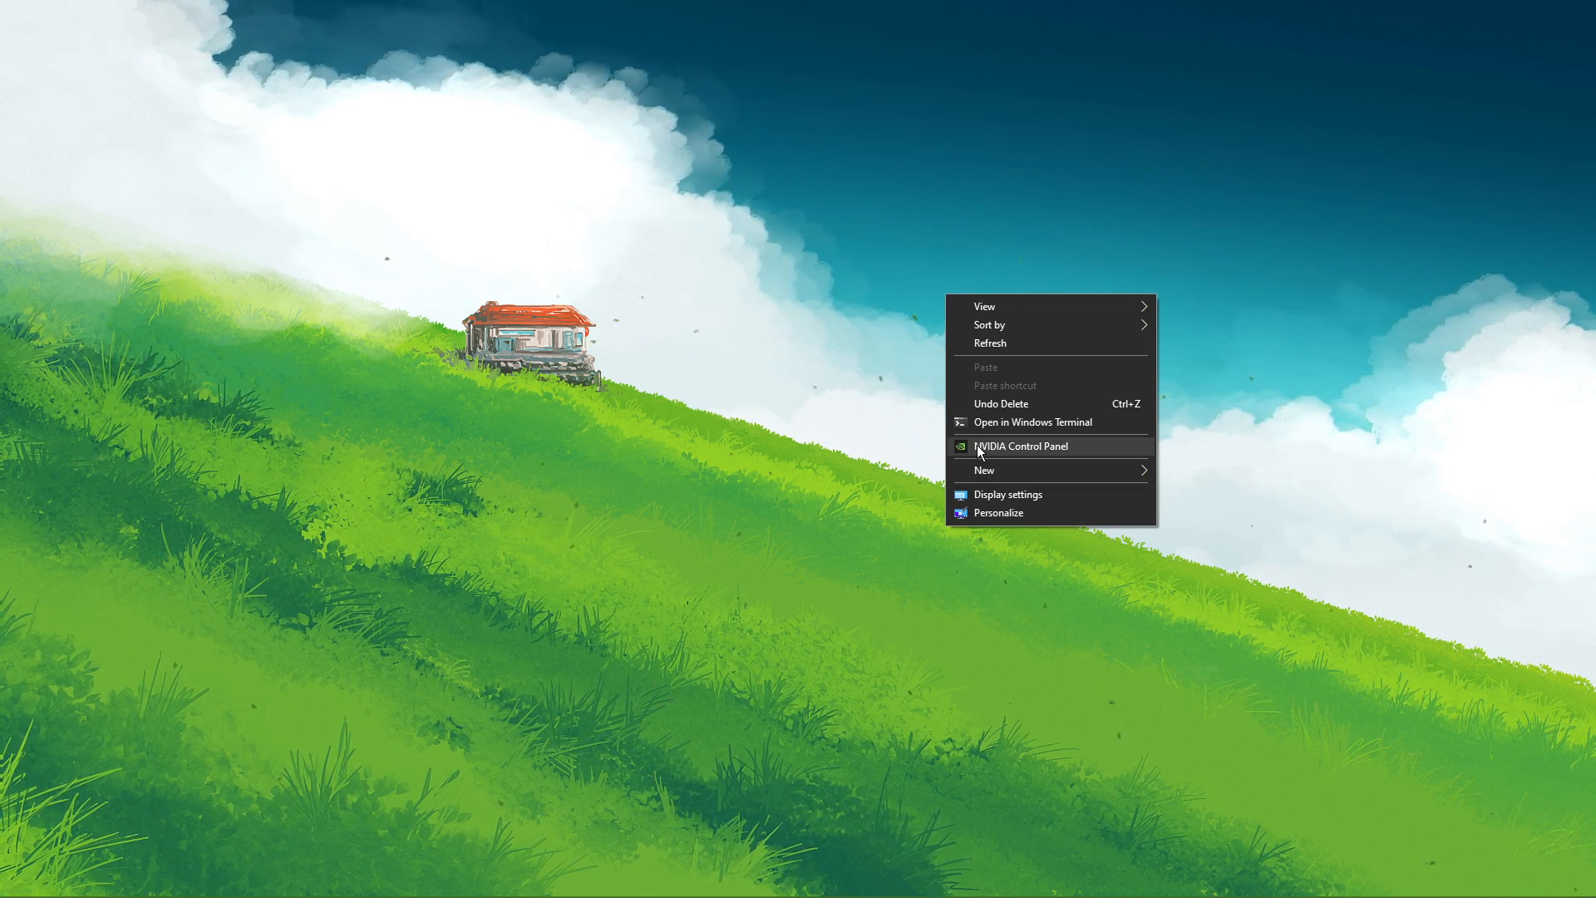
# Select the Squadron 42 - Star Citizen profile under Program Settings, leaving CUDA GPUs unchanged
pyautogui.click(1019, 445)
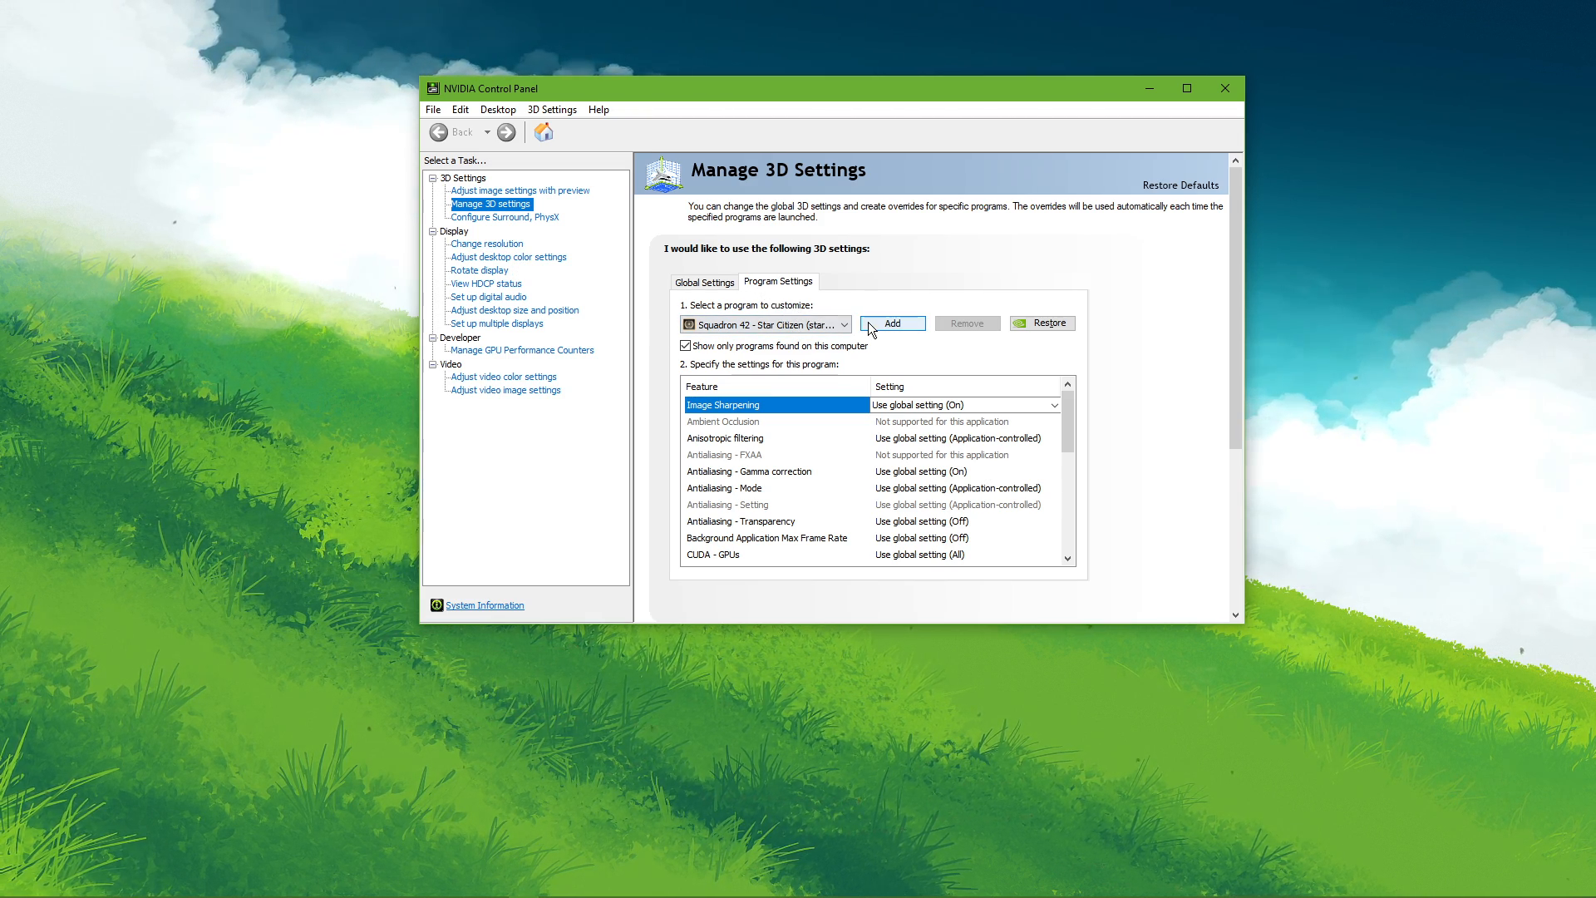
pyautogui.click(845, 324)
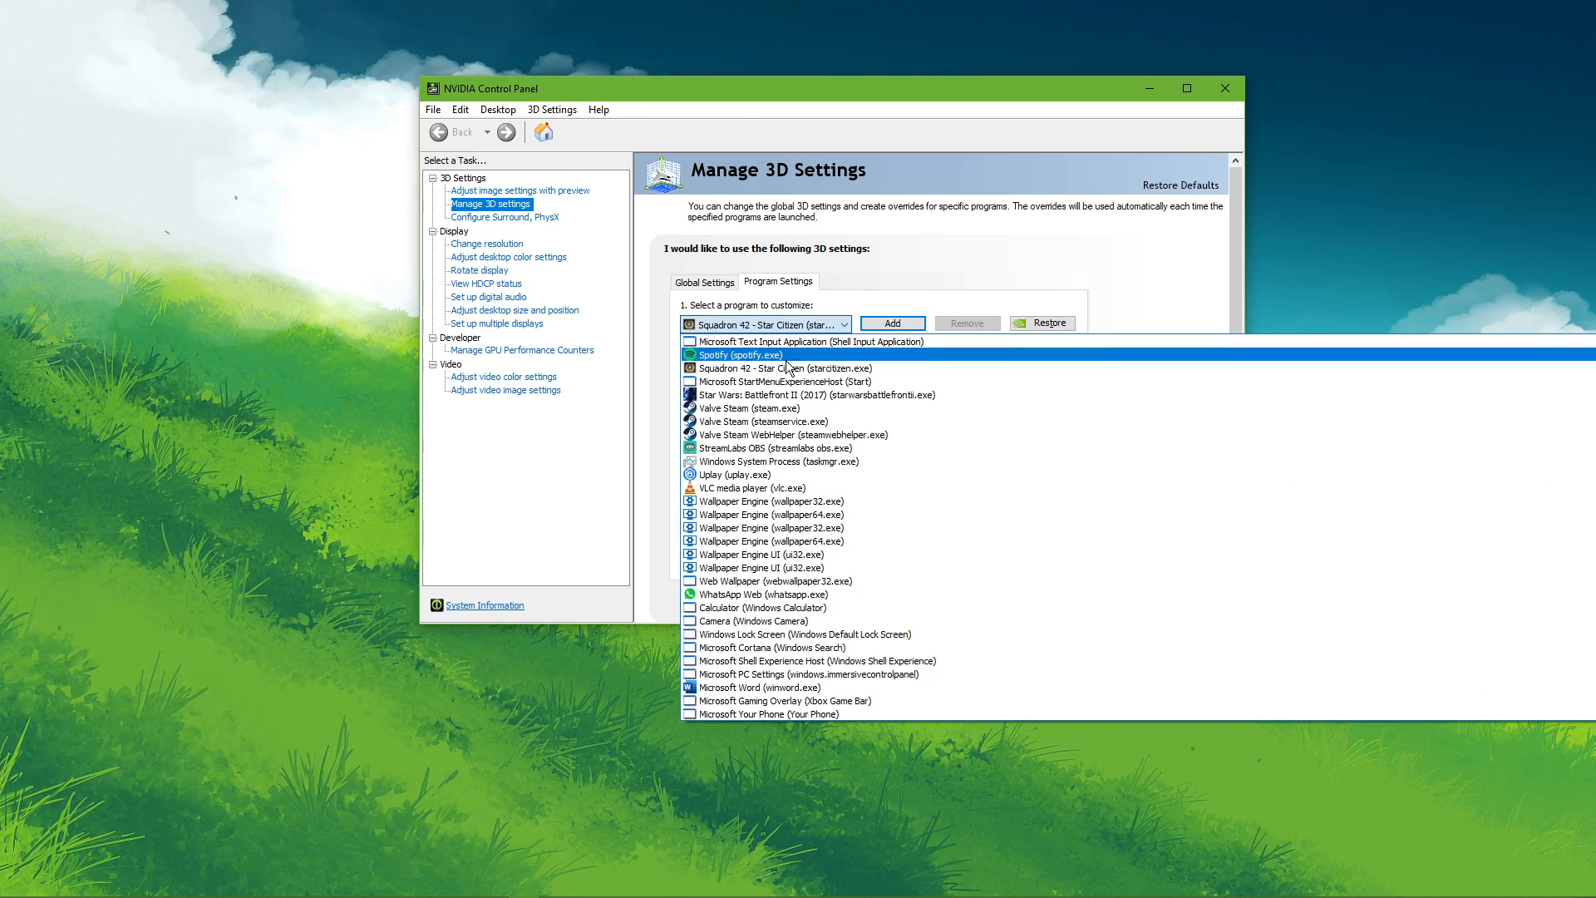
pyautogui.click(783, 368)
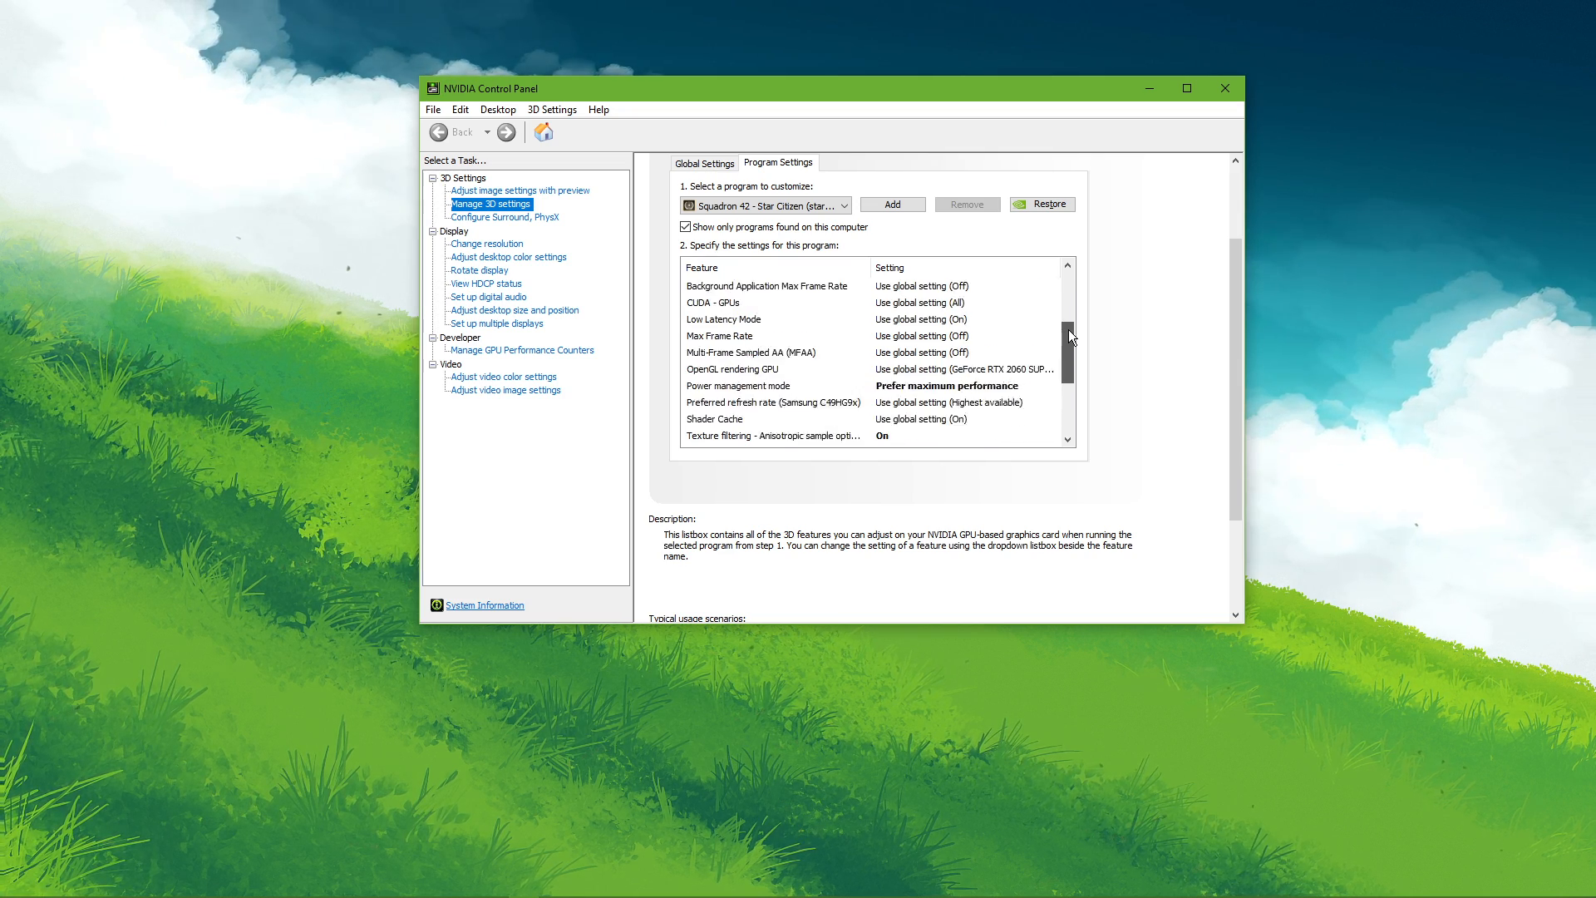
pyautogui.click(1053, 353)
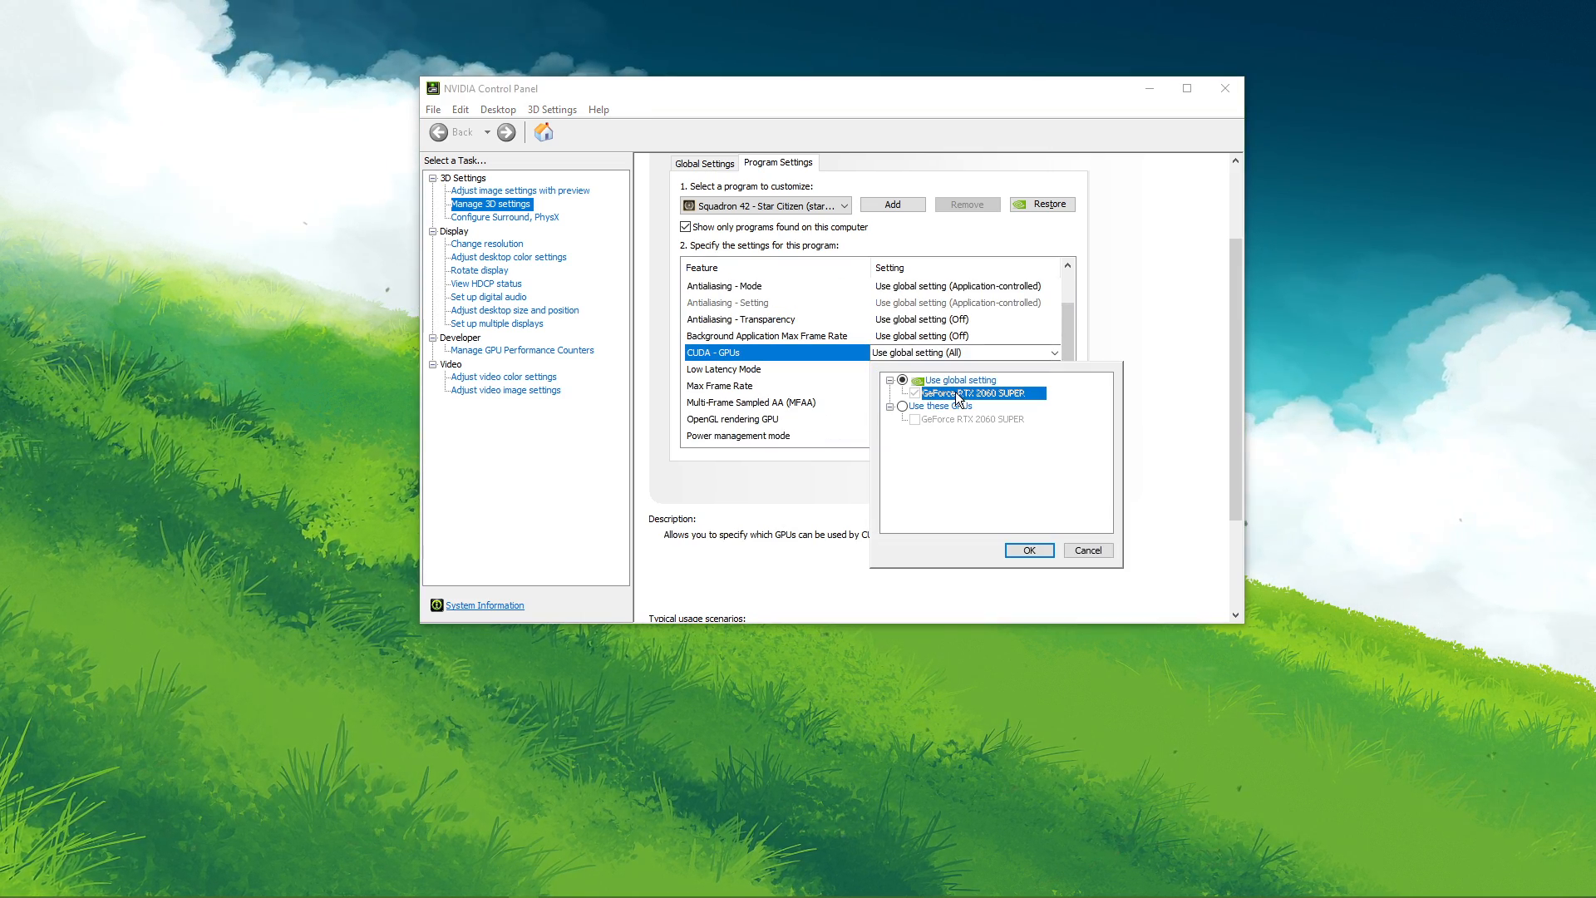
pyautogui.click(1027, 551)
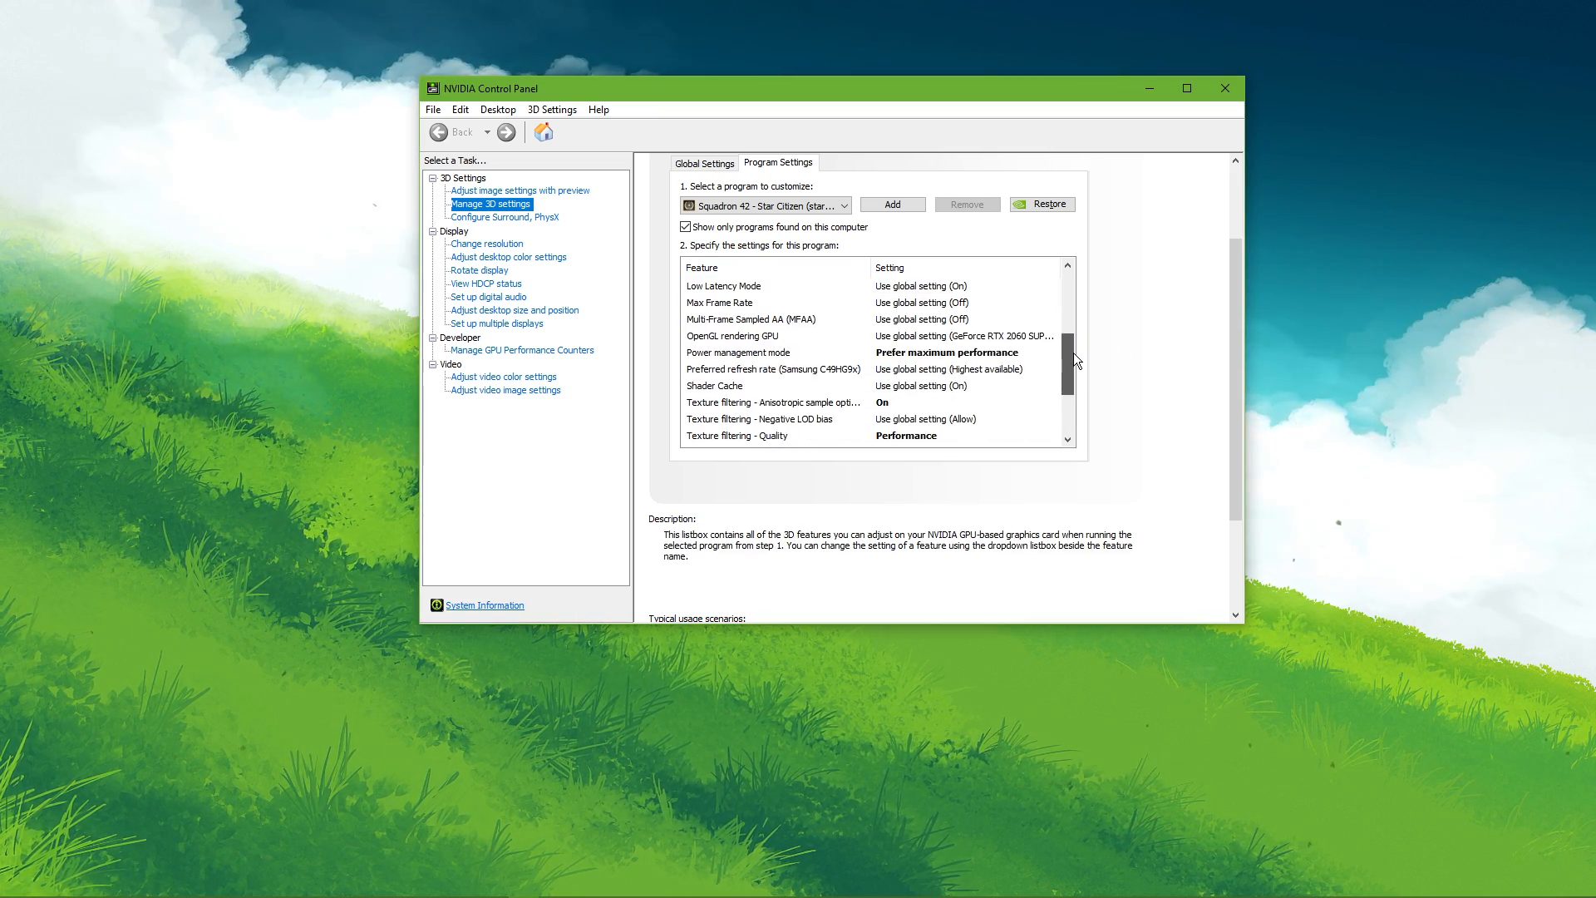
# Keep power management at Prefer maximum performance and set texture filtering quality to Performance
pyautogui.click(1054, 335)
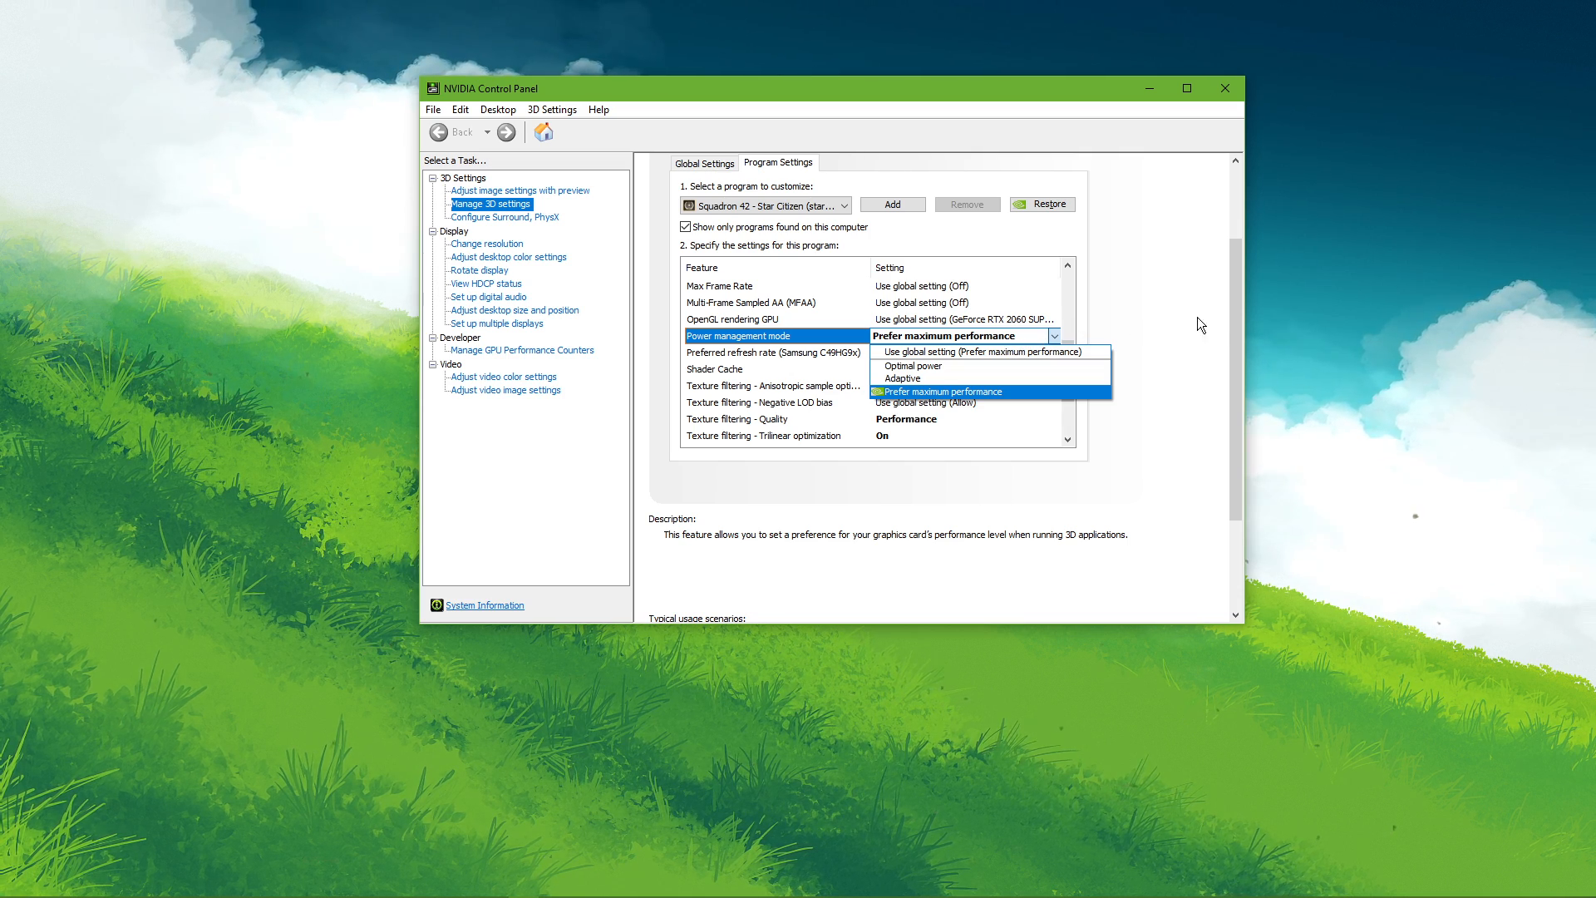
pyautogui.click(941, 391)
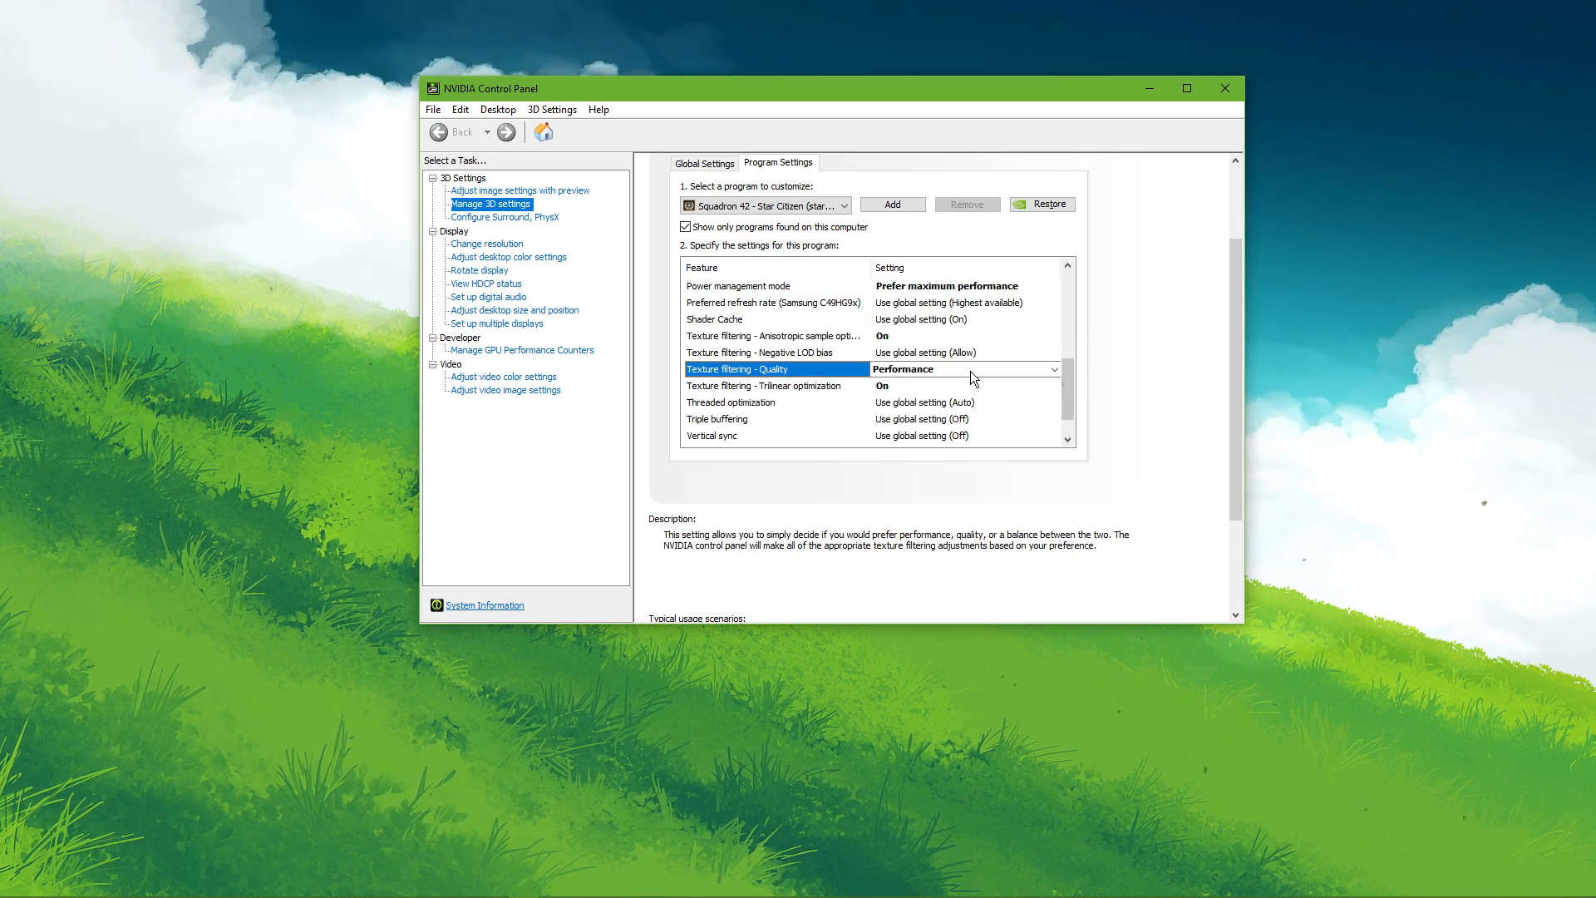
pyautogui.click(1054, 369)
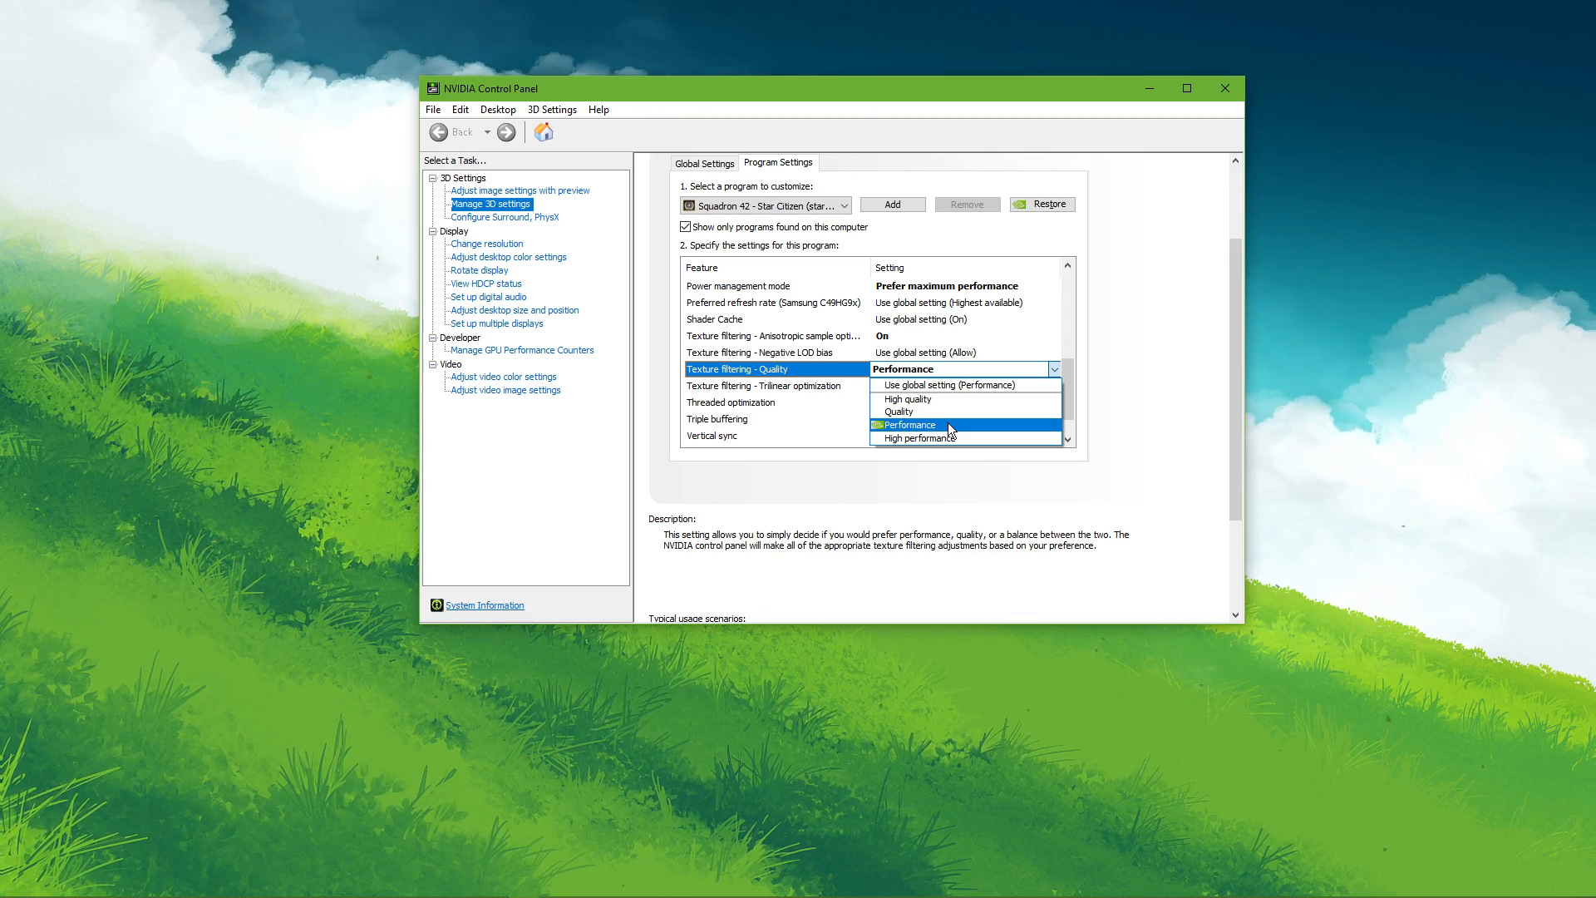
pyautogui.click(902, 423)
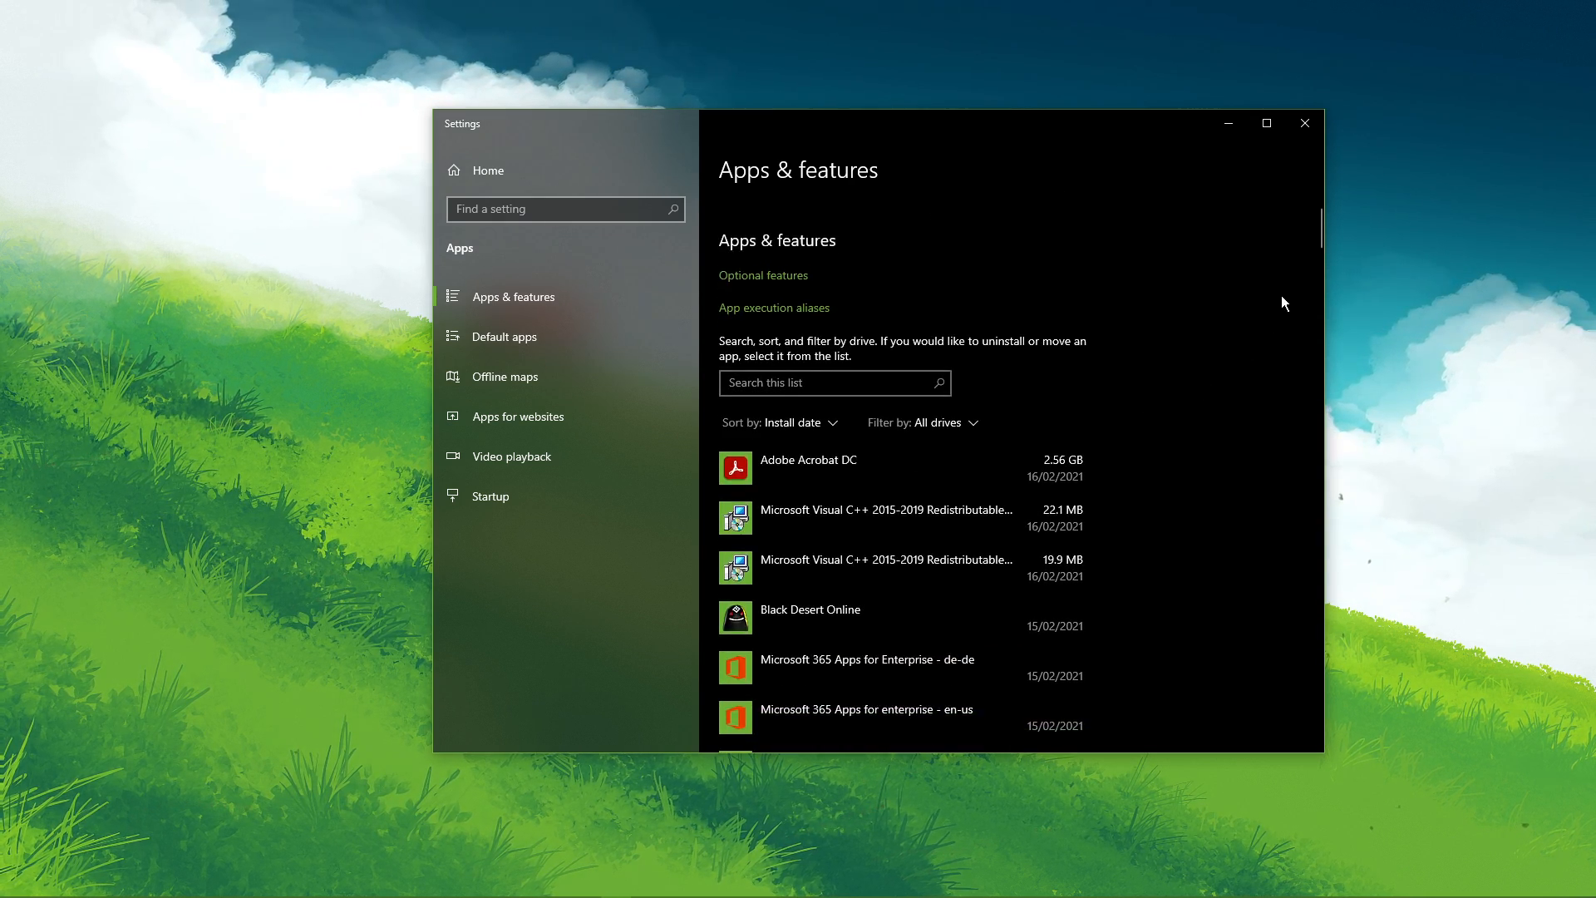
# Scroll the Apps & features list and expand Adobe Acrobat DC to show Modify and Uninstall
pyautogui.scroll(-3)
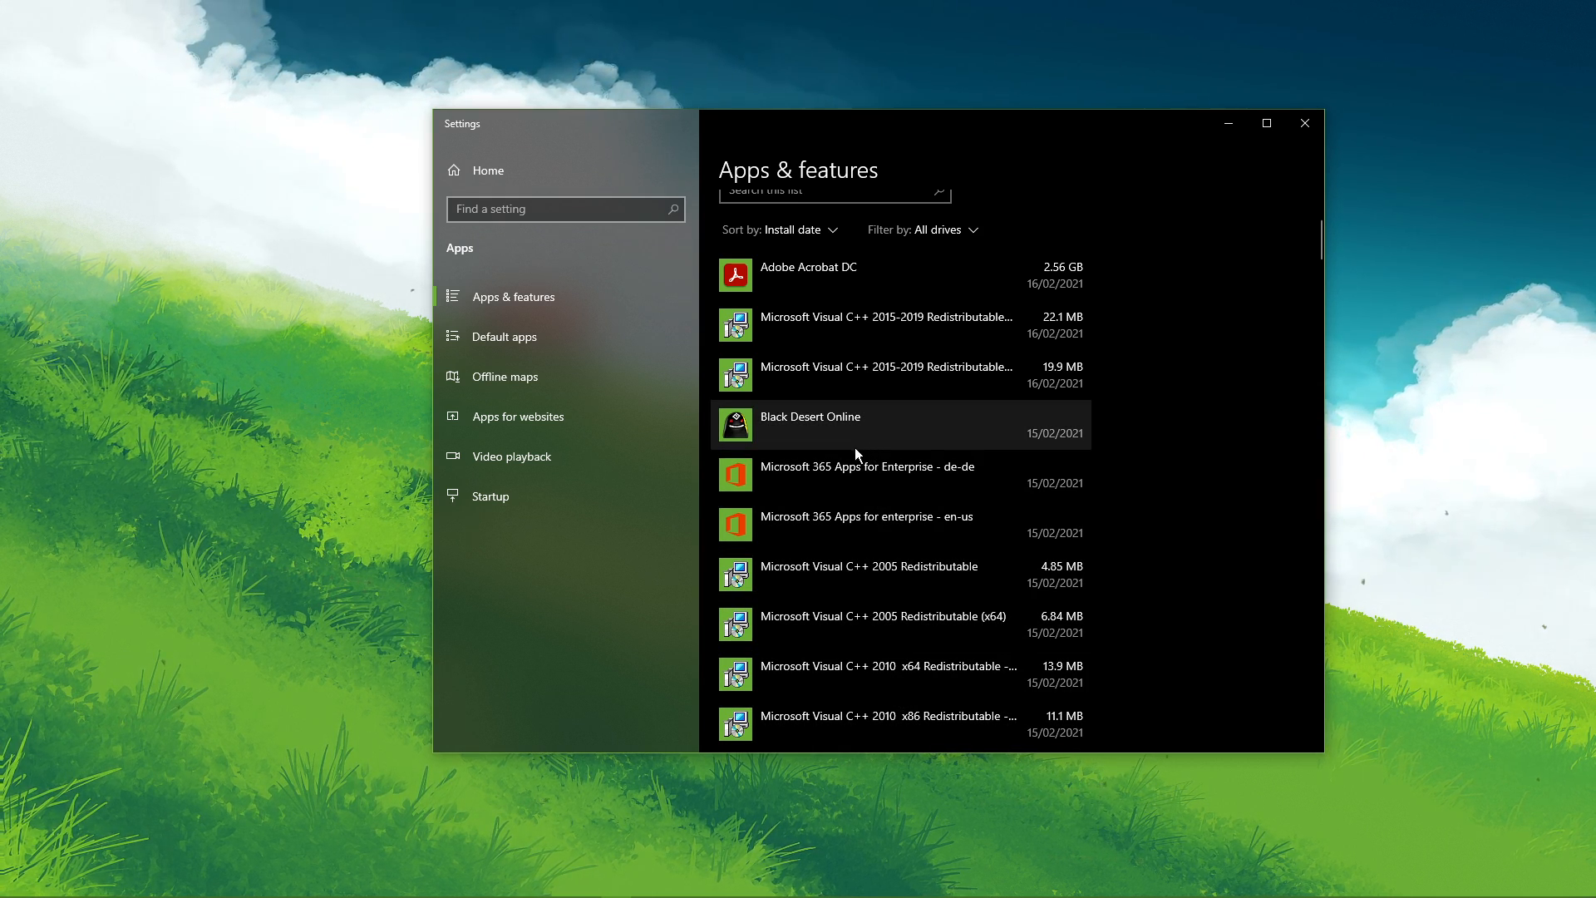
pyautogui.click(807, 266)
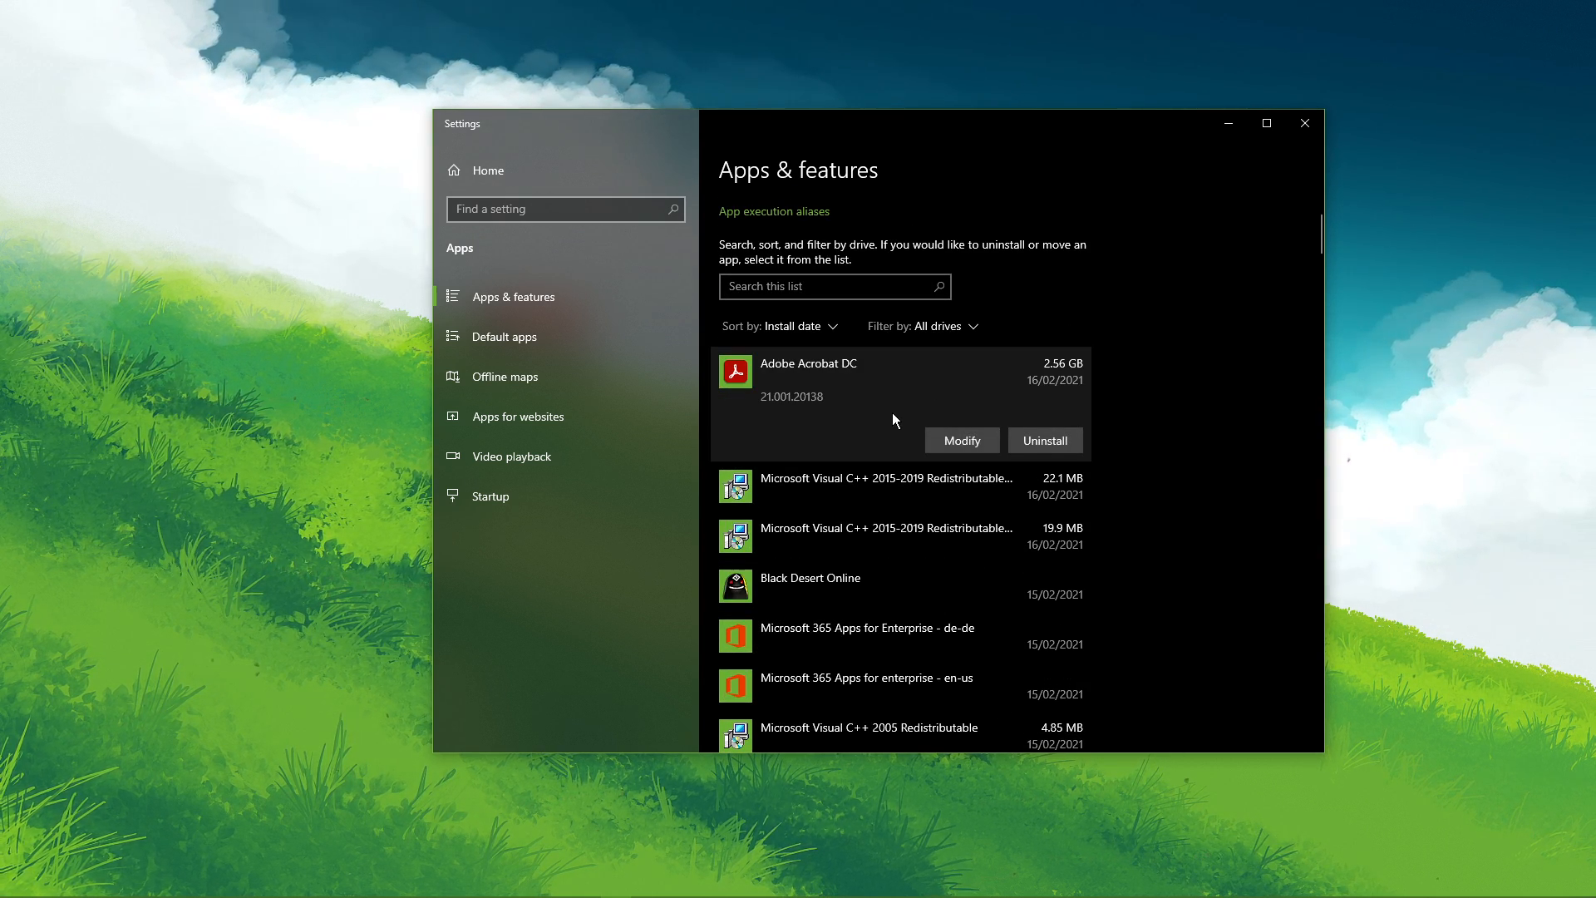